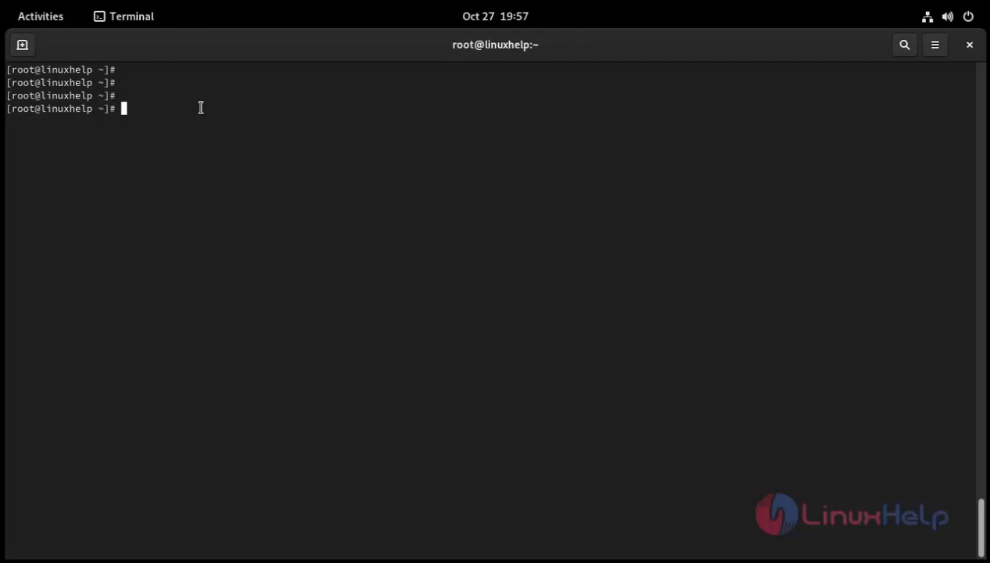
Step: Print /etc/os-release to confirm the system is Fedora 34 Workstation Edition
{"action": "type", "text": "cat /"}
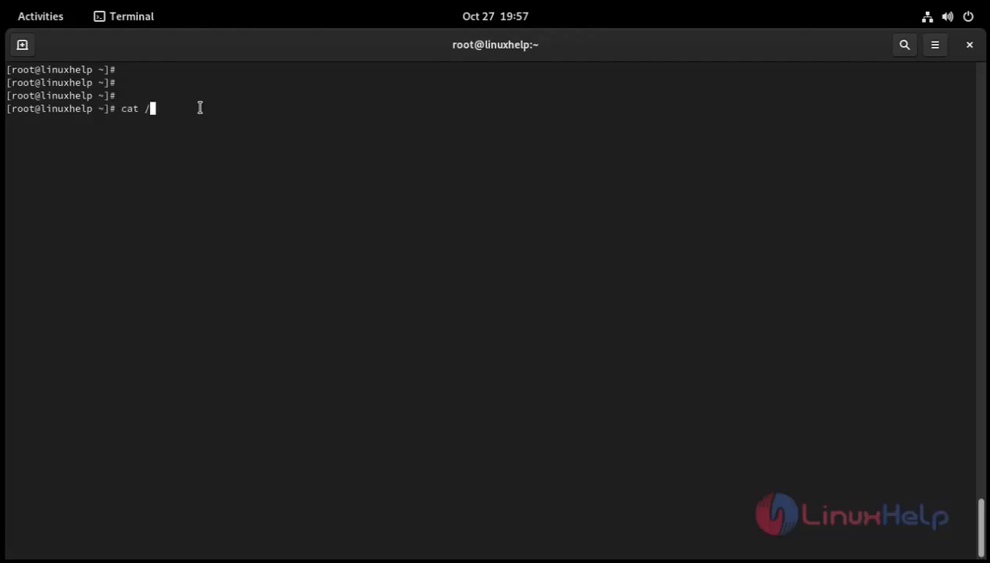
{"action": "type", "text": "etc/c"}
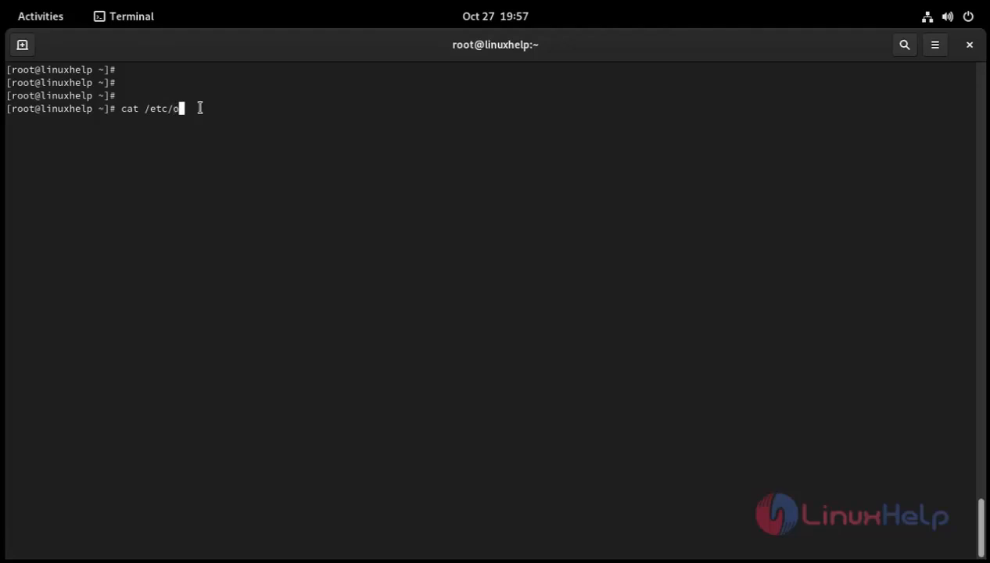
{"action": "type", "text": "s-r"}
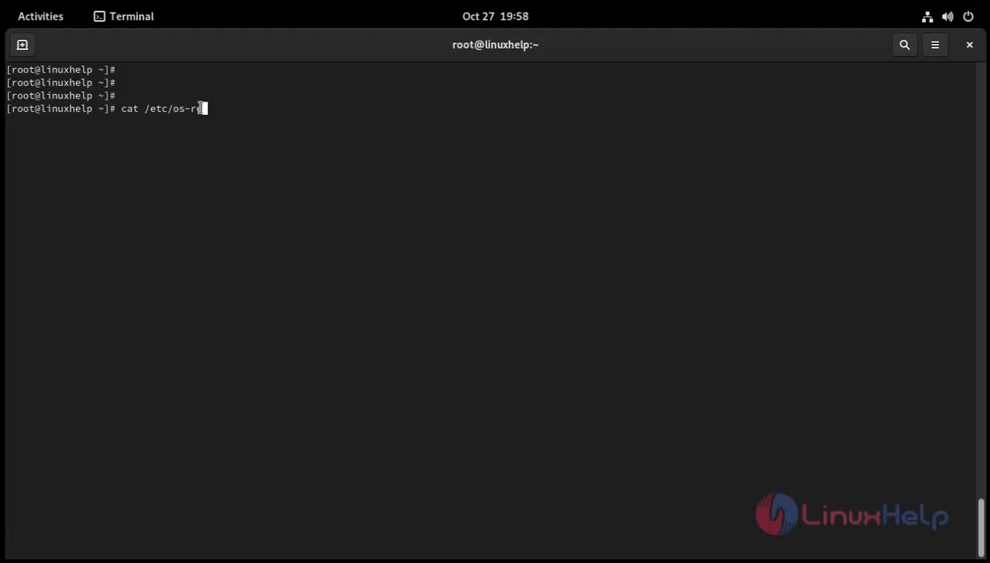
{"action": "type", "text": "ease"}
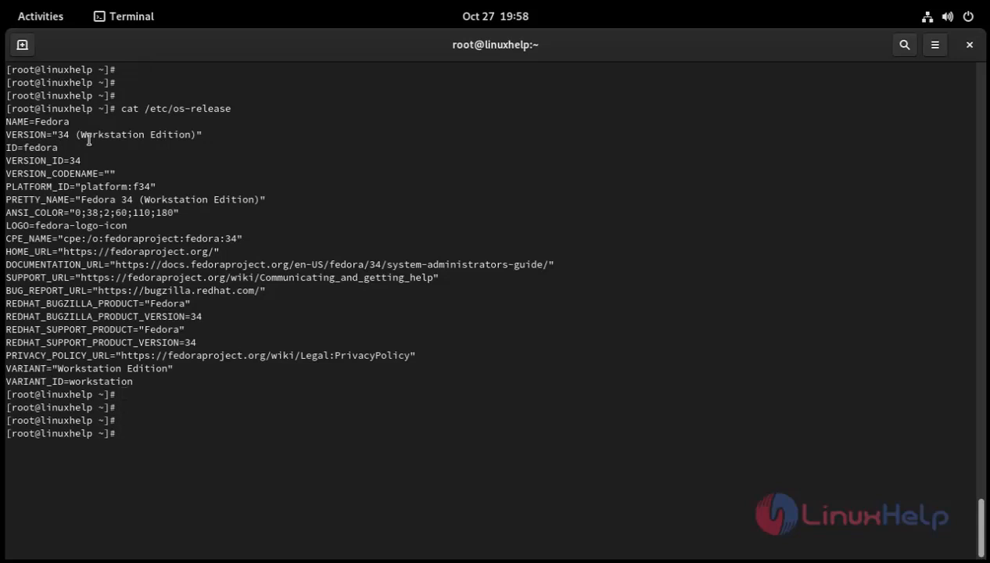
Step: Install samba with dnf, adding samba, samba-common-tools and samba-libs
{"action": "type", "text": "dnf i"}
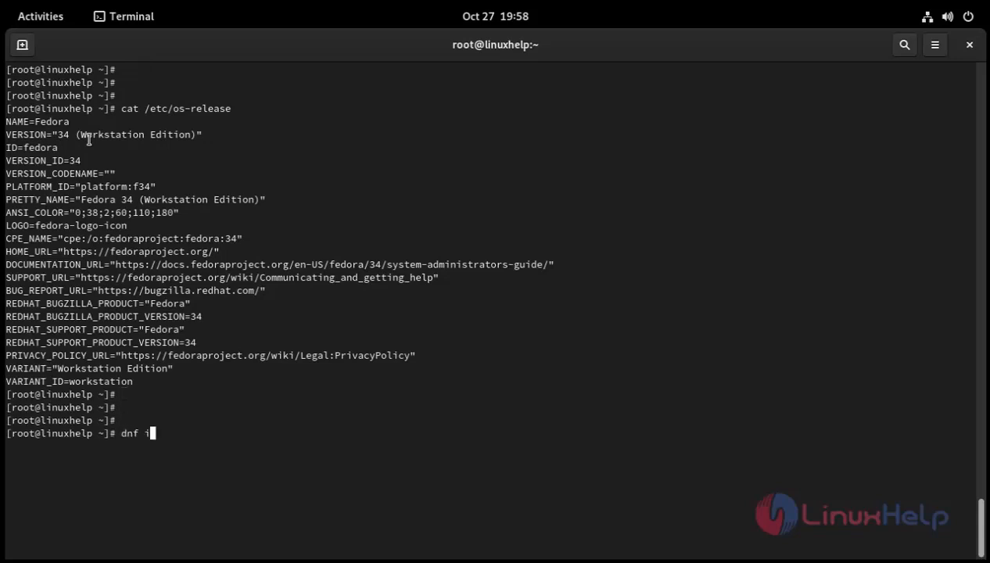
{"action": "type", "text": "nstall"}
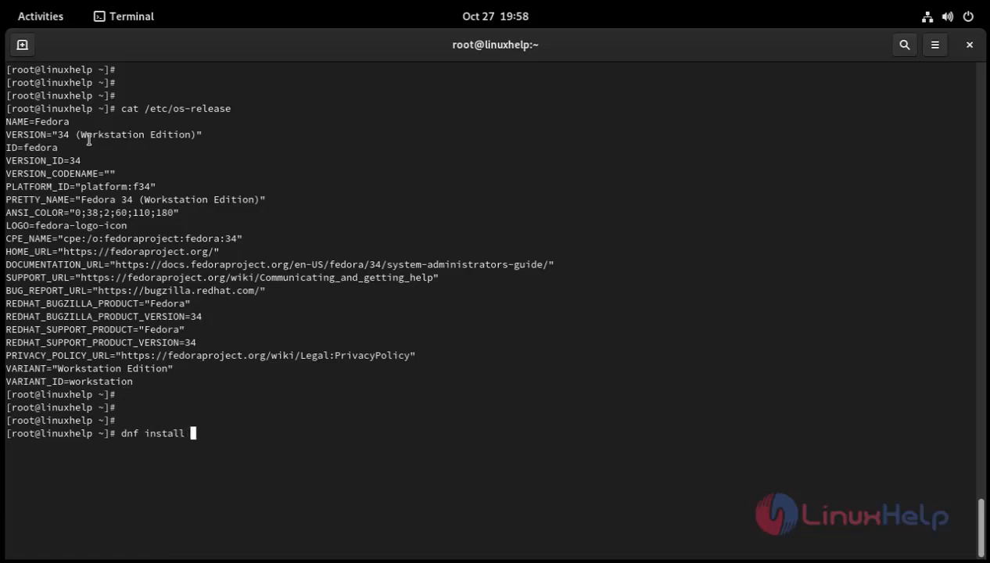
{"action": "type", "text": "sam"}
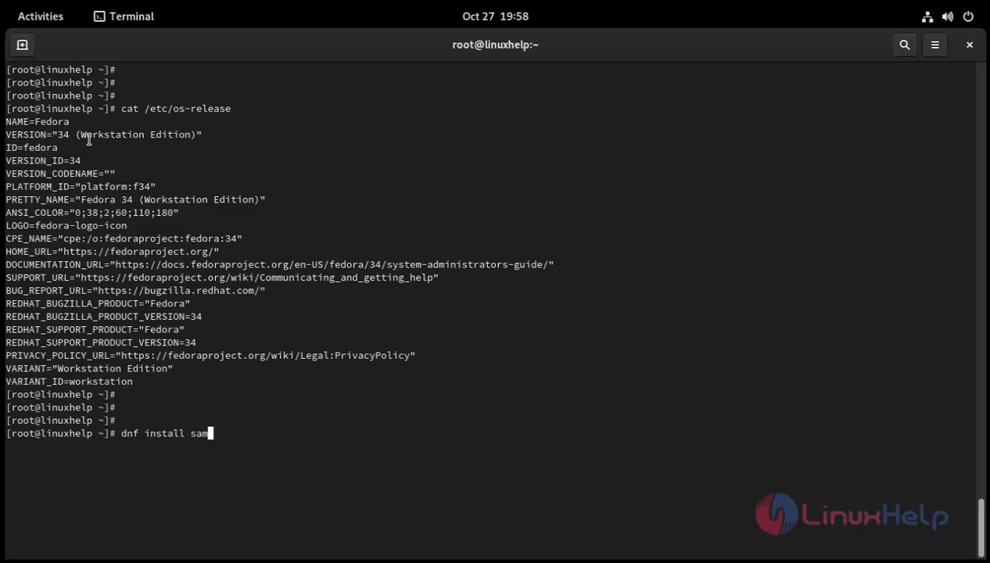
{"action": "type", "text": "ba"}
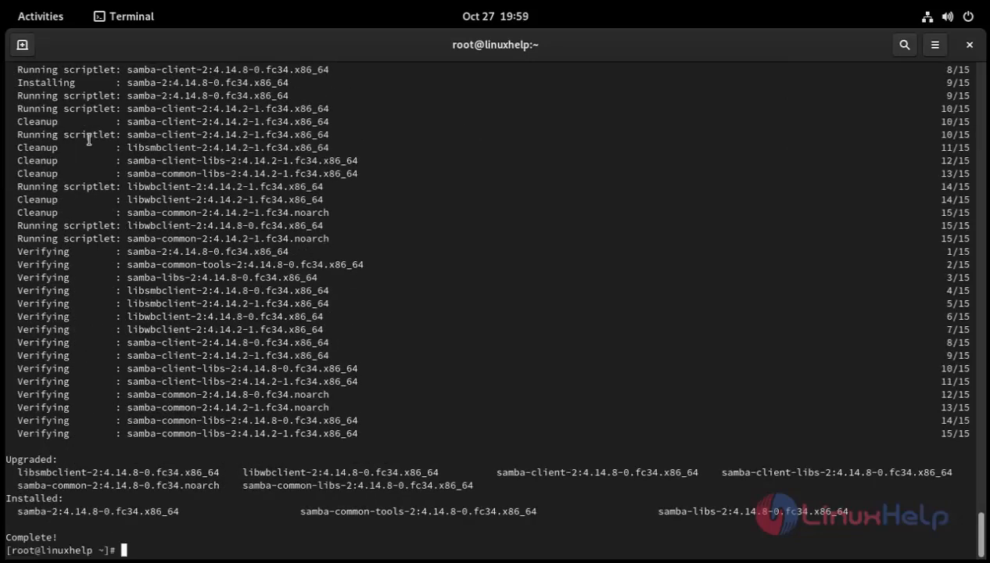
{"action": "key", "text": "Return"}
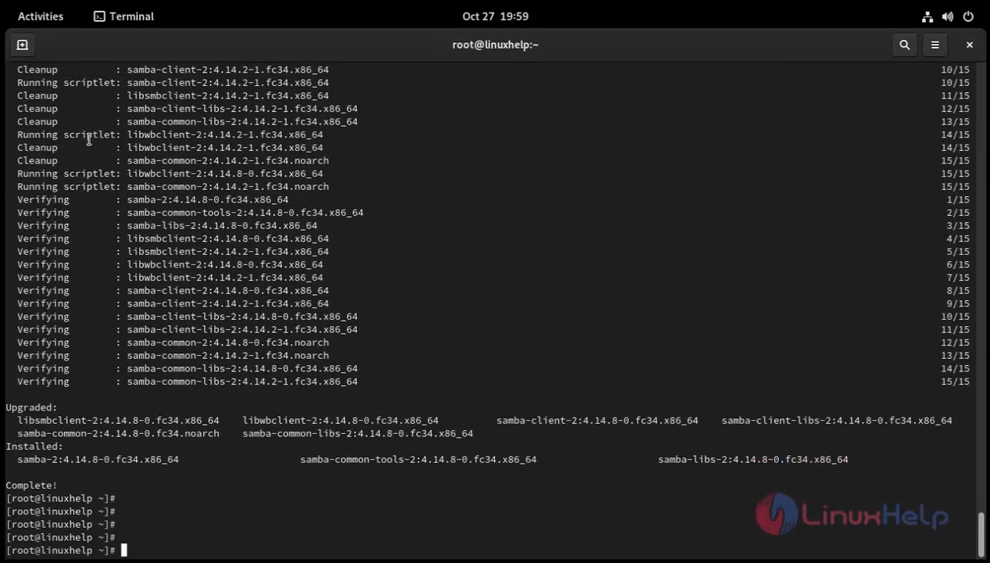
Step: Start the smb service with systemctl start smb
{"action": "type", "text": "sy"}
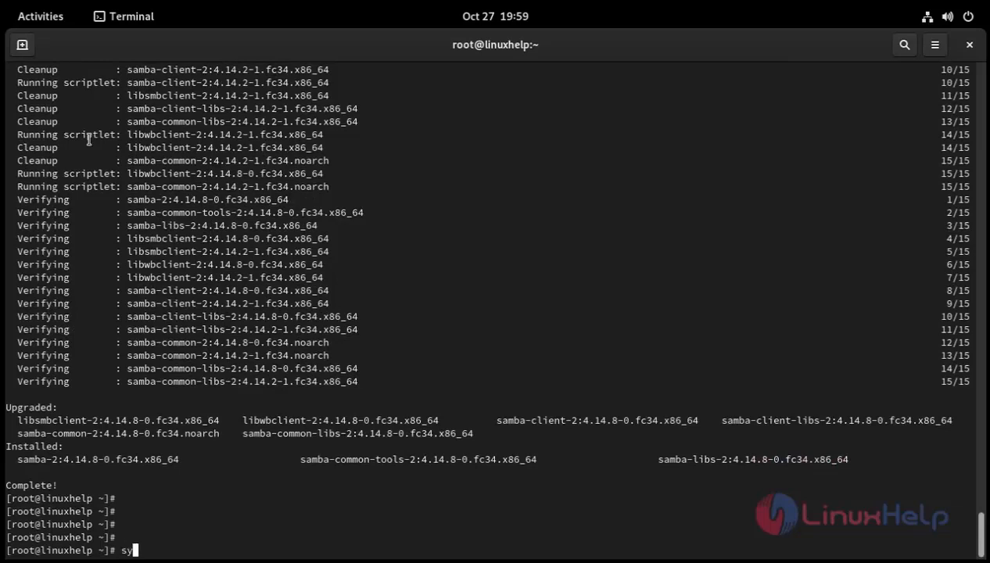
{"action": "type", "text": "stemctl"}
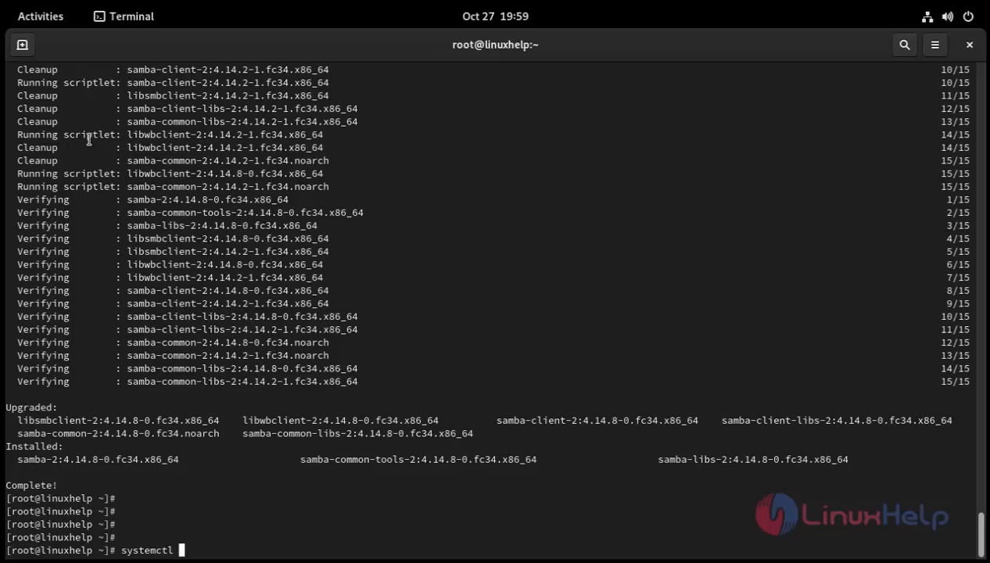
{"action": "type", "text": "start"}
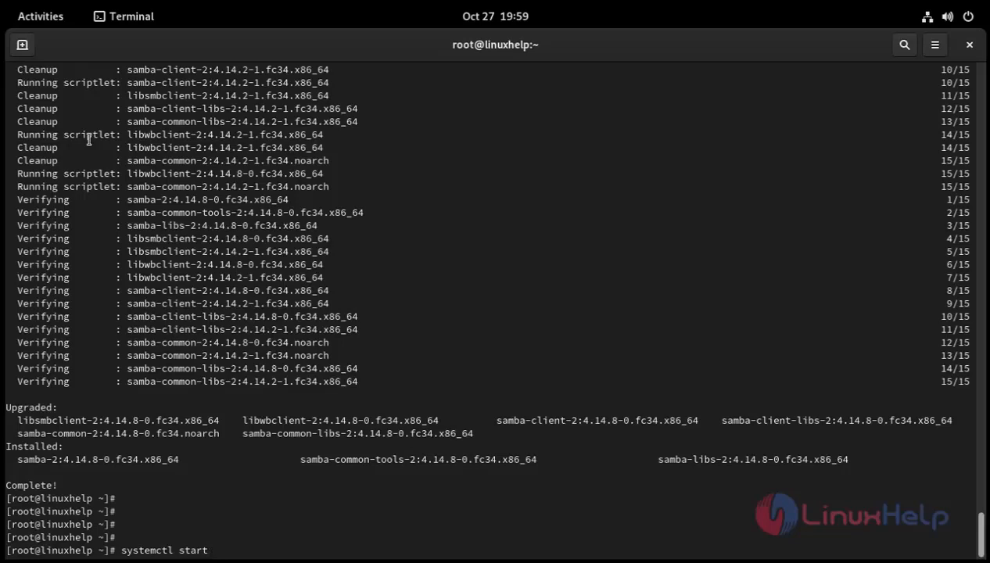
{"action": "type", "text": "smb"}
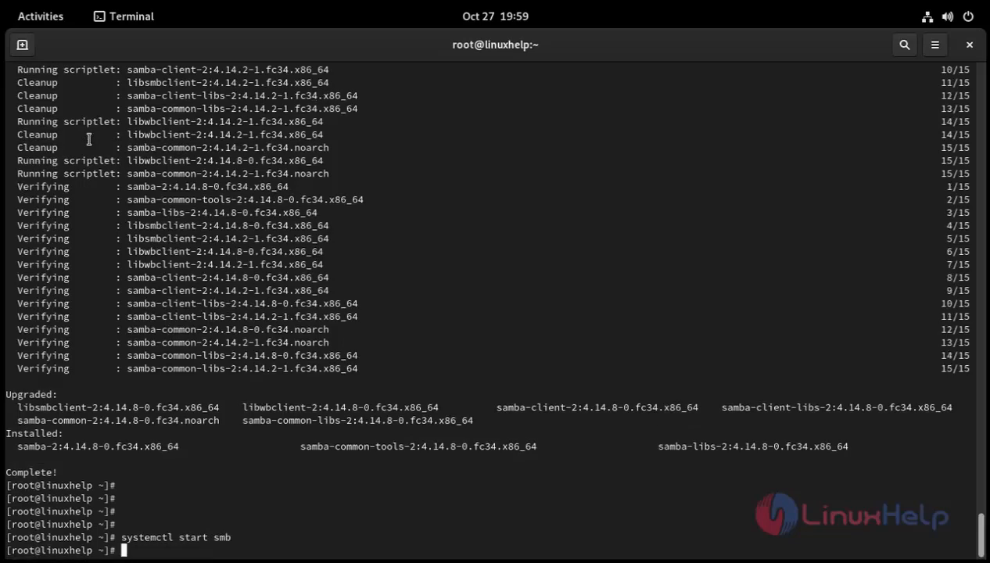
Step: Enable smb so it starts automatically at boot
{"action": "type", "text": "systemctl"}
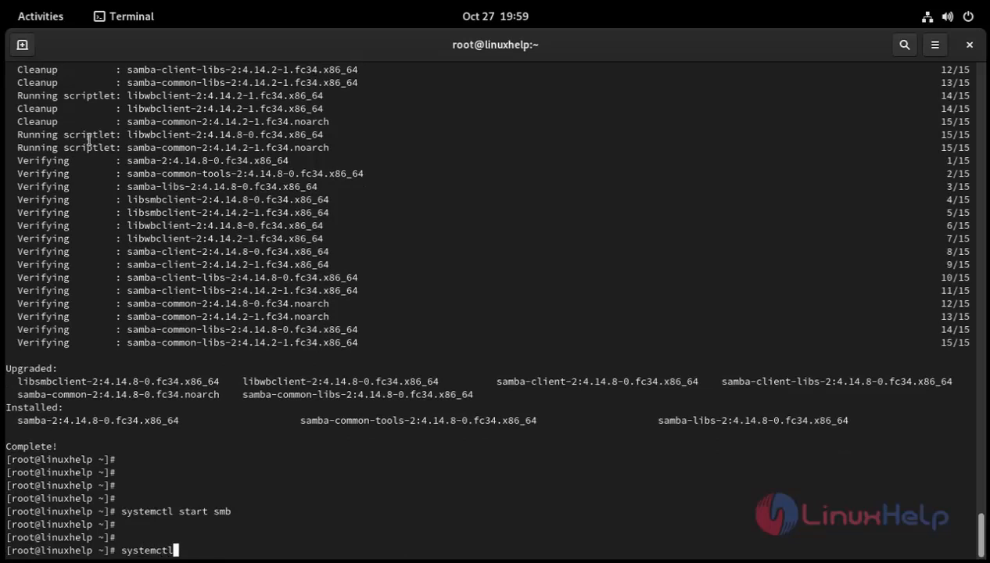
{"action": "type", "text": "ena"}
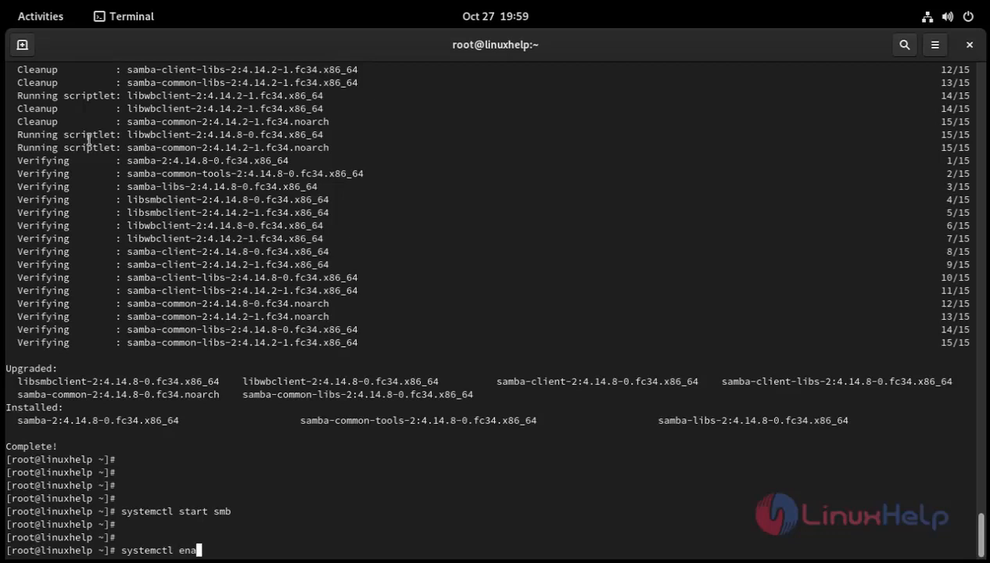
{"action": "type", "text": "ble"}
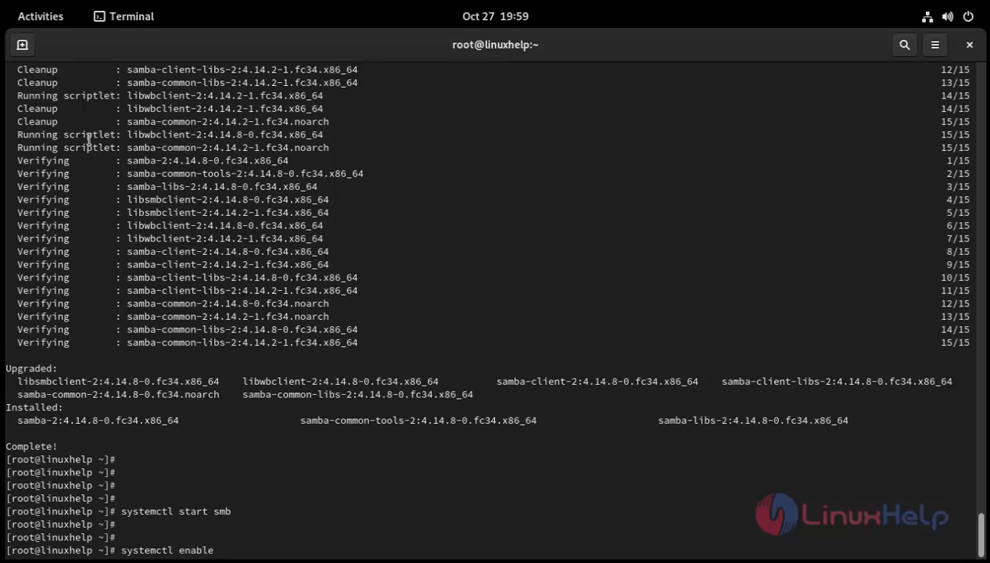
{"action": "type", "text": "smb"}
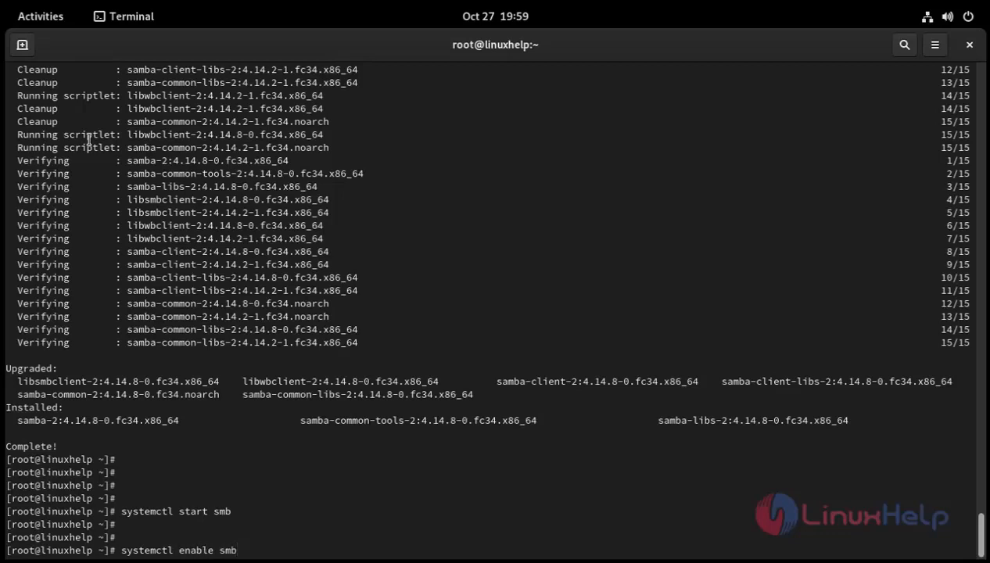
{"action": "key", "text": "Return"}
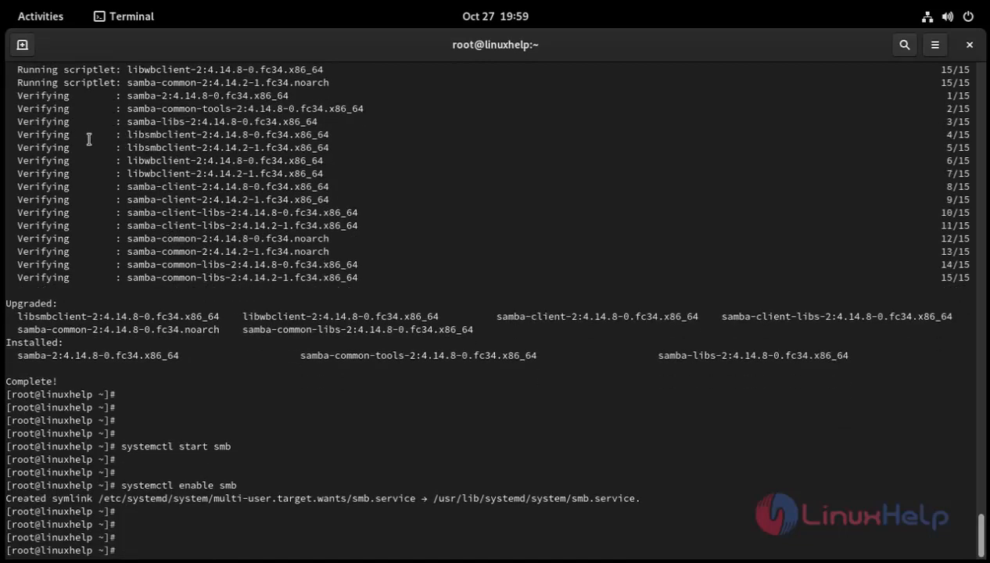
{"action": "type", "text": "systemctl"}
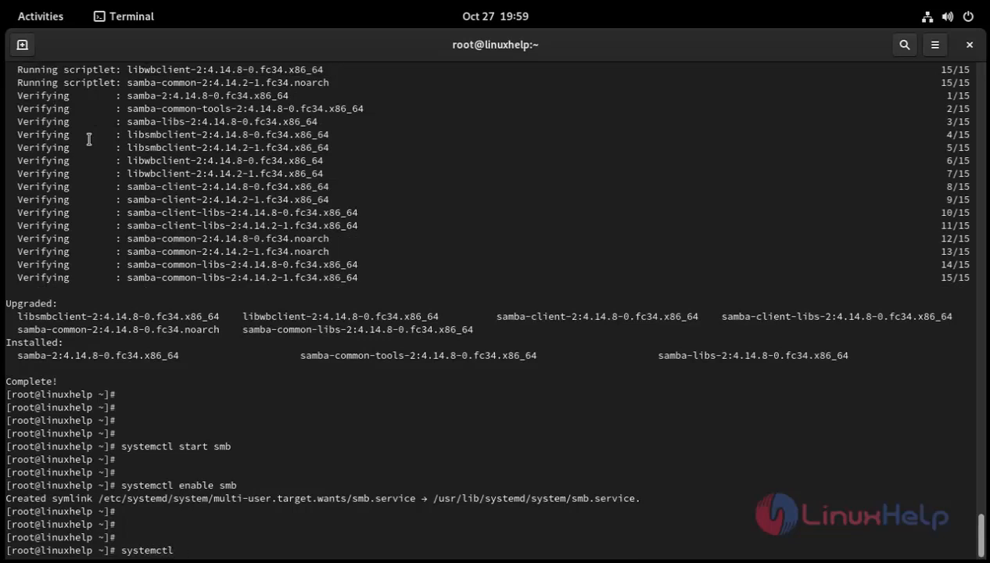
Step: Run systemctl status smb, showing it enabled and active (running)
{"action": "type", "text": "st"}
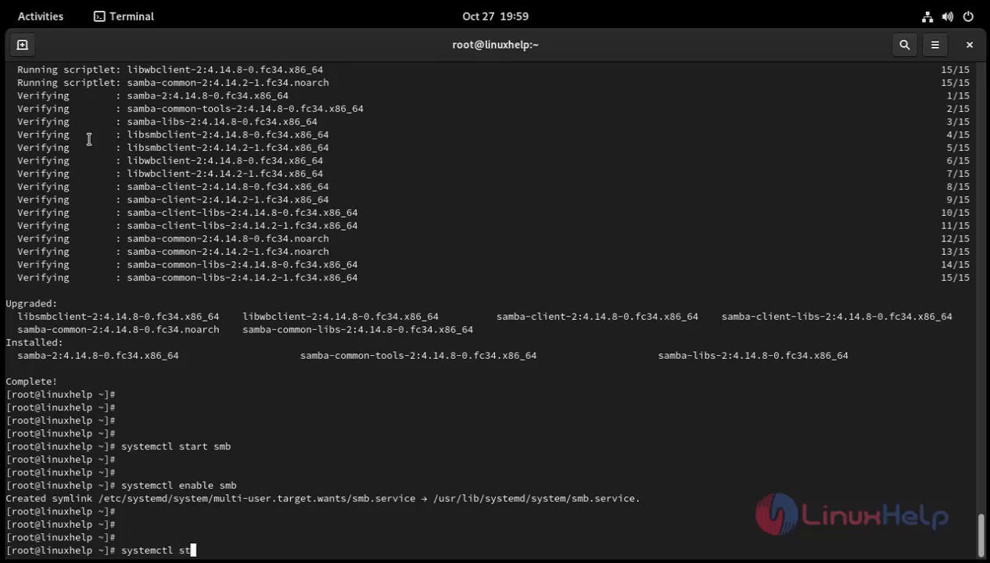
{"action": "type", "text": "atus"}
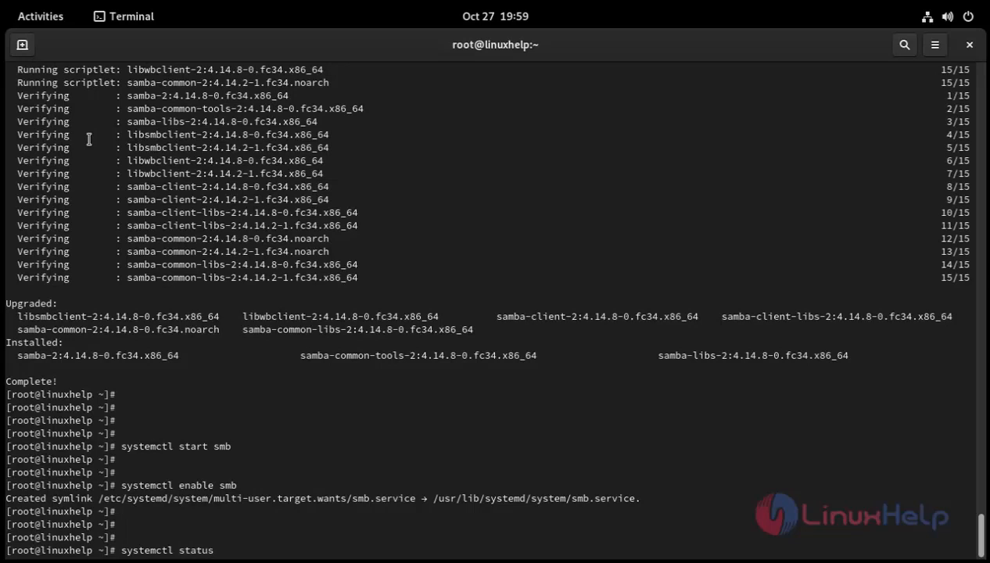
{"action": "type", "text": "smb"}
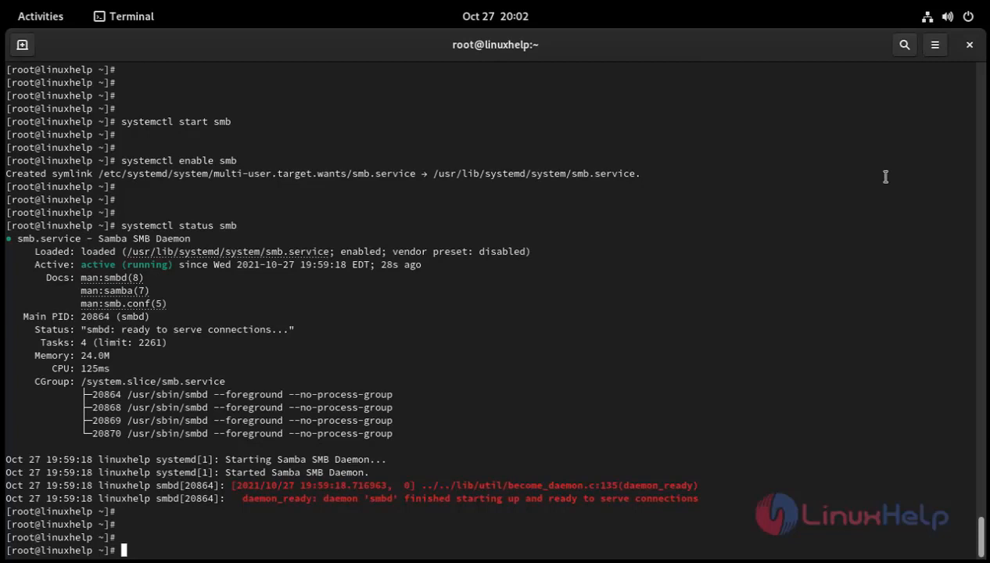
{"action": "mouse_move", "coordinate": [876, 175]}
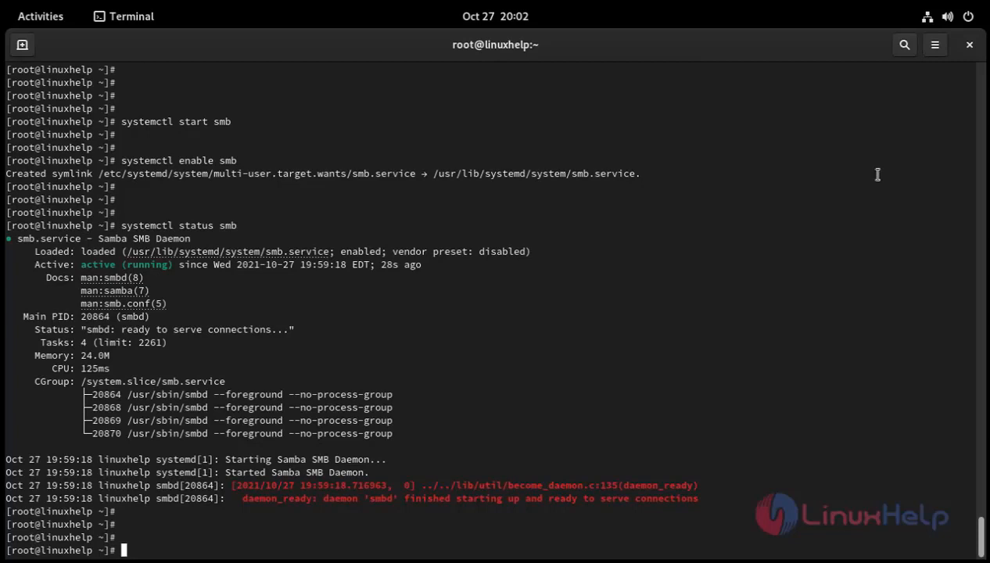
Step: Create the /data and /value directories with mkdir
{"action": "type", "text": "mkdir"}
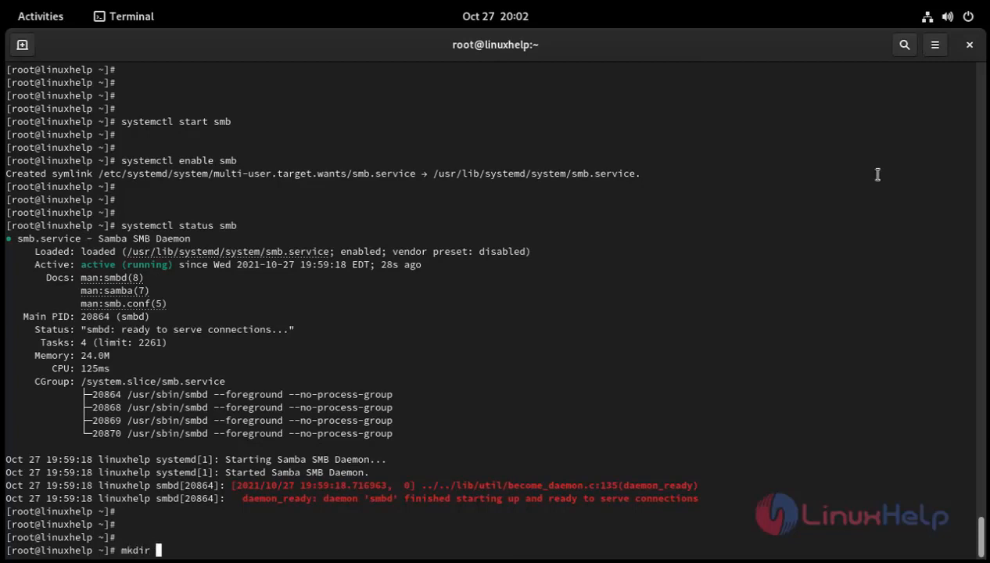
{"action": "type", "text": "/data"}
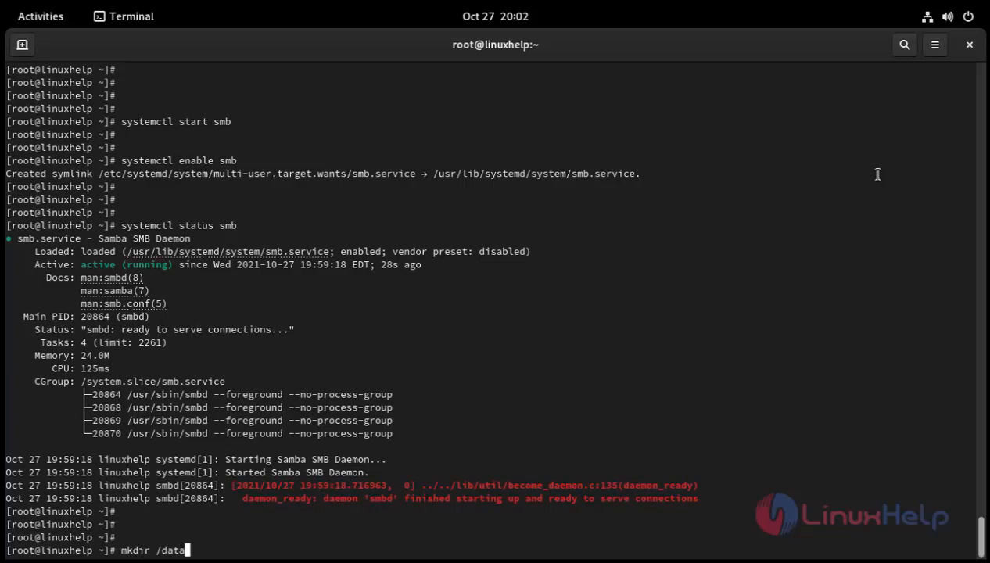
{"action": "key", "text": "Return"}
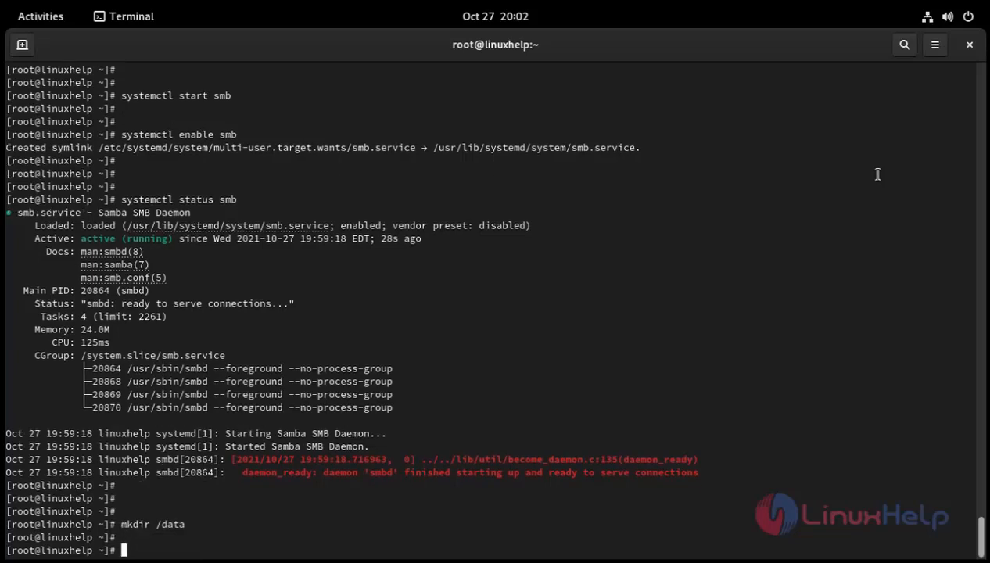
{"action": "type", "text": "mk"}
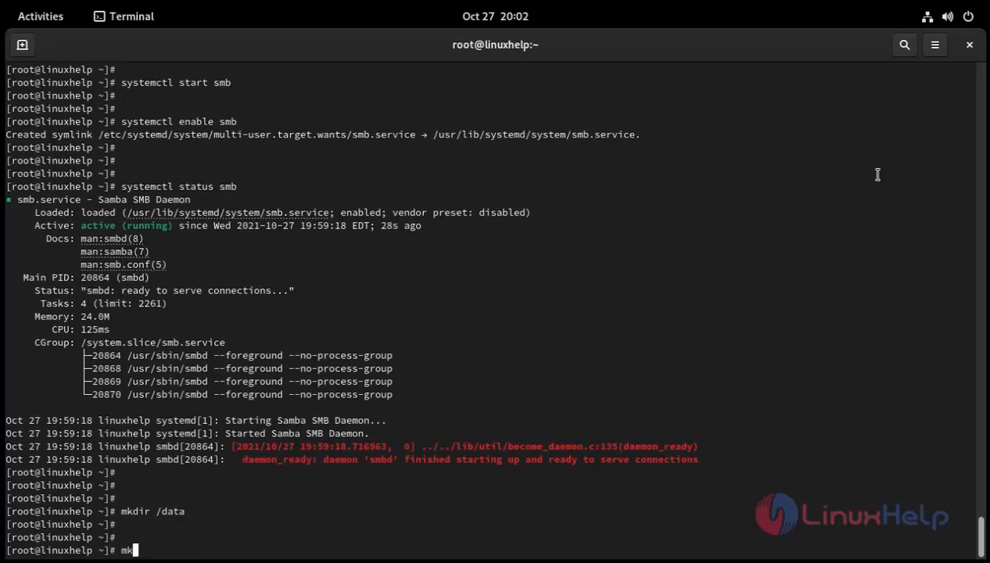
{"action": "type", "text": "dir"}
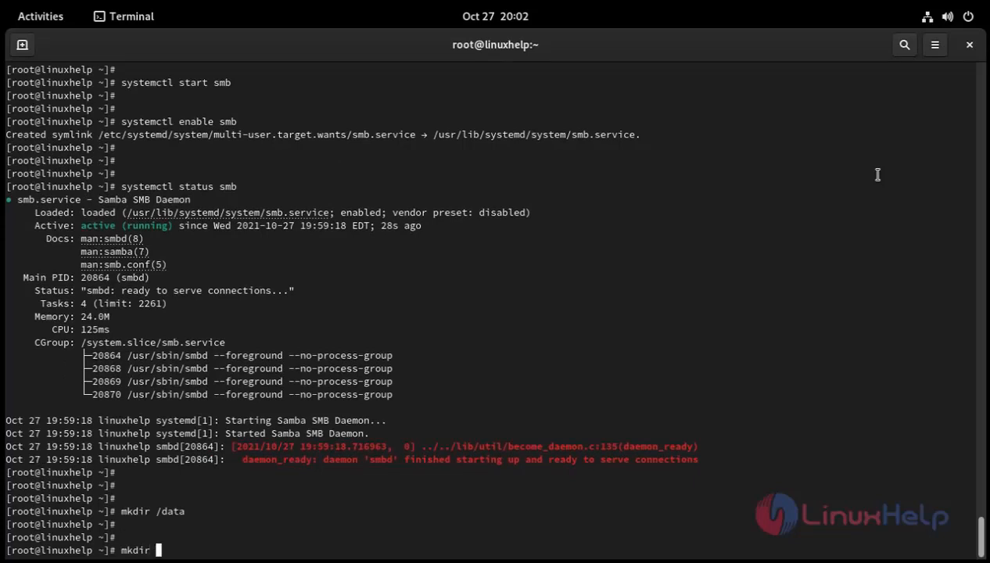
{"action": "type", "text": "/value"}
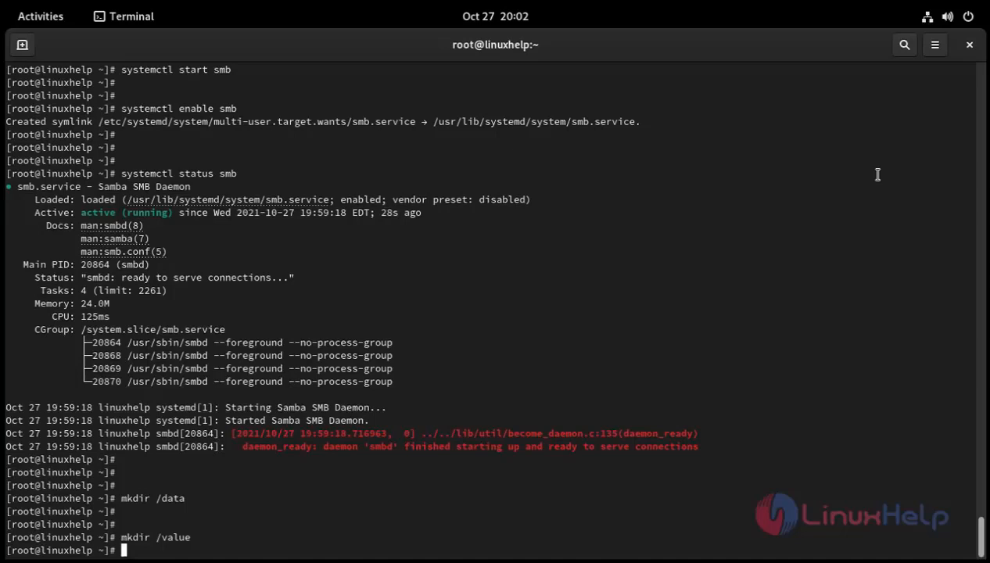
Step: Add the system user shareuser with adduser --system
{"action": "type", "text": "a"}
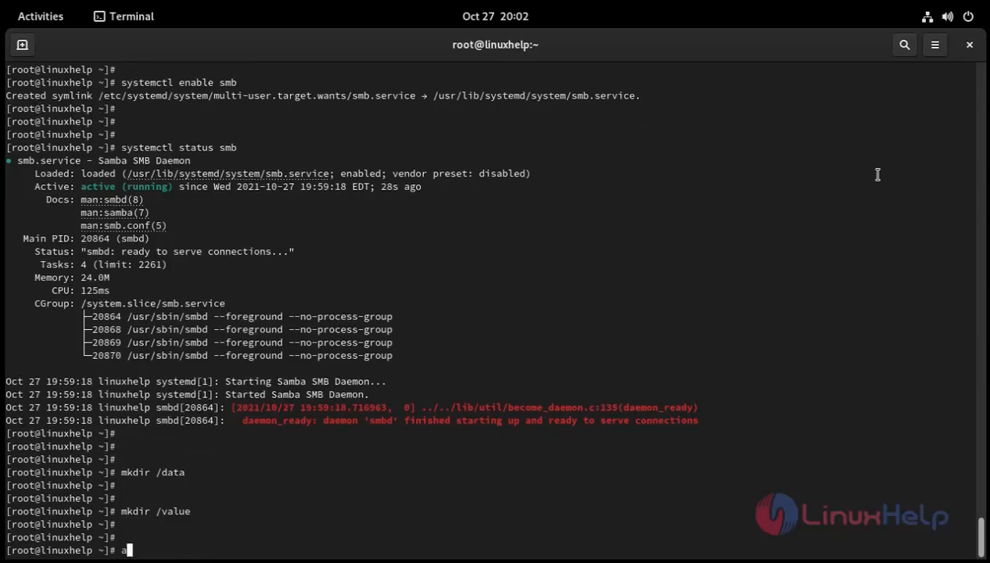
{"action": "type", "text": "dduser"}
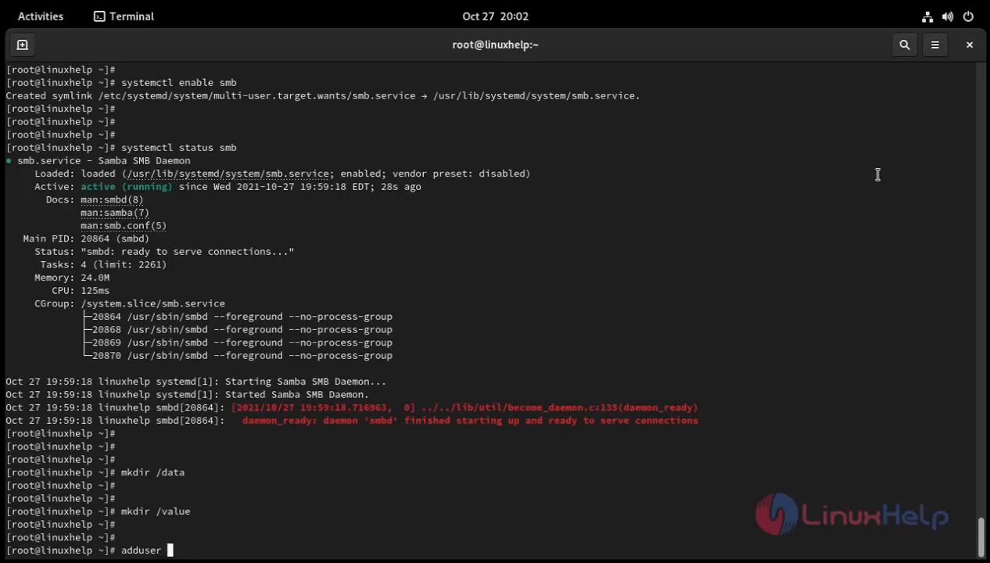
{"action": "type", "text": "--s"}
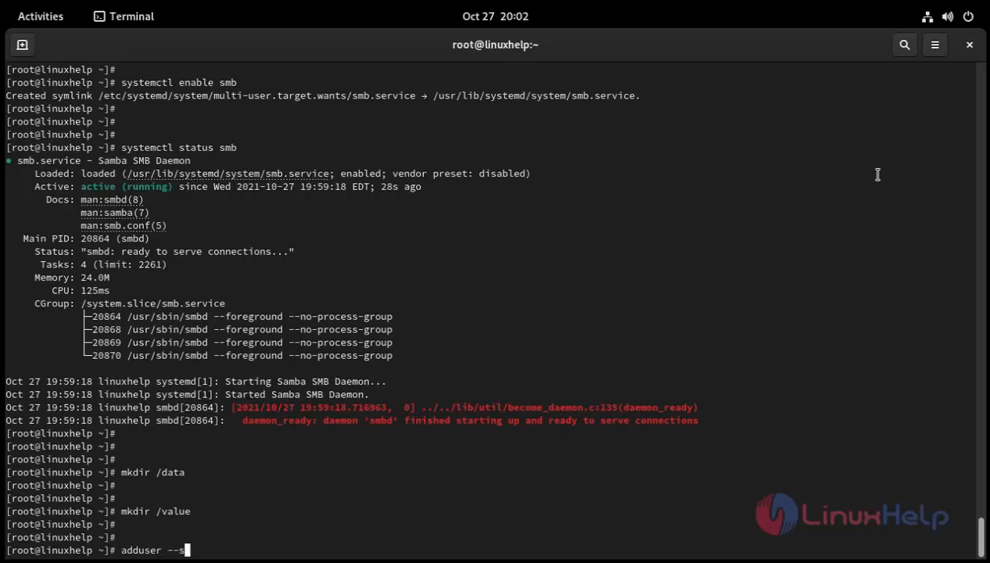
{"action": "type", "text": "ystem"}
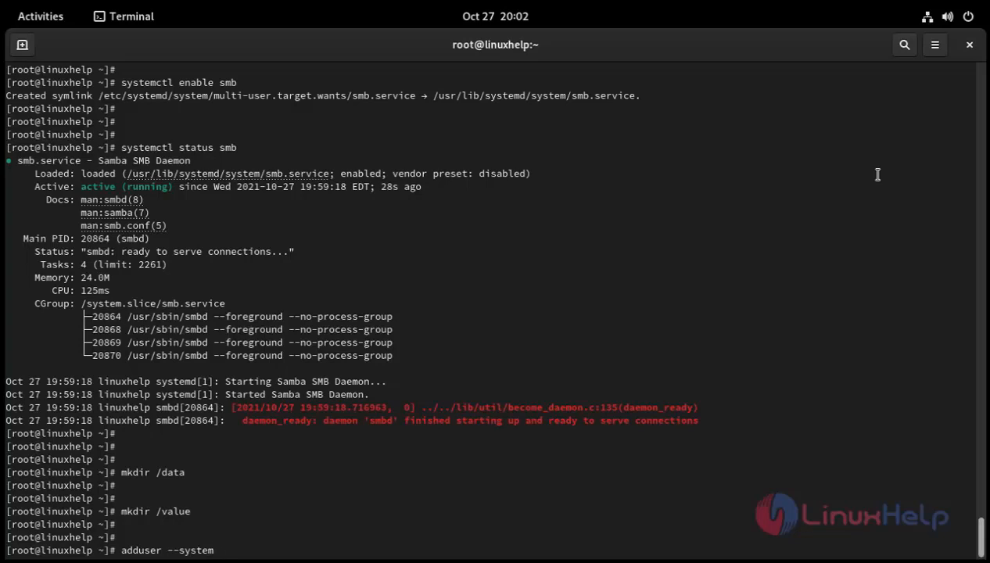
{"action": "type", "text": "shareu"}
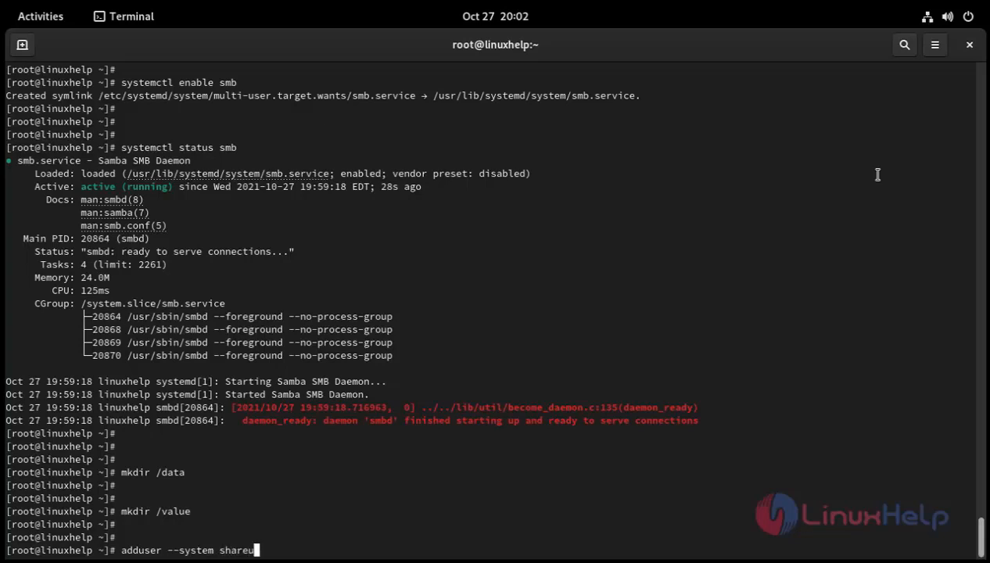
{"action": "type", "text": "r"}
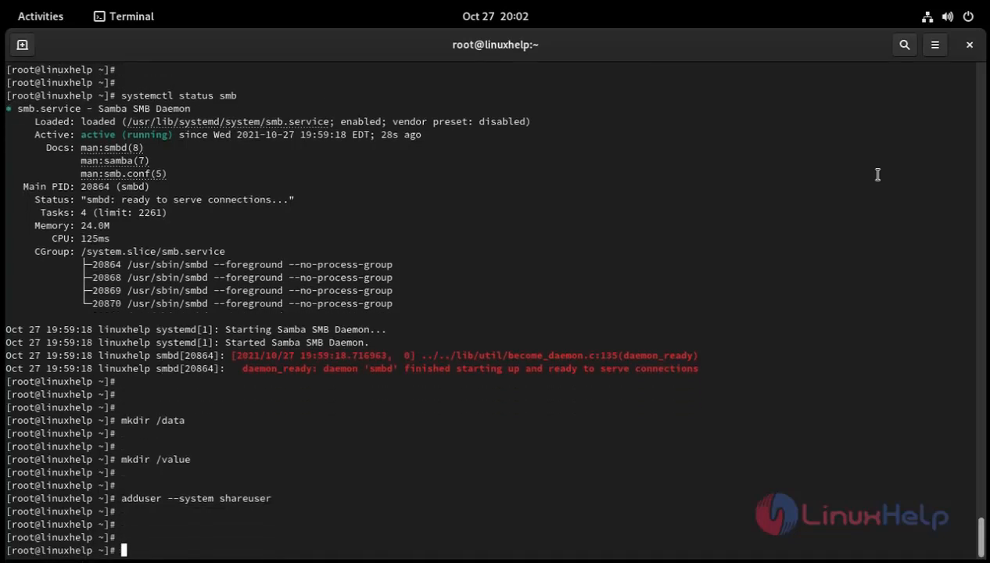
Step: Add the system user shareuser1 with adduser --system
{"action": "type", "text": "add"}
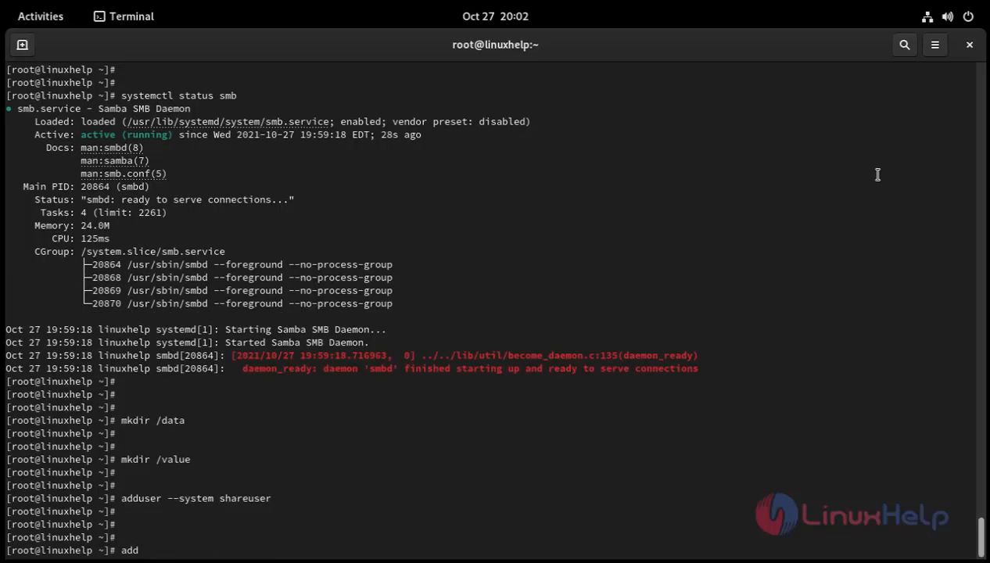
{"action": "type", "text": "user"}
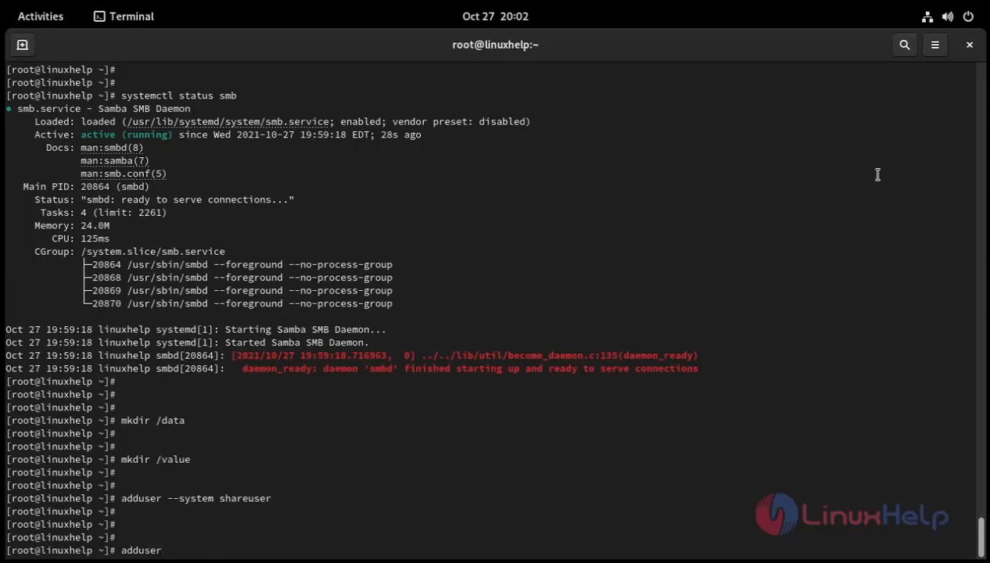
{"action": "type", "text": "--system"}
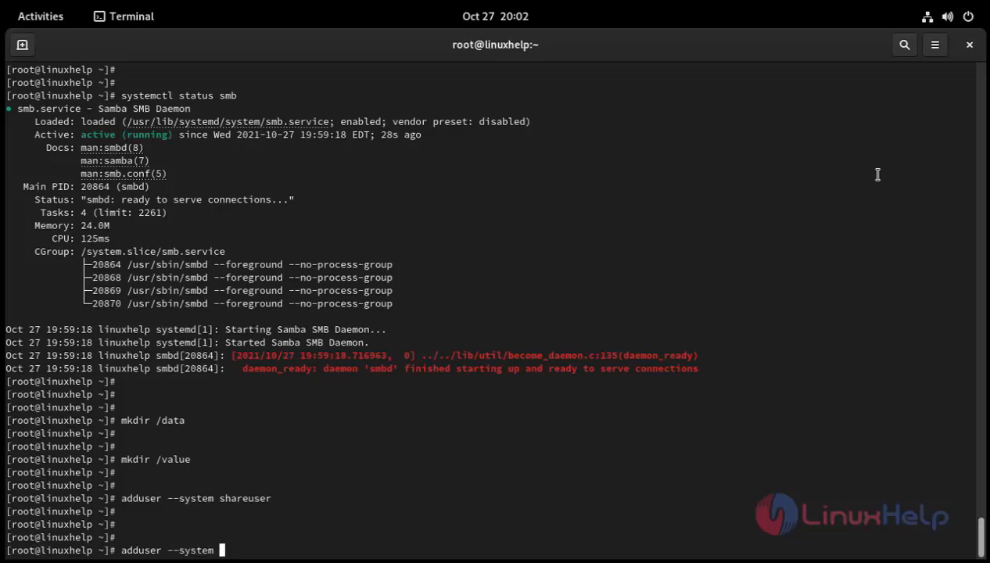
{"action": "type", "text": "shareuser1"}
{"action": "type", "text": "ch"}
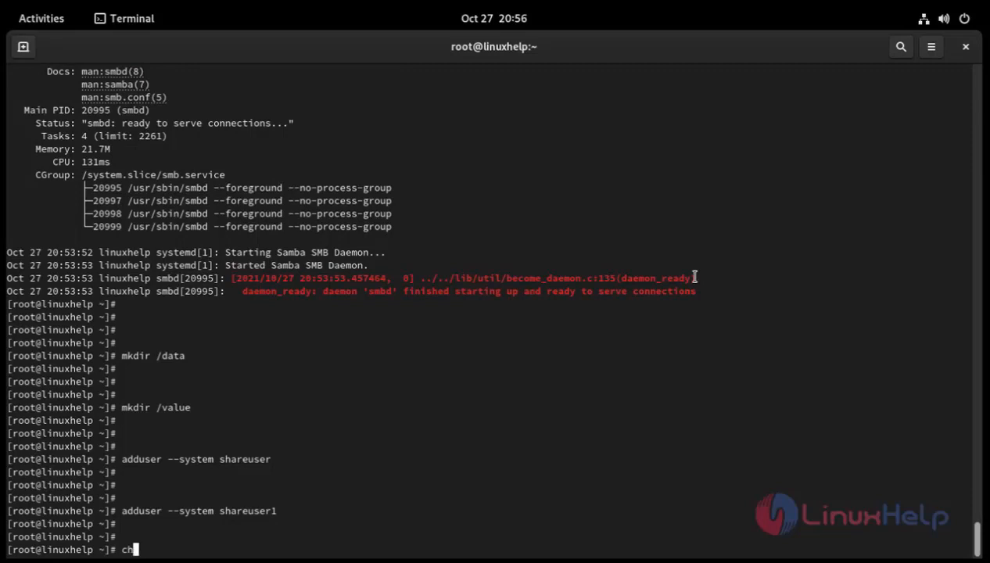
Step: Recursively make shareuser the owner of /data with chown -R
{"action": "type", "text": "own -"}
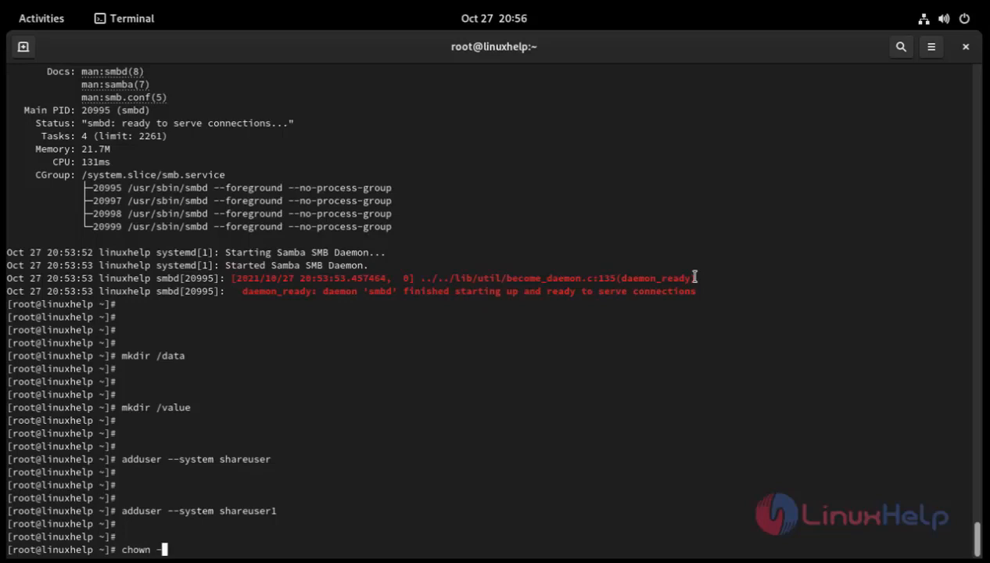
{"action": "type", "text": "R"}
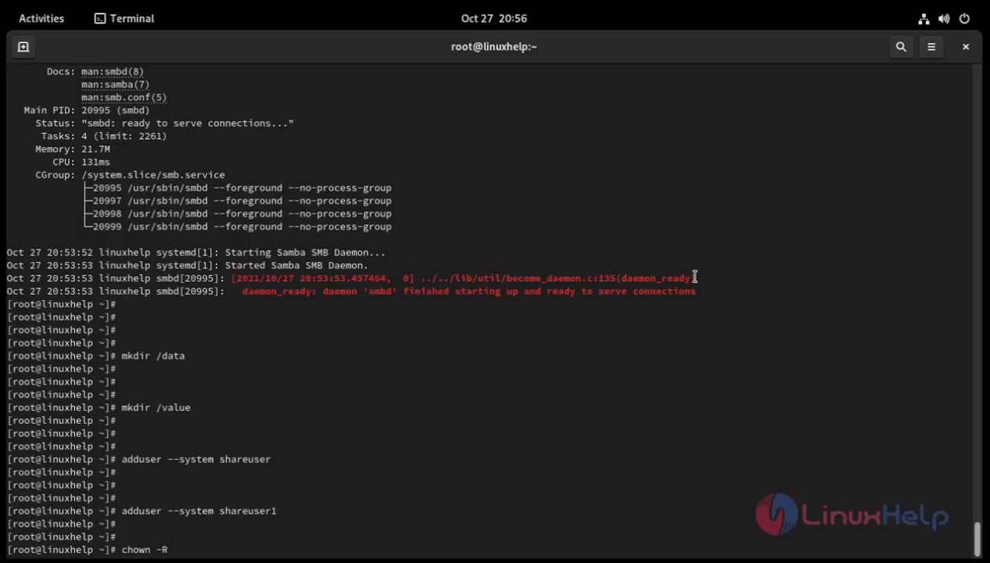
{"action": "type", "text": "share"}
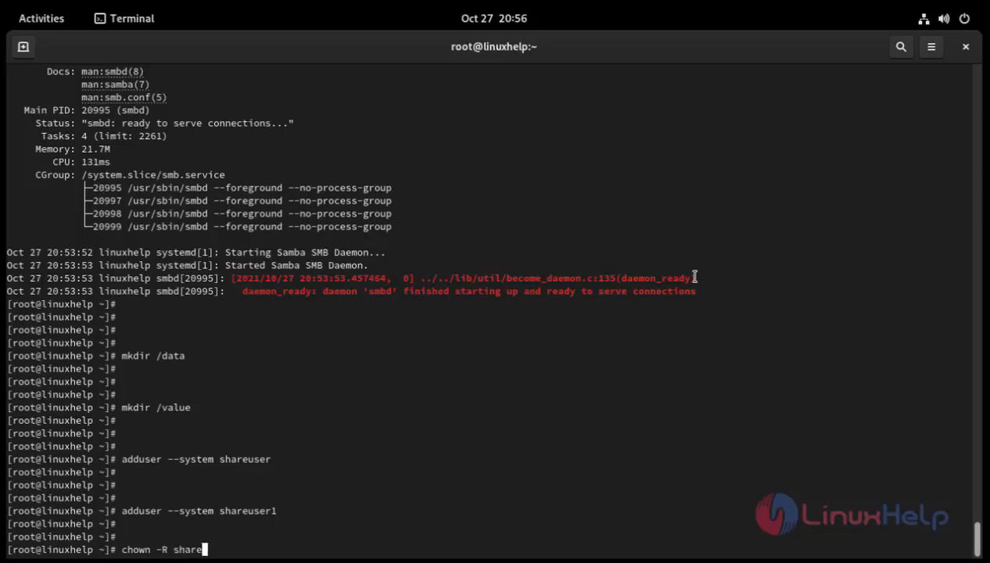
{"action": "type", "text": "user"}
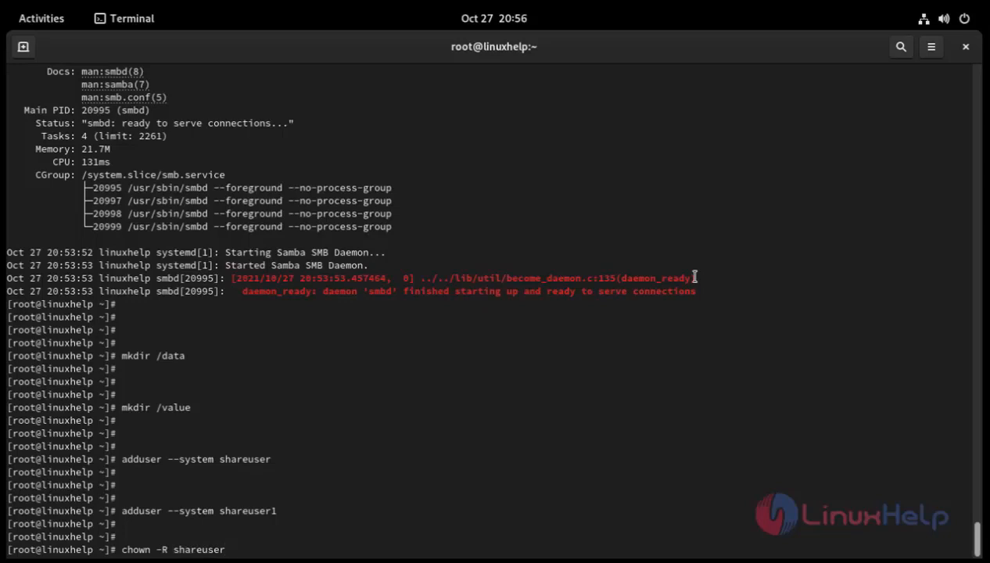
{"action": "type", "text": "/data"}
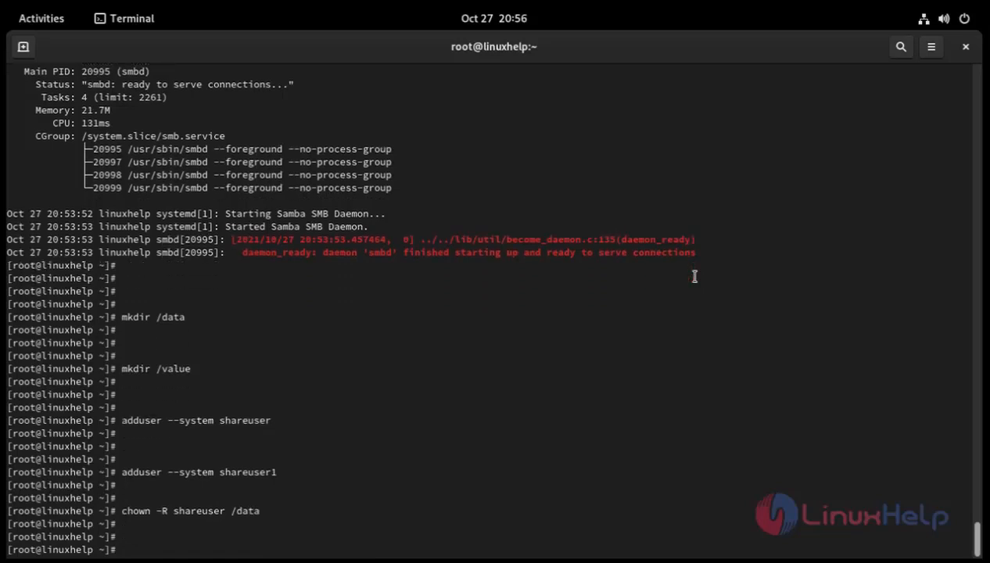
Step: Type the chown -R shareuser1 /value command
{"action": "type", "text": "chown -R"}
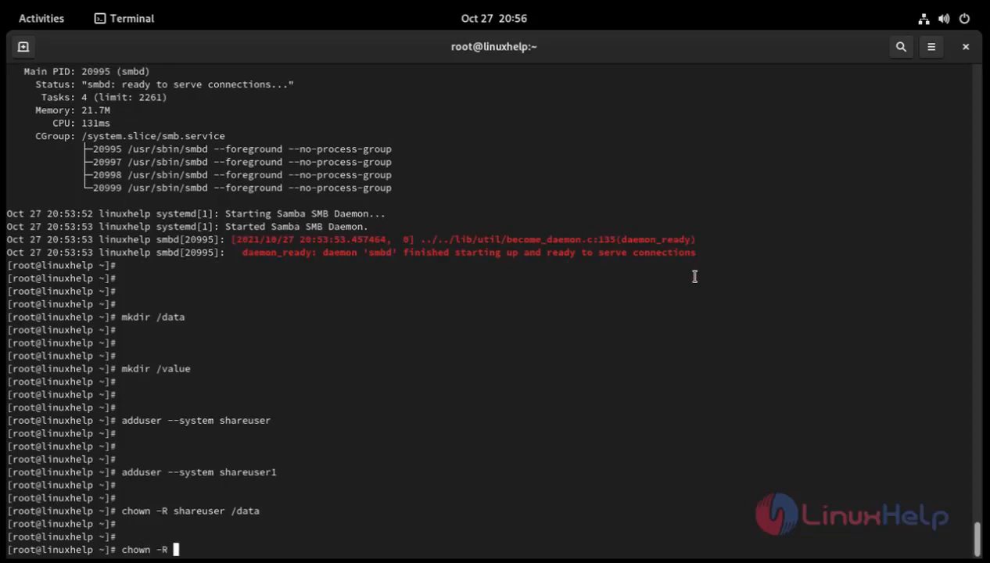
{"action": "type", "text": "share"}
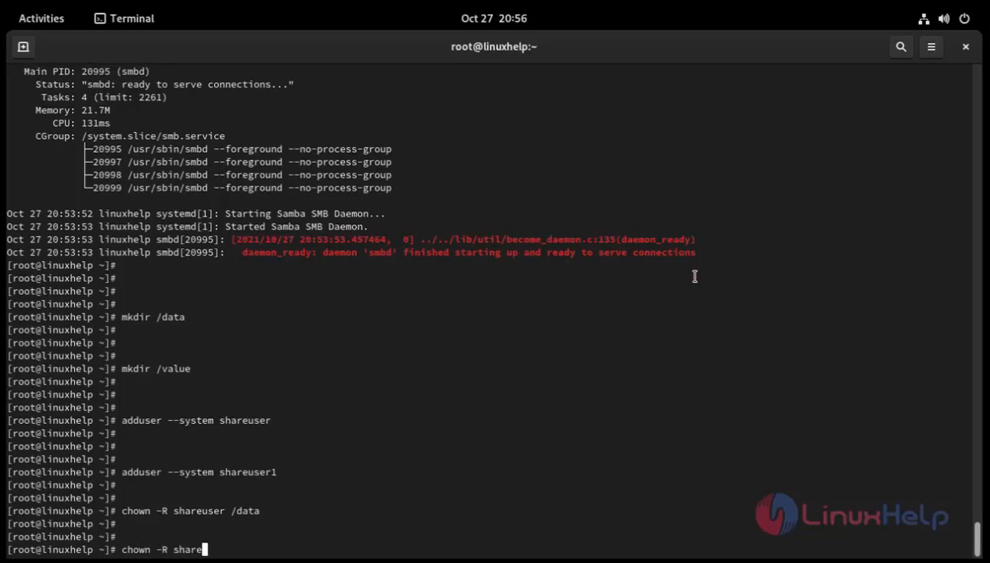
{"action": "type", "text": "user1 /value"}
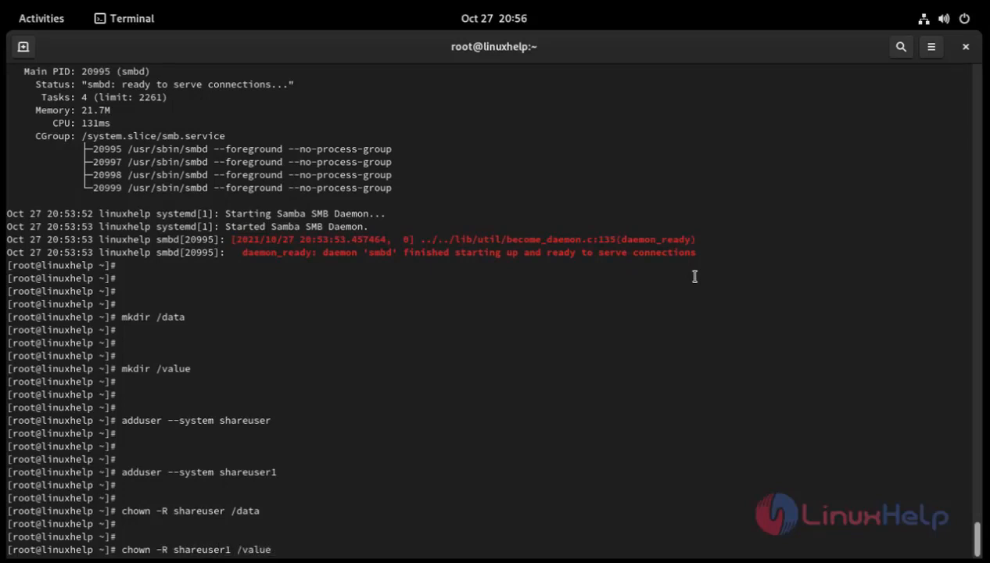
Step: Run the /value chown, then chcon -Rt samba_share_t on /data
{"action": "key", "text": "Return"}
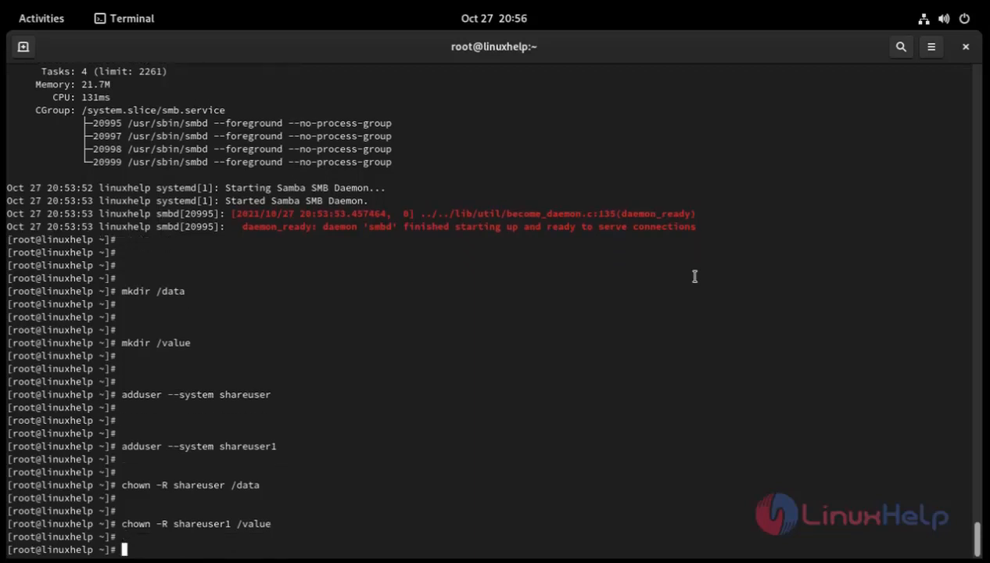
{"action": "type", "text": "chcon"}
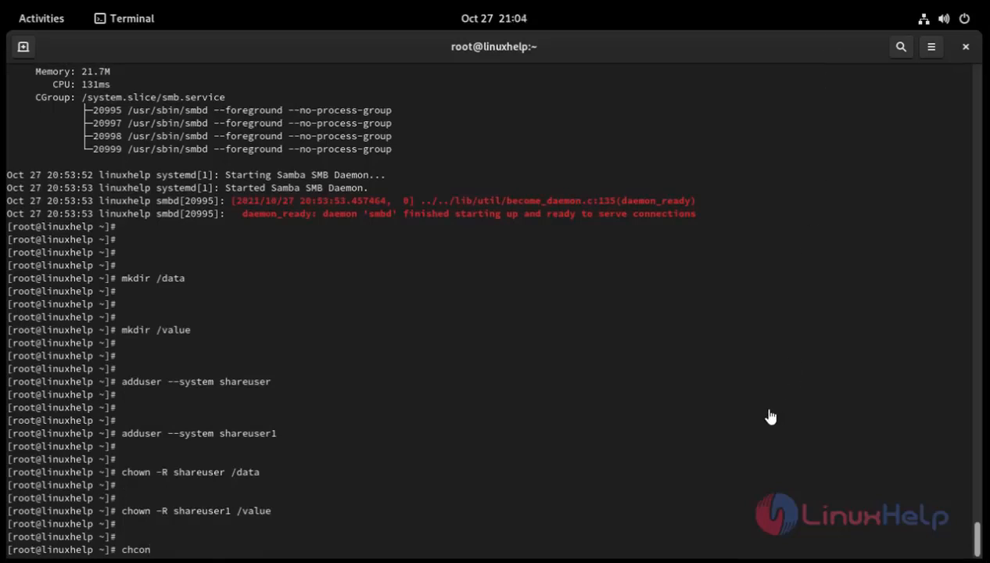
{"action": "mouse_move", "coordinate": [753, 374]}
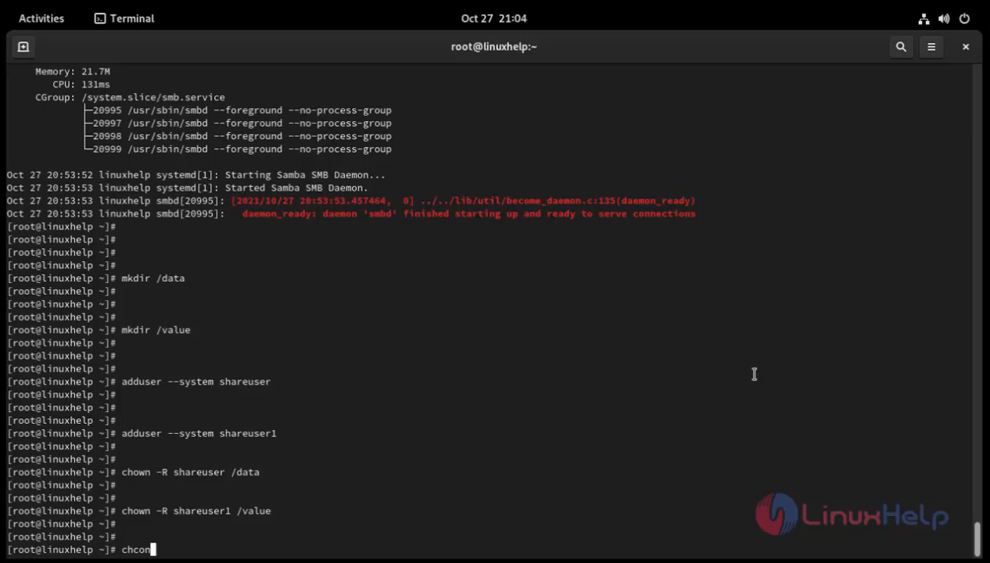
{"action": "type", "text": "-"}
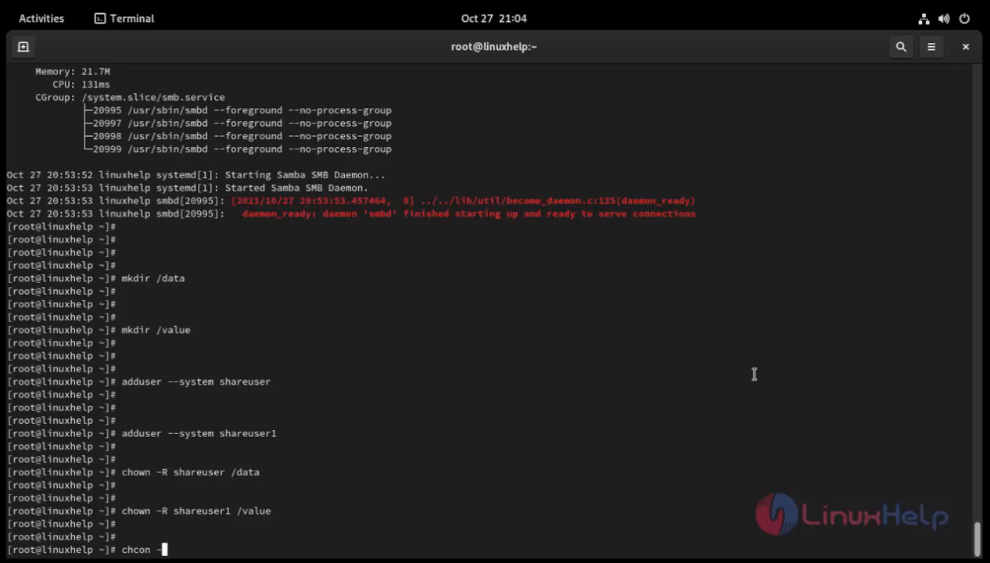
{"action": "type", "text": "R"}
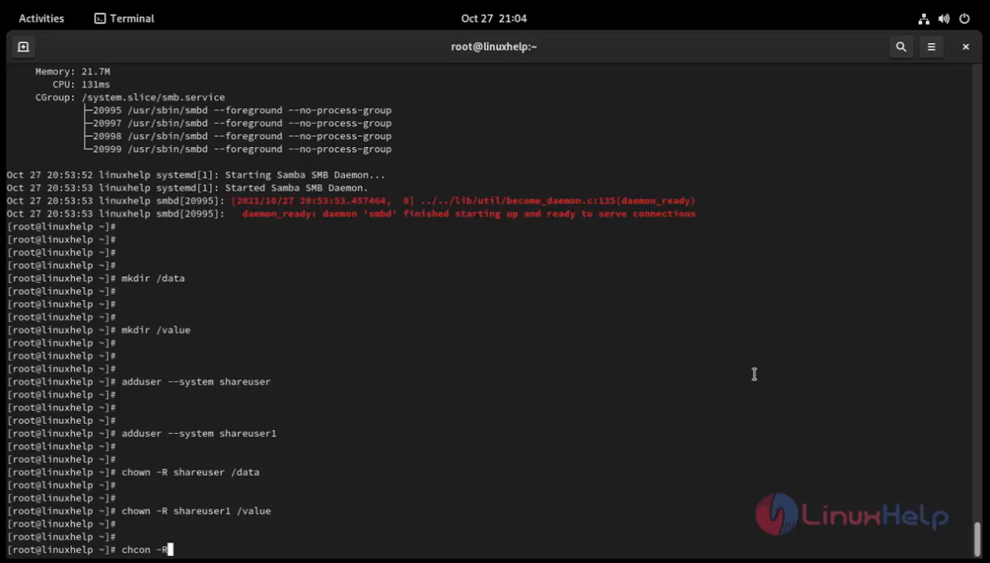
{"action": "type", "text": "t"}
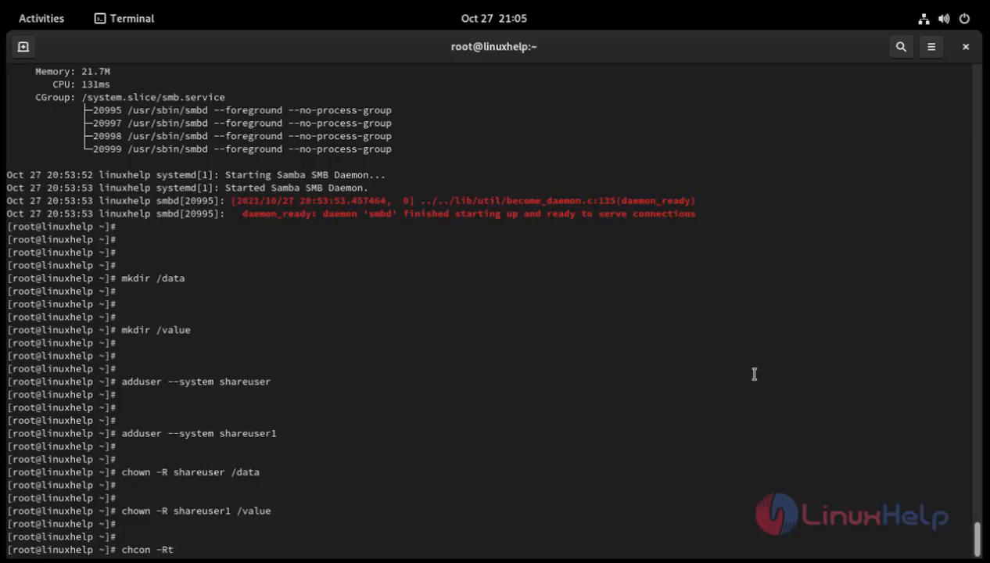
{"action": "type", "text": "samba"}
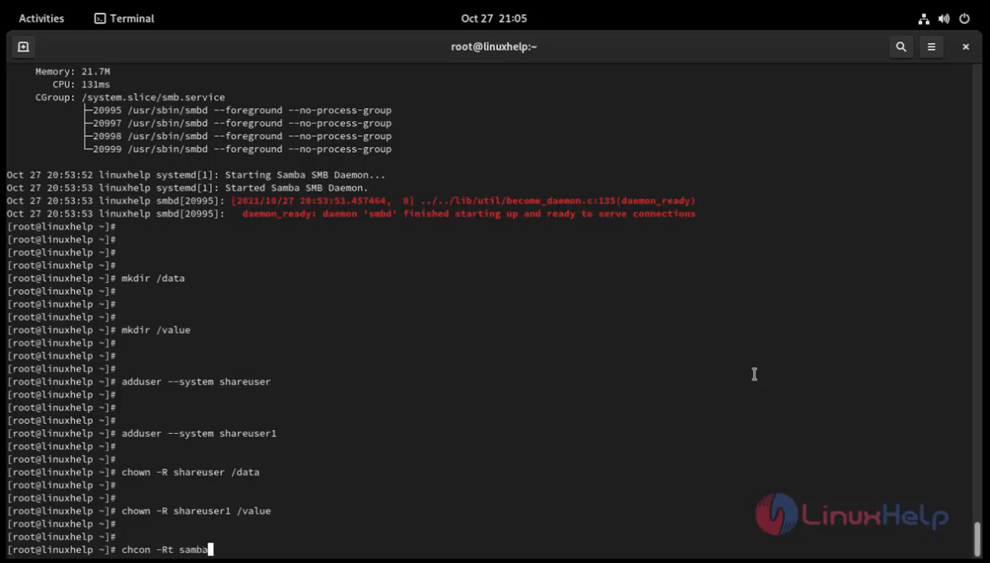
{"action": "type", "text": "_"}
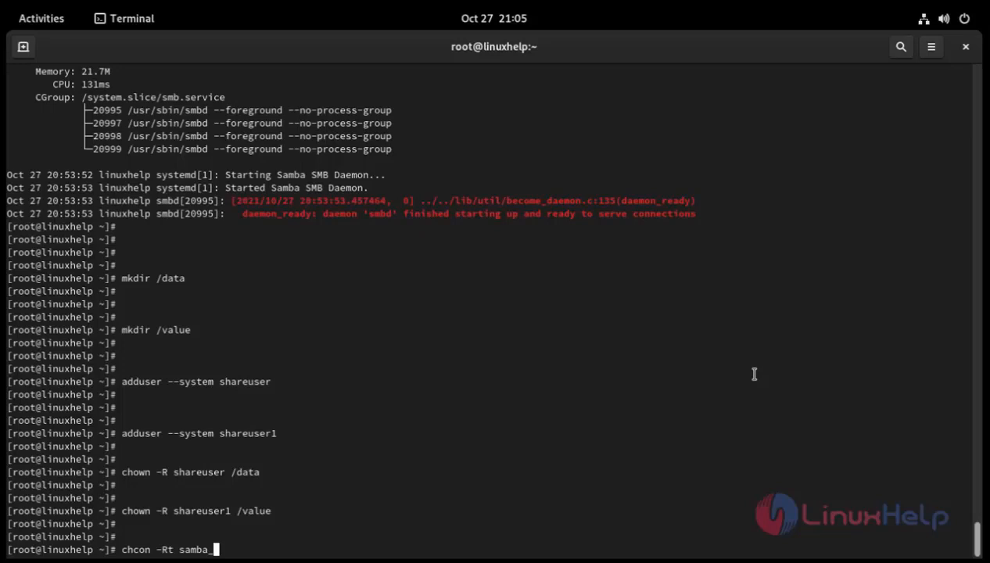
{"action": "type", "text": "share_t"}
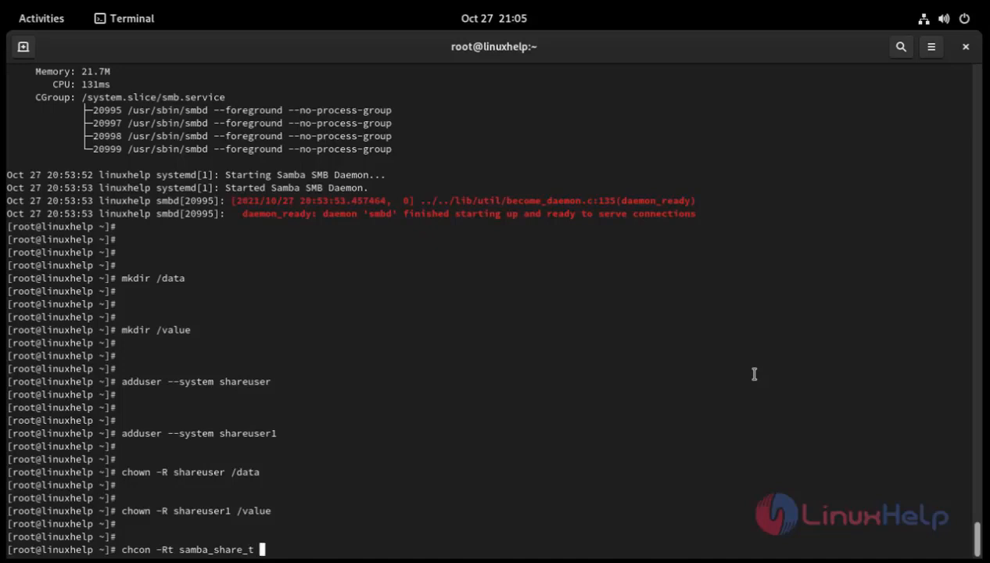
{"action": "type", "text": "/data"}
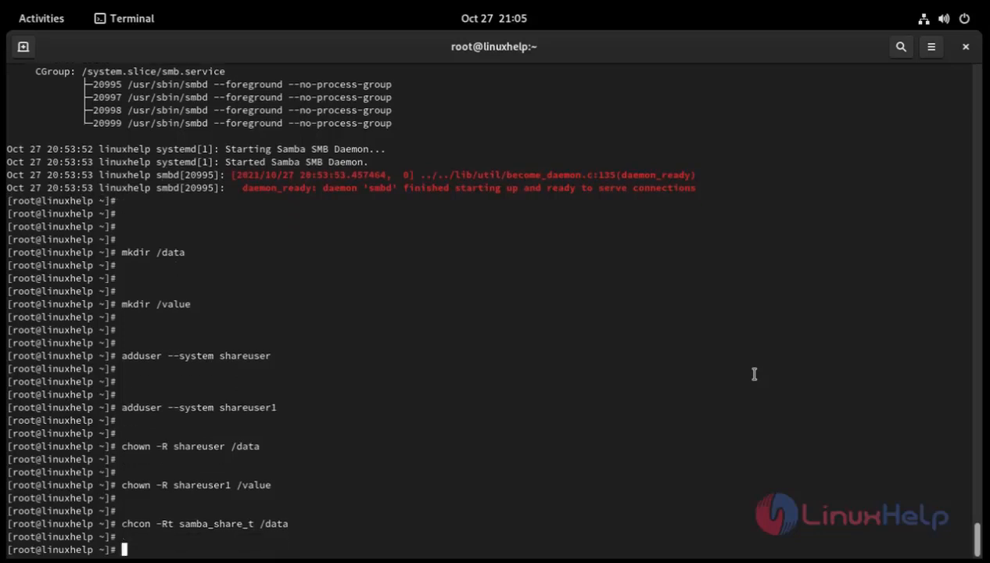
Step: Begin the same samba_share_t chcon command for /value
{"action": "type", "text": "c"}
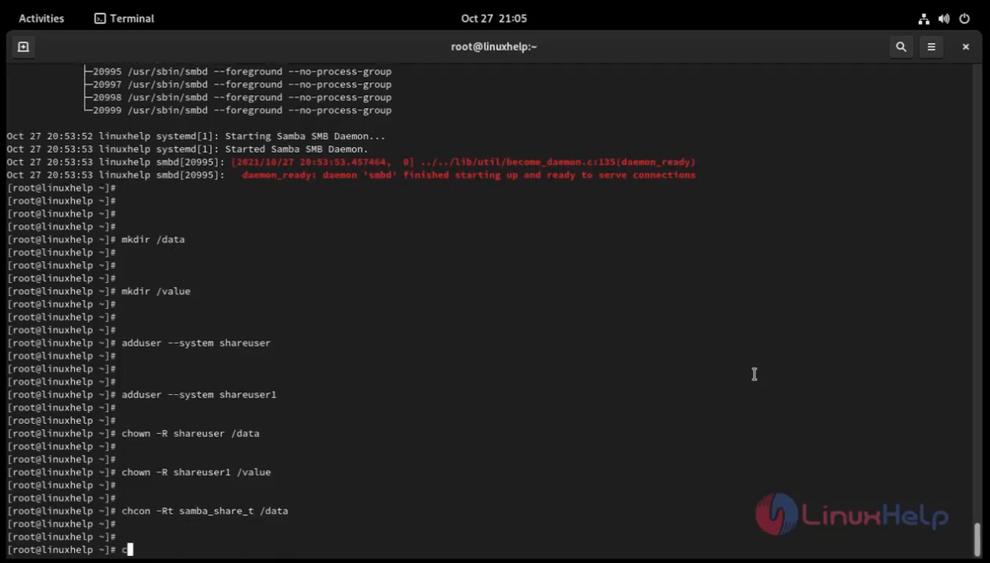
{"action": "type", "text": "hco"}
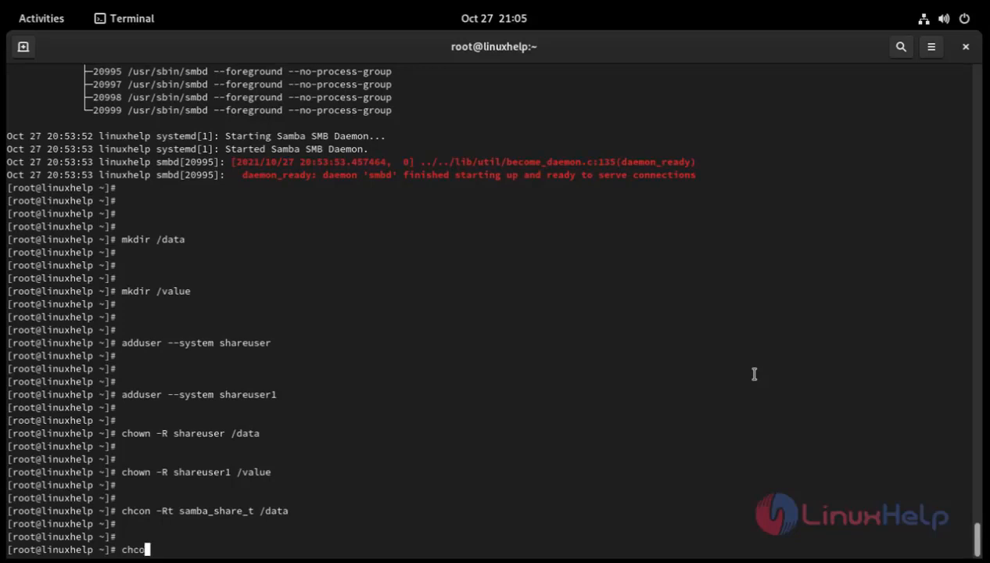
{"action": "type", "text": "-Rt sa"}
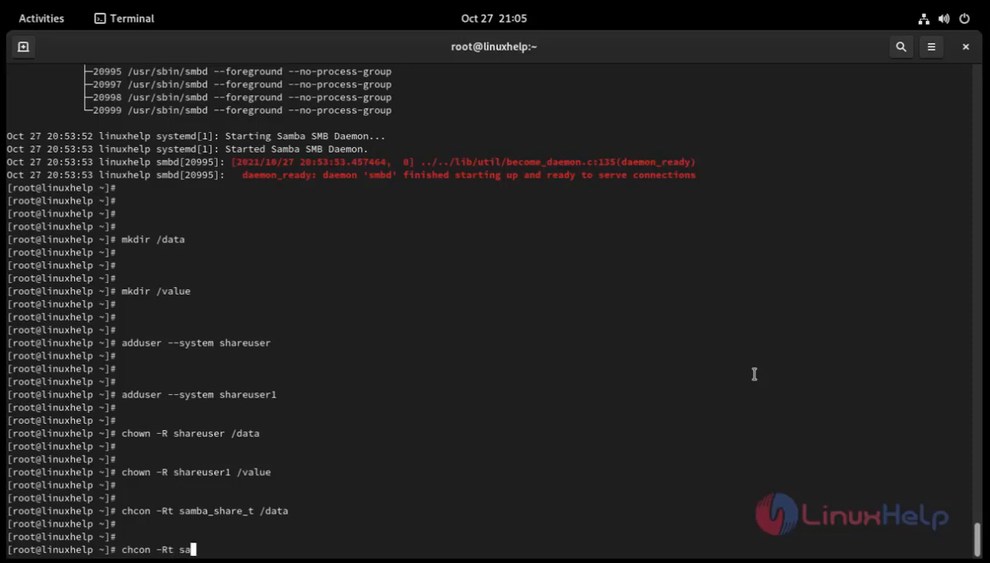
{"action": "type", "text": "ba"}
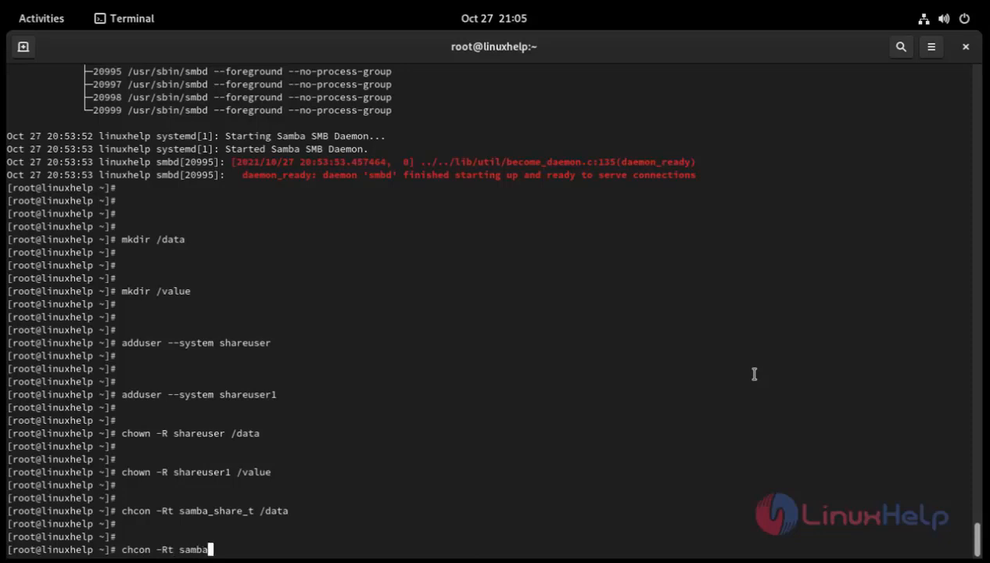
{"action": "type", "text": "_"}
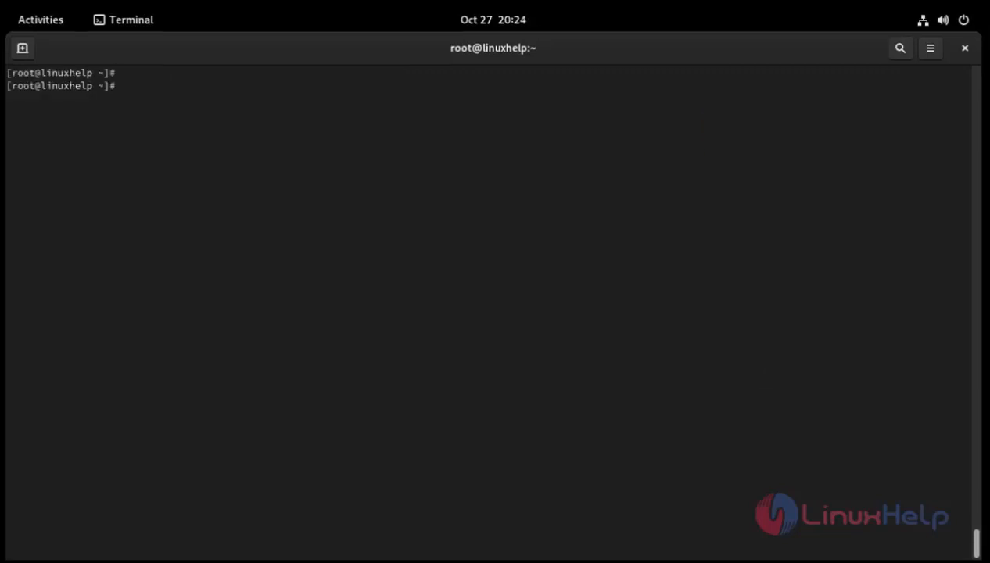
{"action": "mouse_move", "coordinate": [976, 65]}
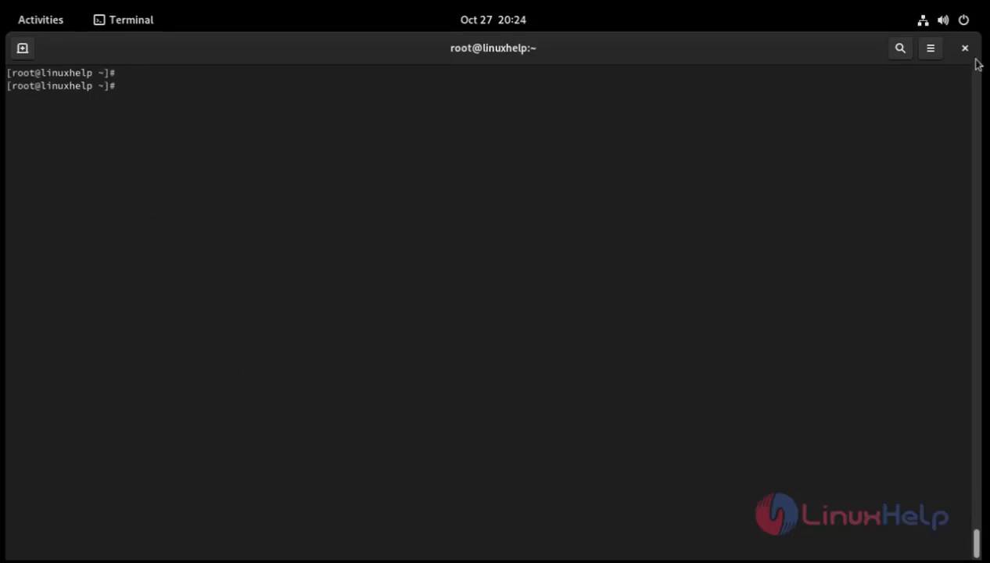
Step: Open /etc/samba/smb.conf in vi
{"action": "type", "text": "vi /e"}
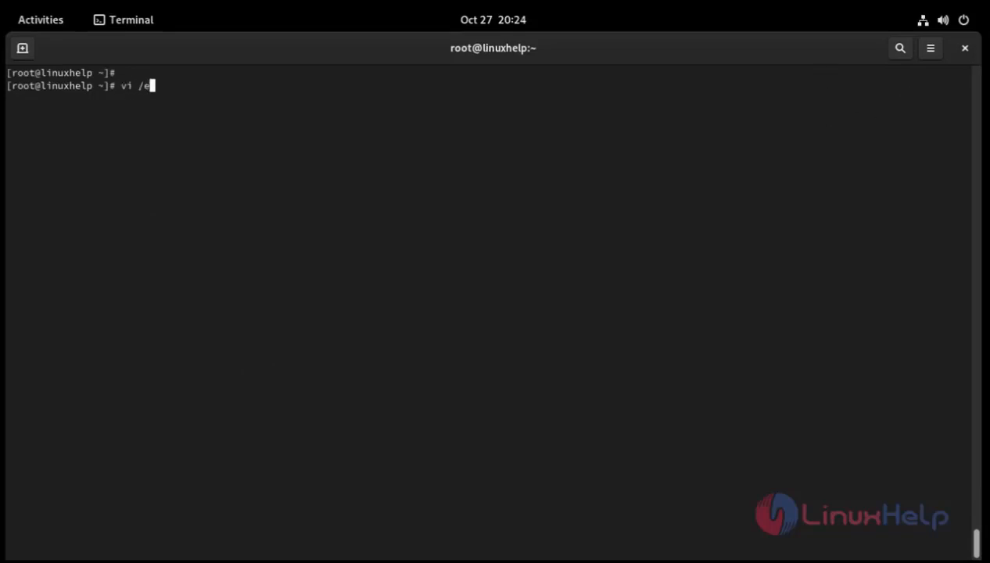
{"action": "type", "text": "tc"}
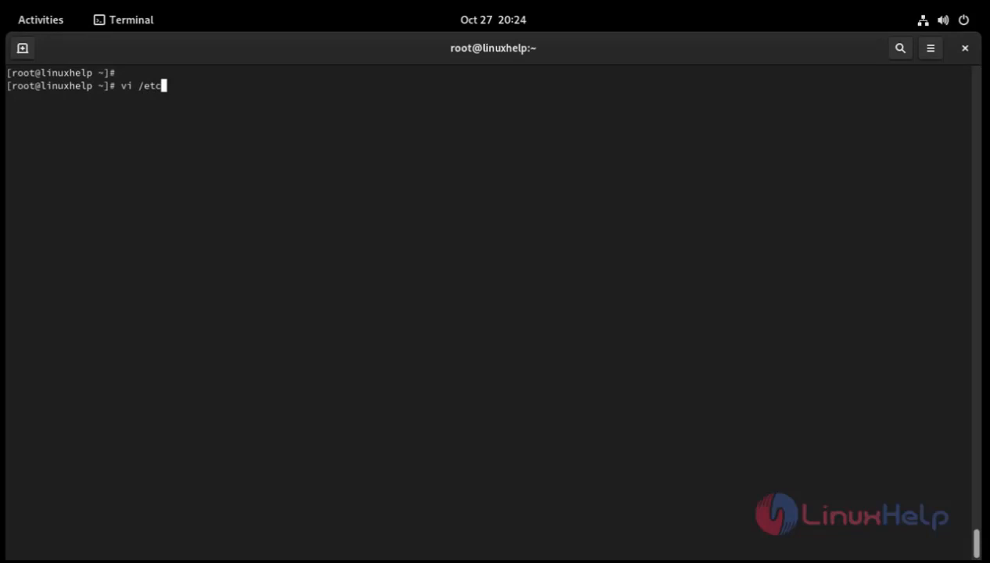
{"action": "type", "text": "/samba"}
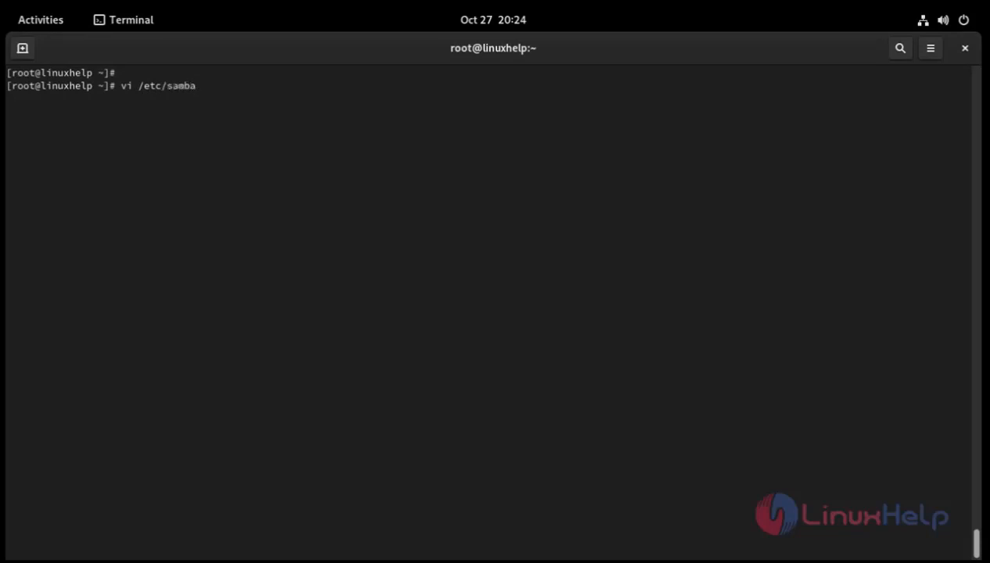
{"action": "type", "text": "/smb"}
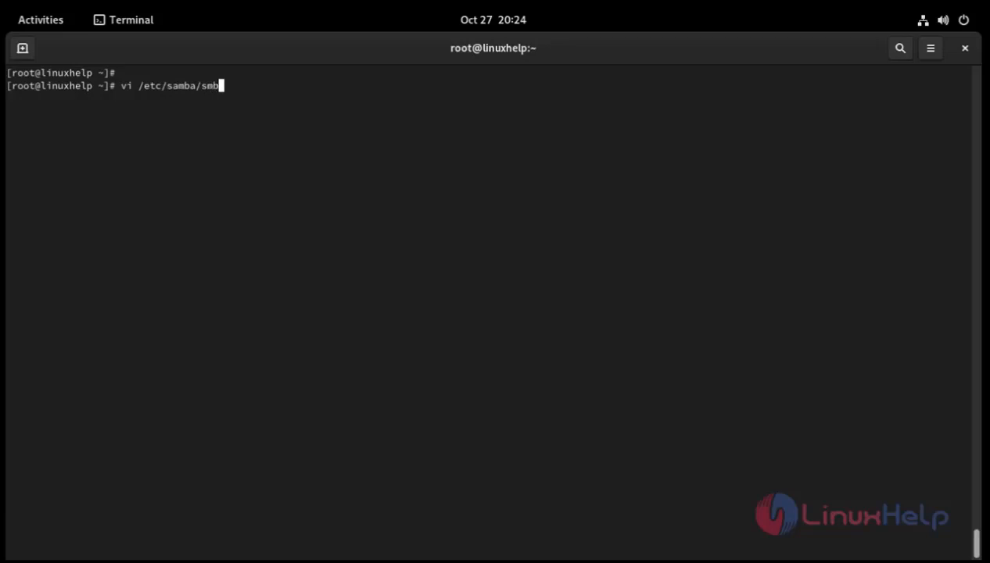
{"action": "type", "text": ".conf"}
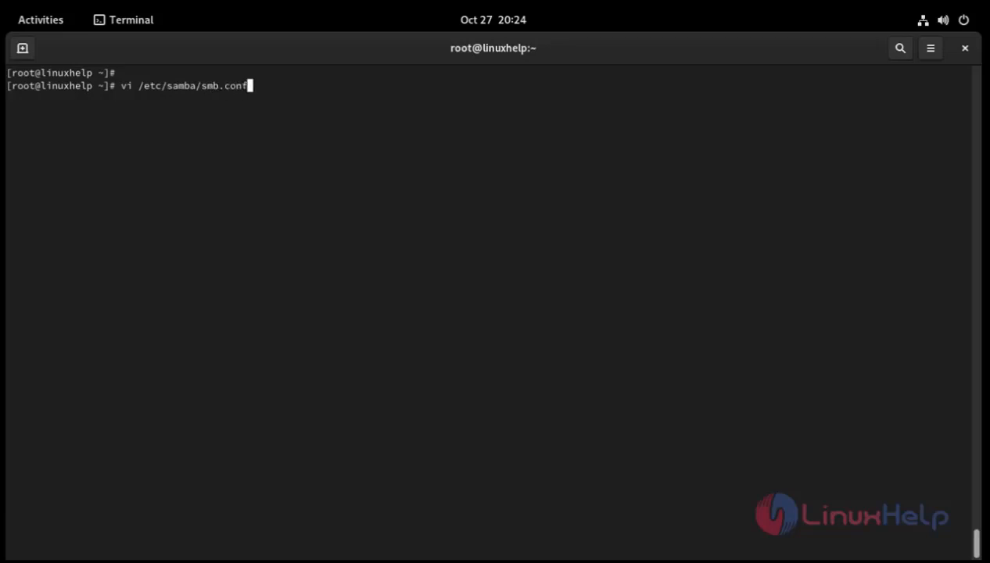
{"action": "key", "text": "Return"}
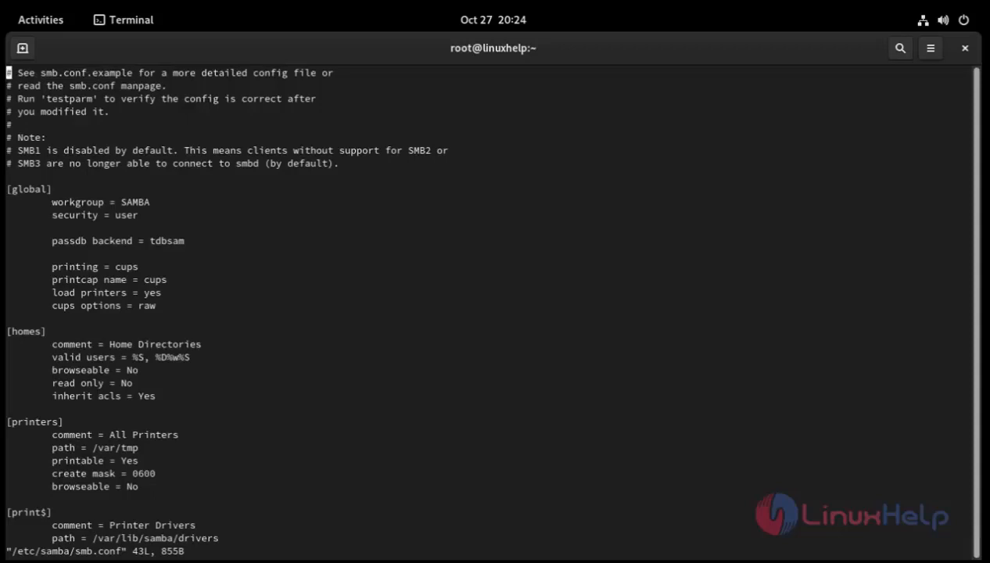
Step: Enter insert mode and add a [data] section with path = /data
{"action": "key", "text": "i"}
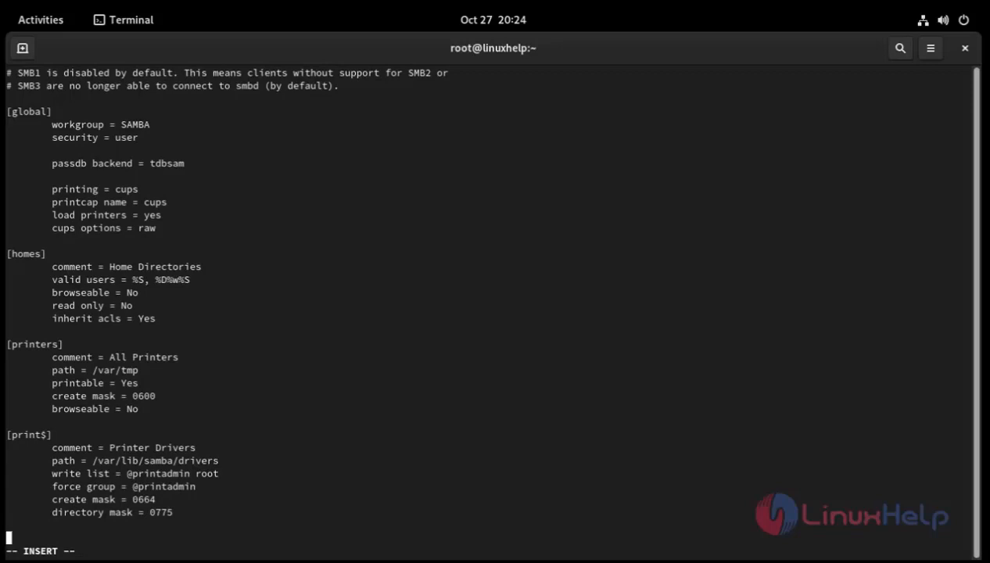
{"action": "type", "text": "[da"}
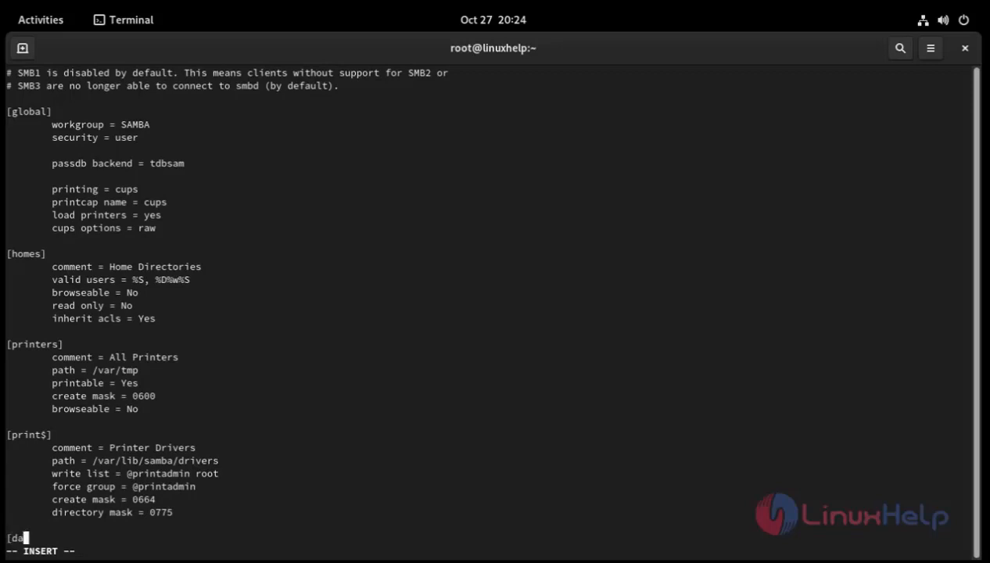
{"action": "type", "text": "t"}
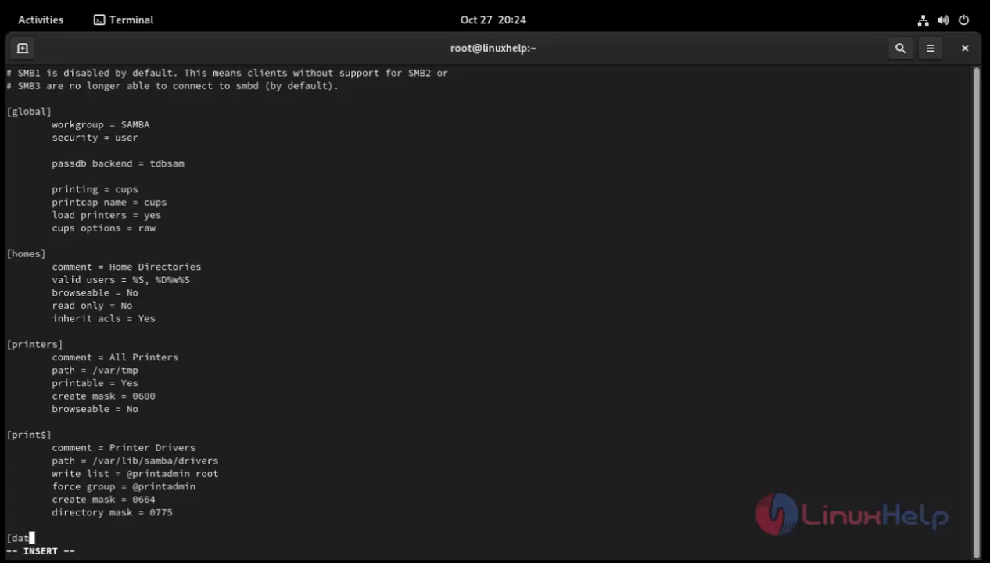
{"action": "type", "text": "a"}
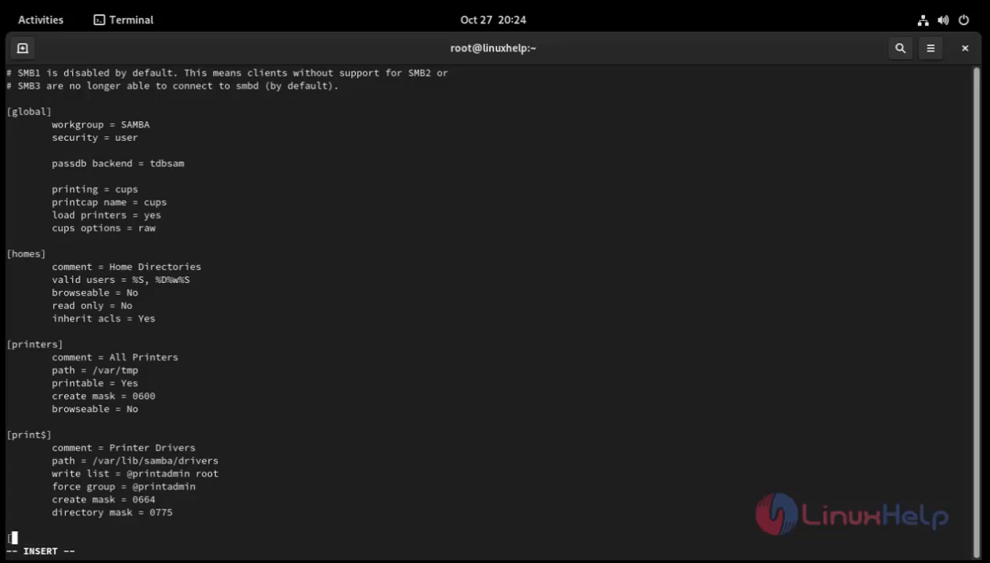
{"action": "type", "text": "[data]"}
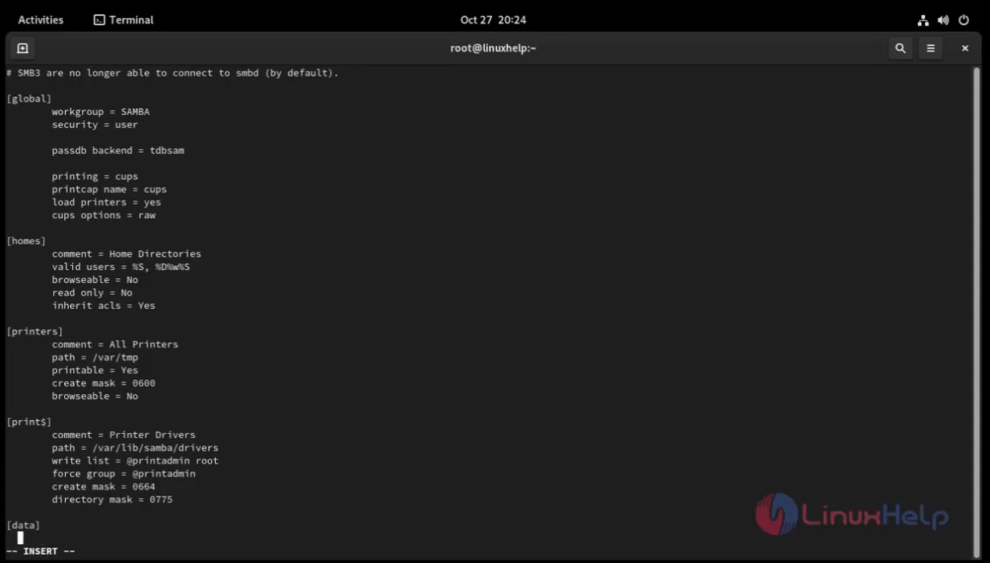
{"action": "type", "text": "pat"}
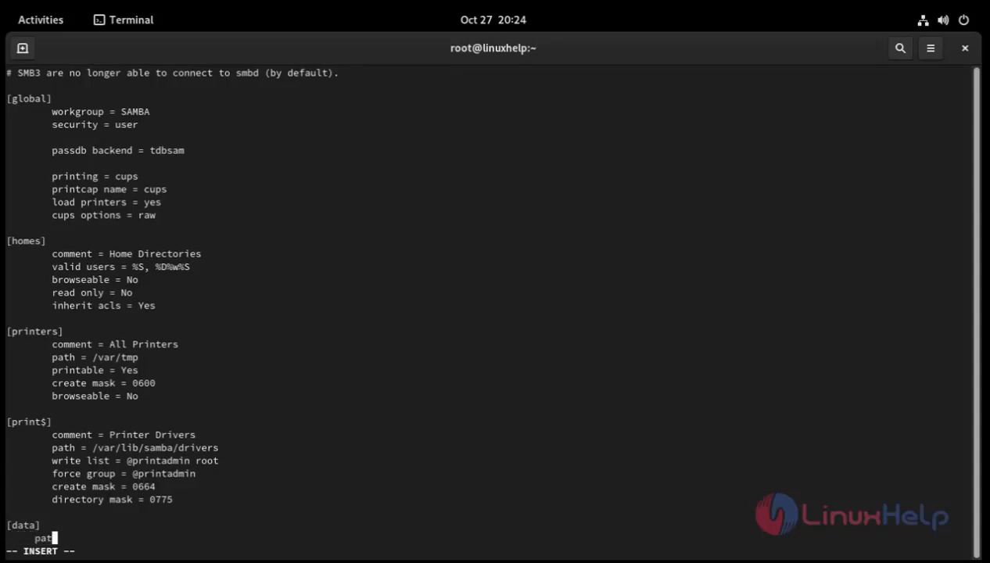
{"action": "type", "text": "h ="}
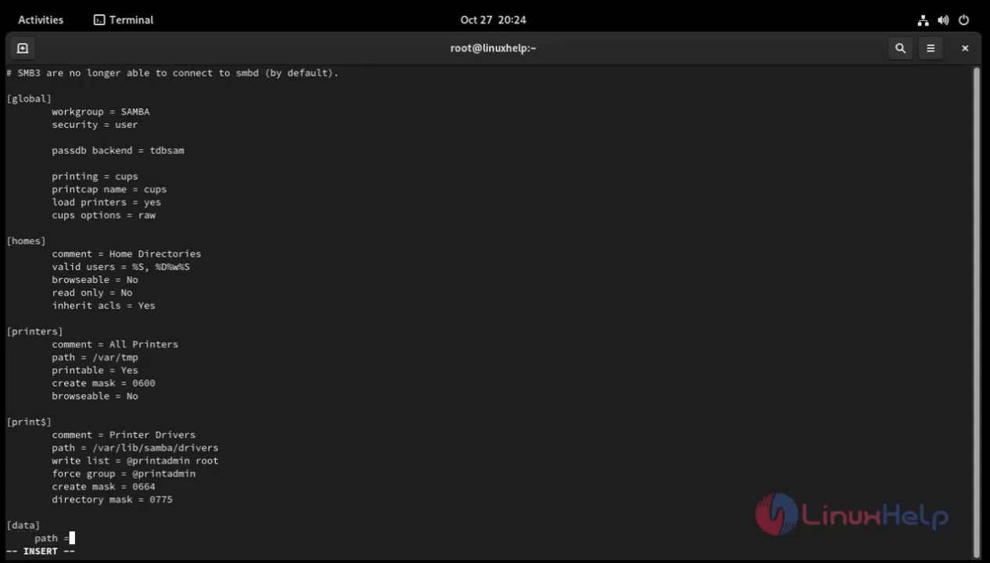
{"action": "type", "text": "/da"}
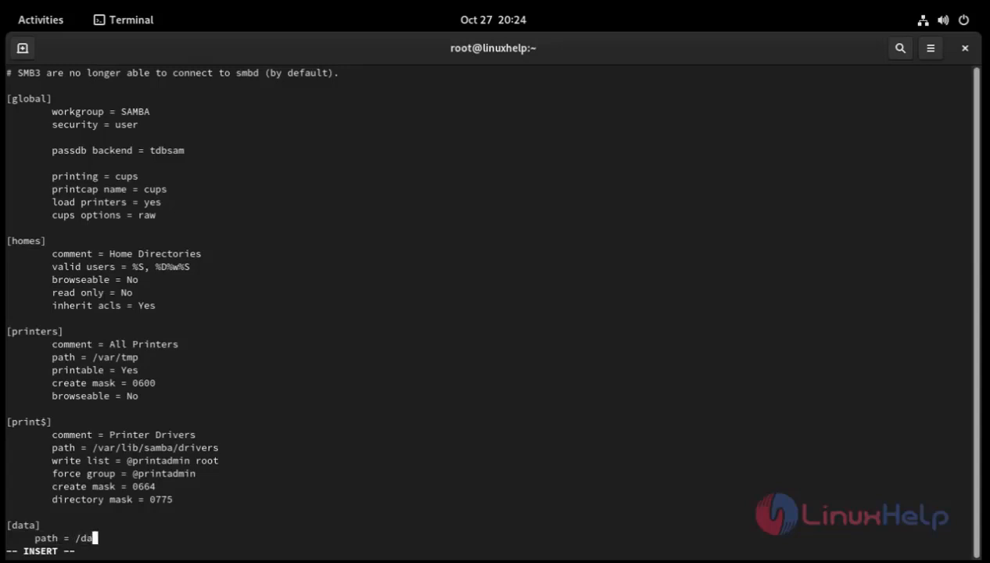
{"action": "type", "text": "ta"}
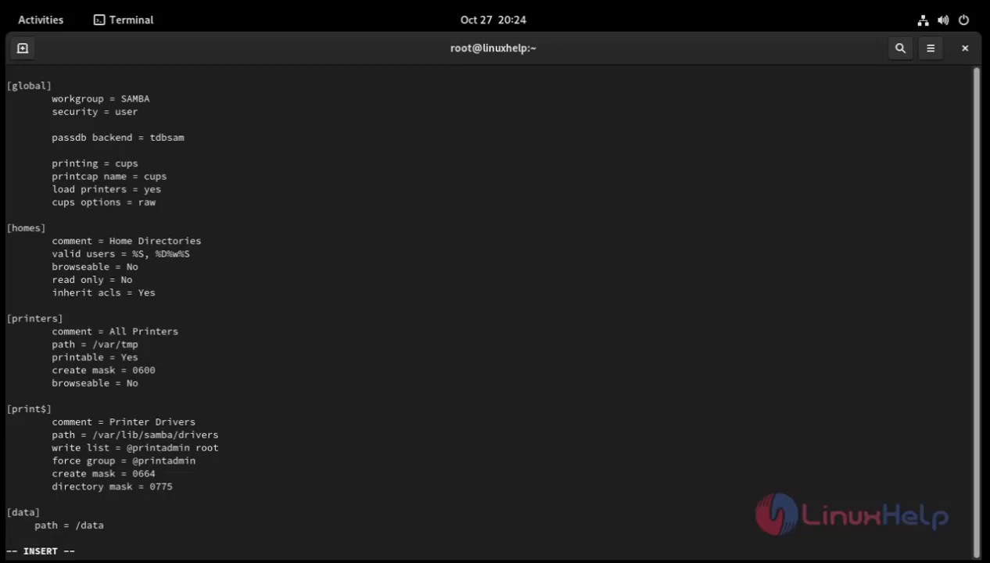
Step: Set valid users, read list and write list to shareuser
{"action": "type", "text": "valid"}
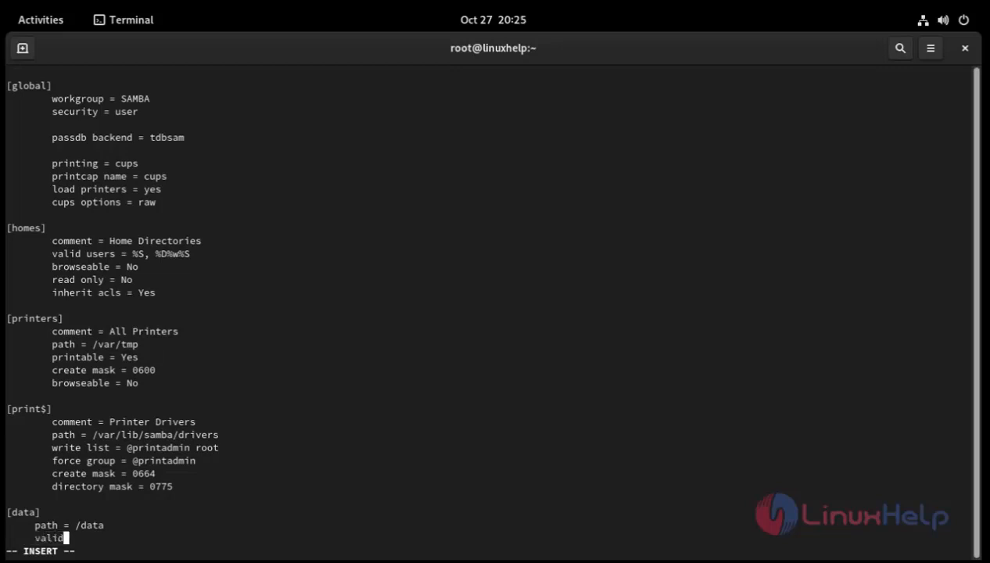
{"action": "type", "text": "us"}
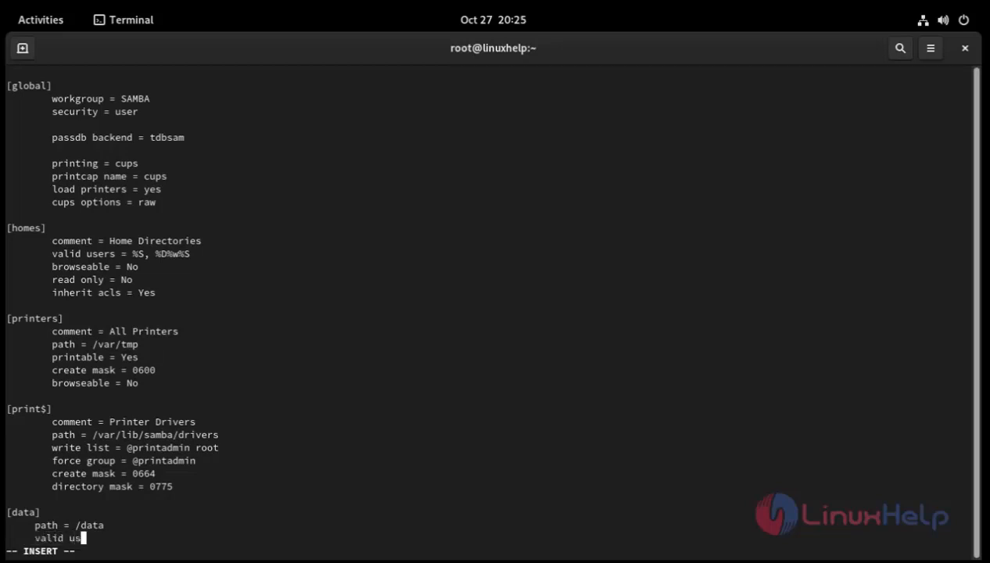
{"action": "type", "text": "ers ="}
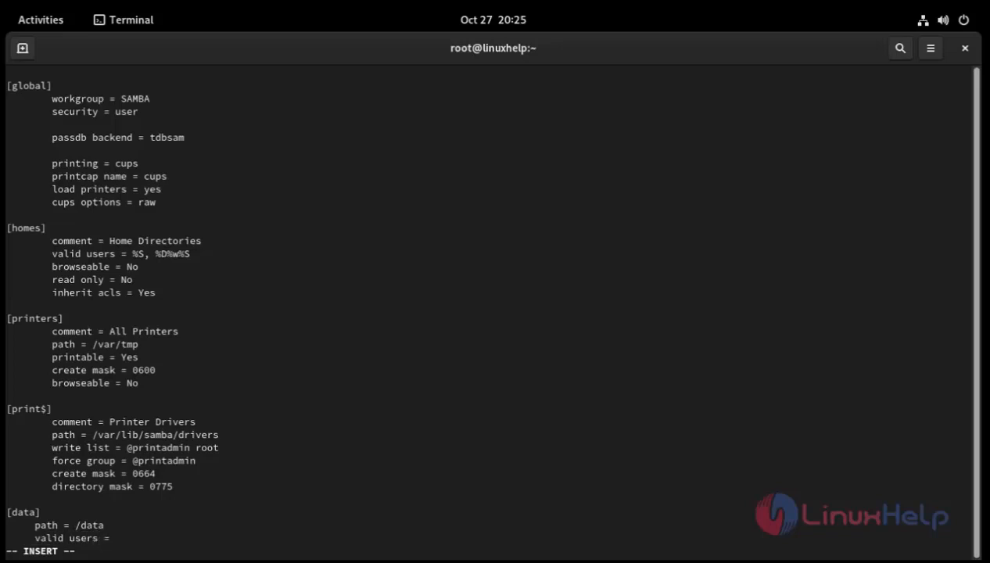
{"action": "type", "text": "s"}
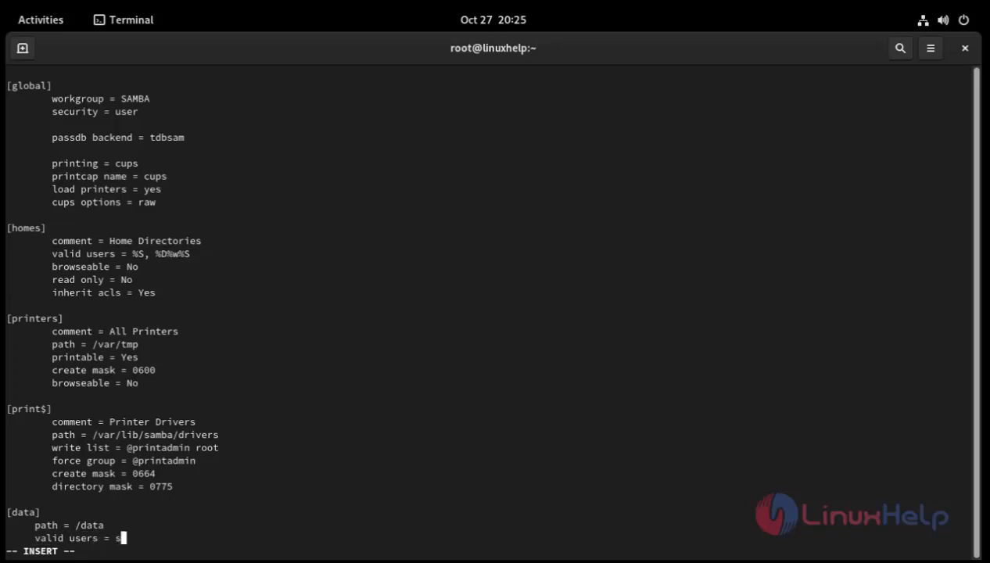
{"action": "type", "text": "hare"}
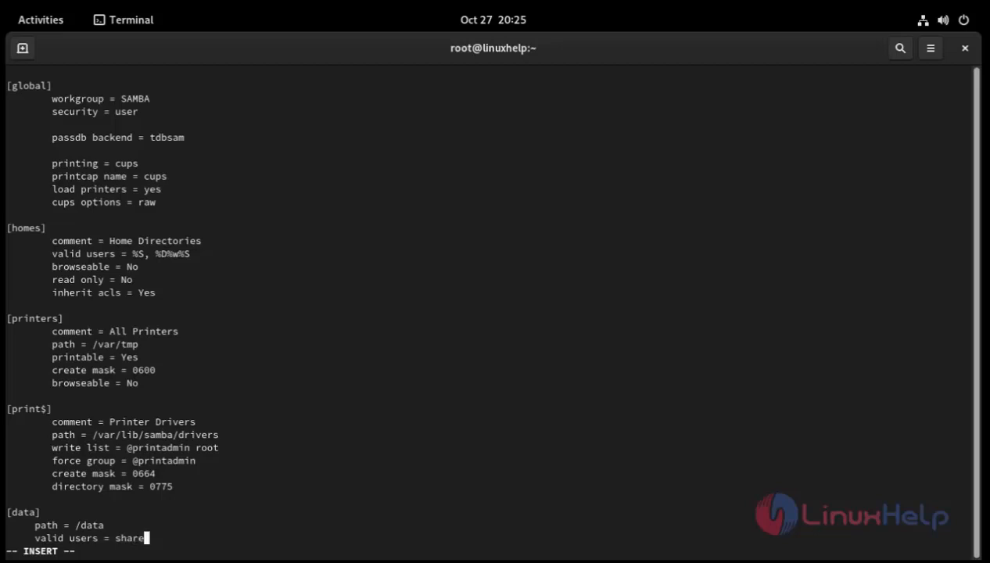
{"action": "type", "text": "user"}
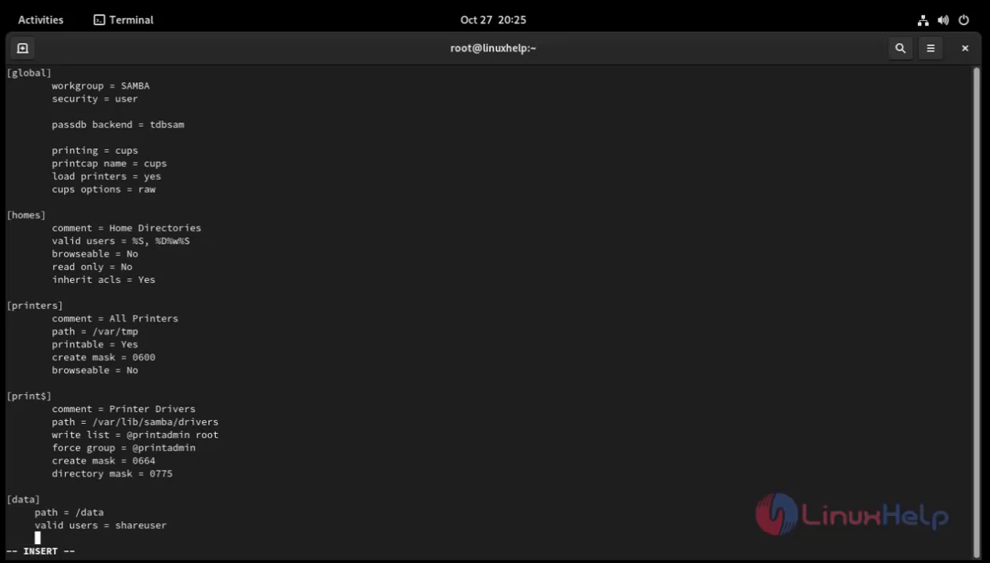
{"action": "type", "text": "read list ="}
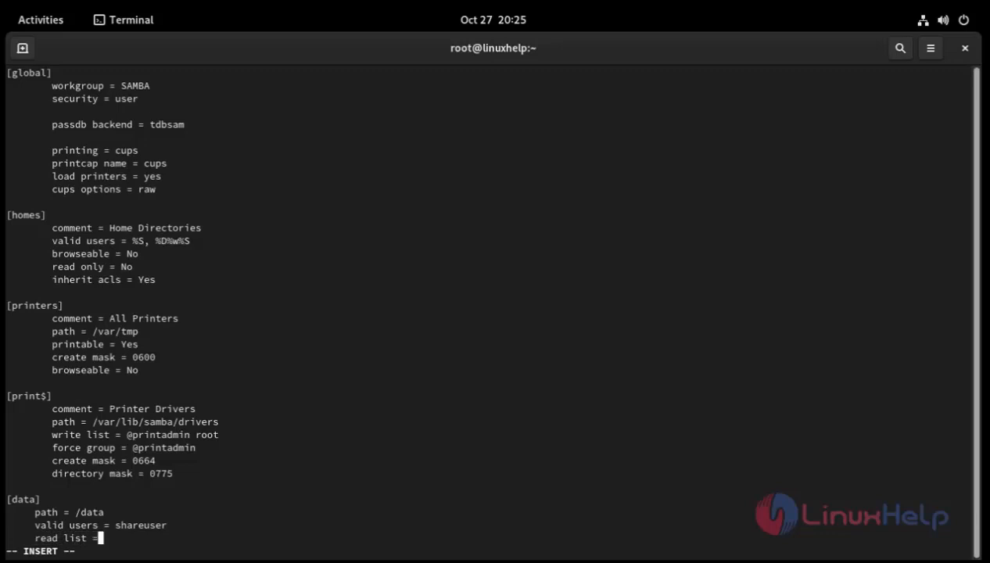
{"action": "type", "text": "sh"}
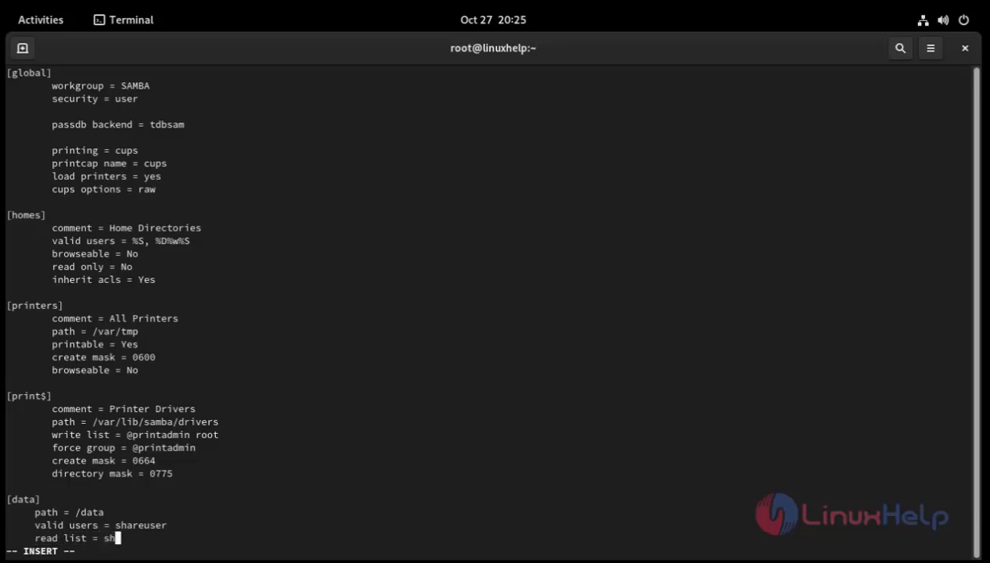
{"action": "type", "text": "areuser"}
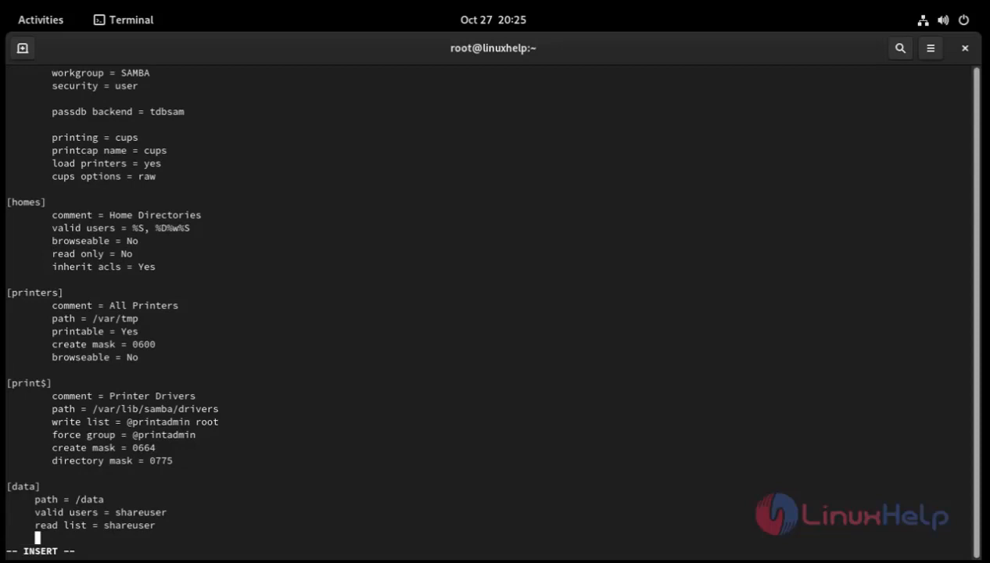
{"action": "type", "text": "write"}
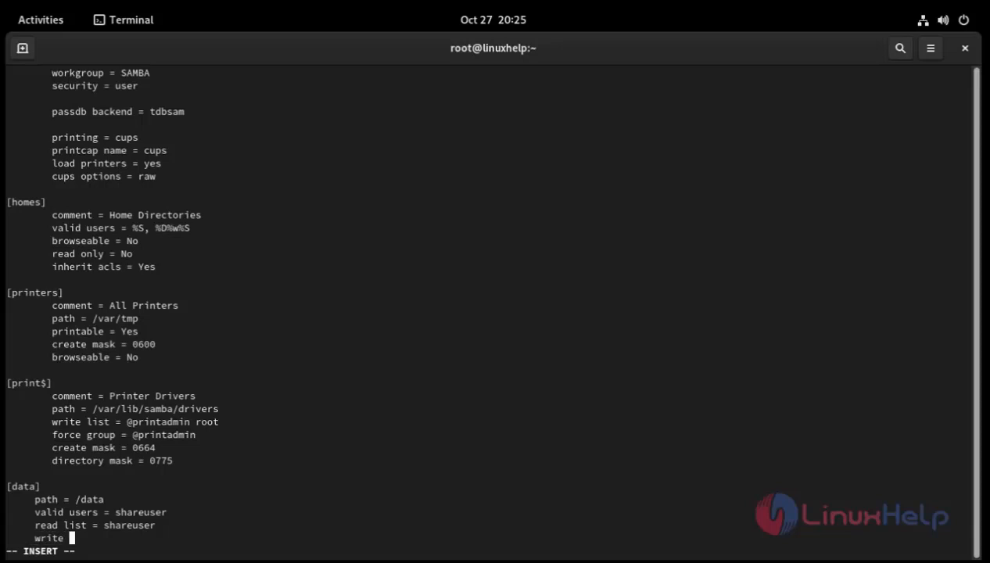
{"action": "type", "text": "list = shareus"}
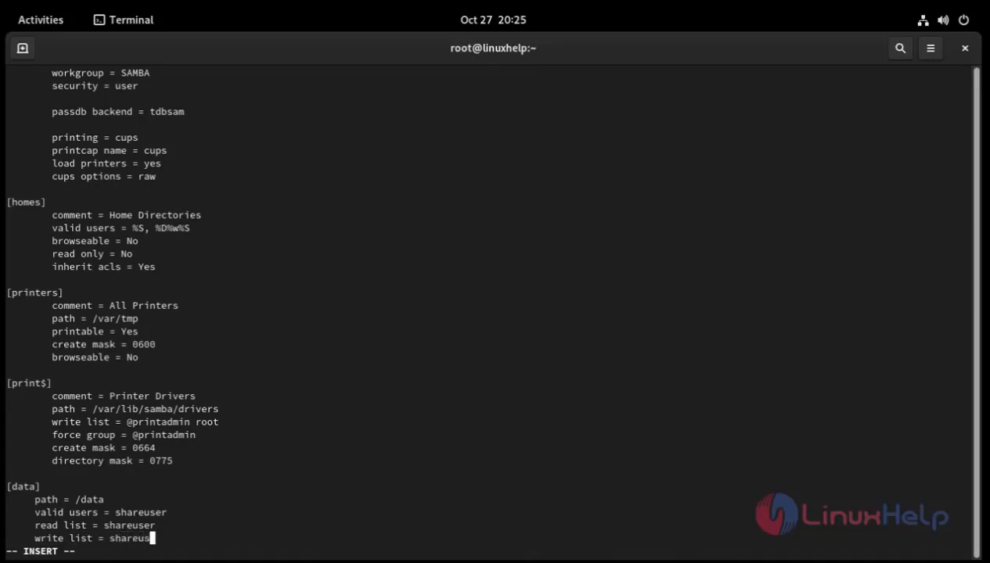
{"action": "type", "text": "er"}
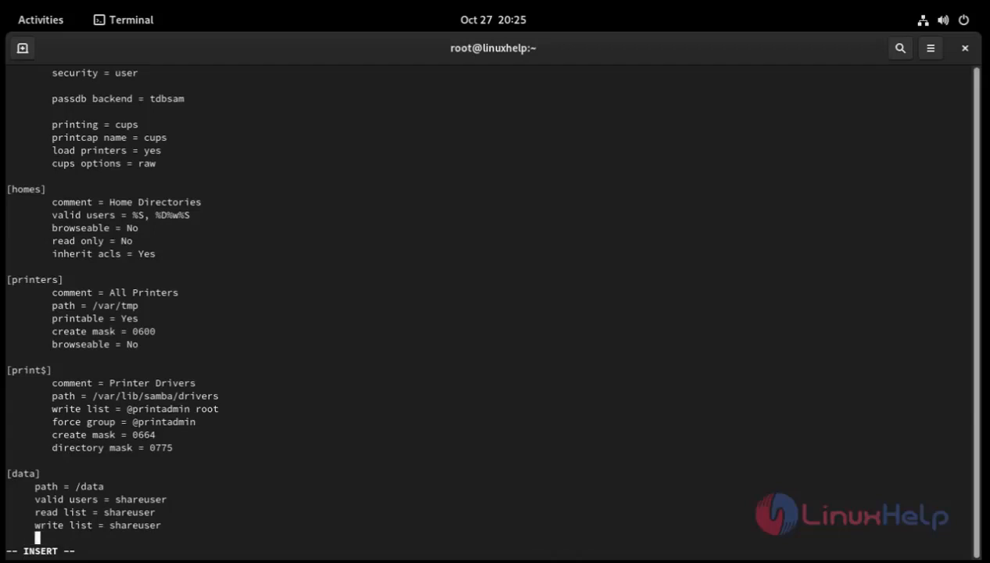
Step: Add browsable = yes and invalid users = shareuser1 to [data]
{"action": "type", "text": "browsa"}
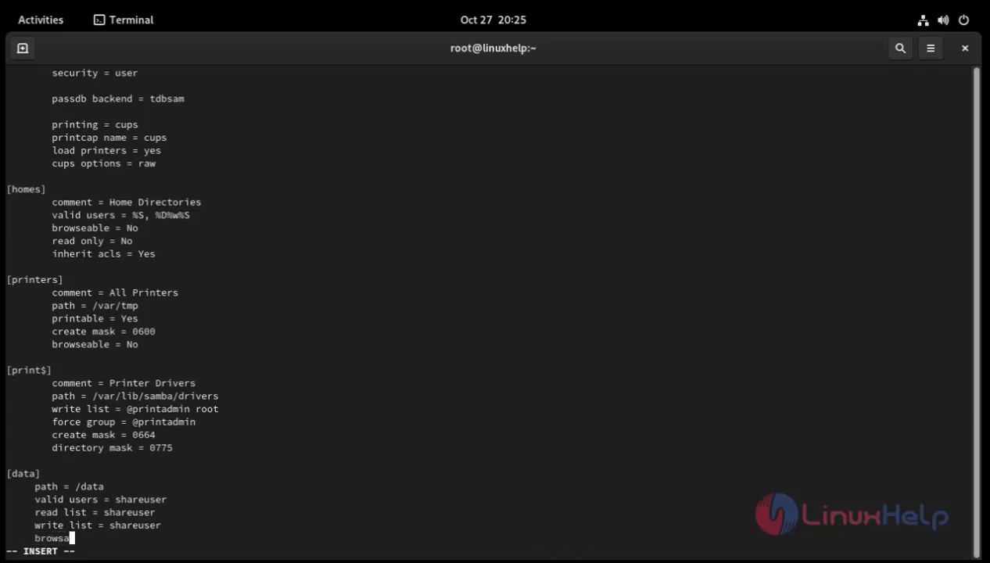
{"action": "type", "text": "le"}
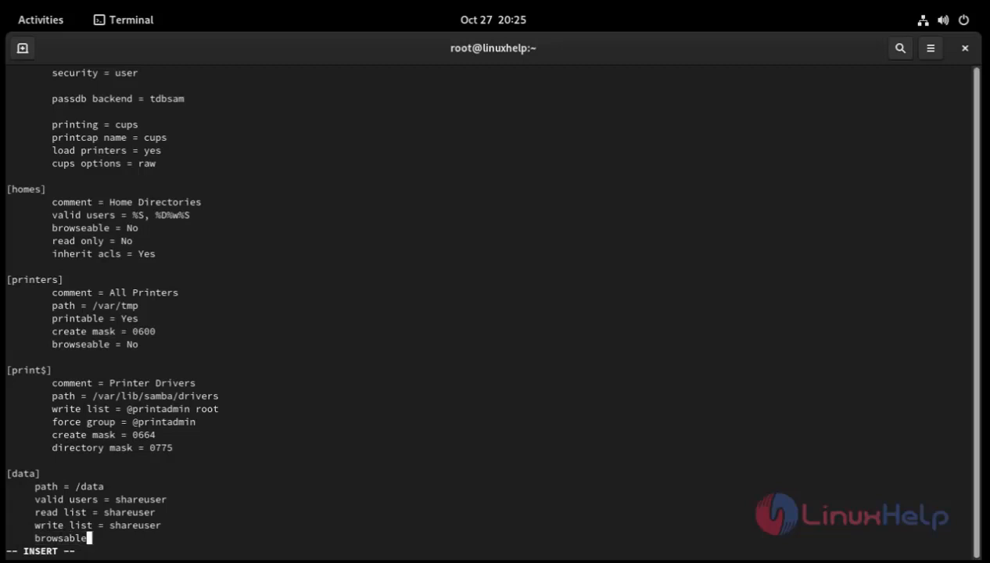
{"action": "type", "text": "="}
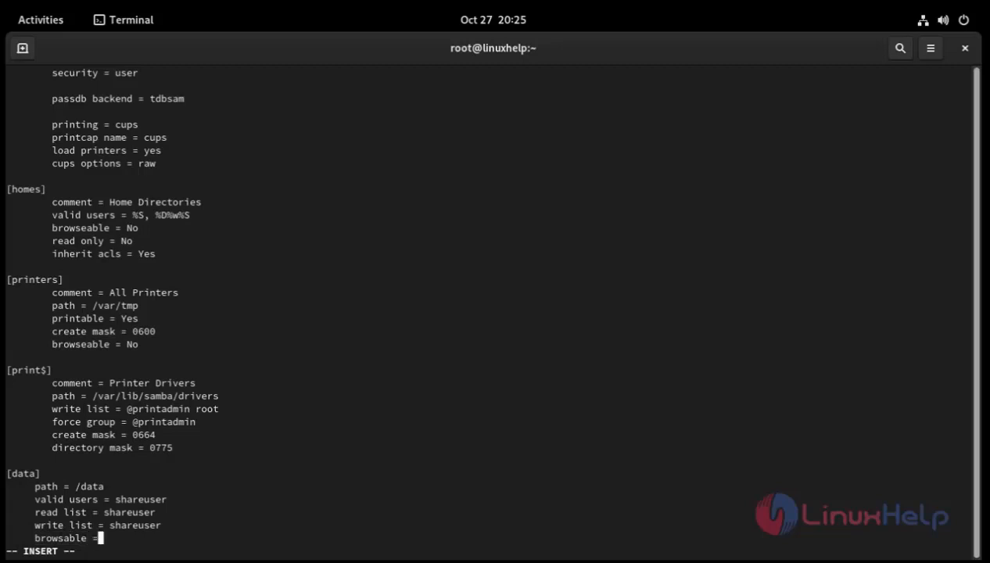
{"action": "type", "text": "yes"}
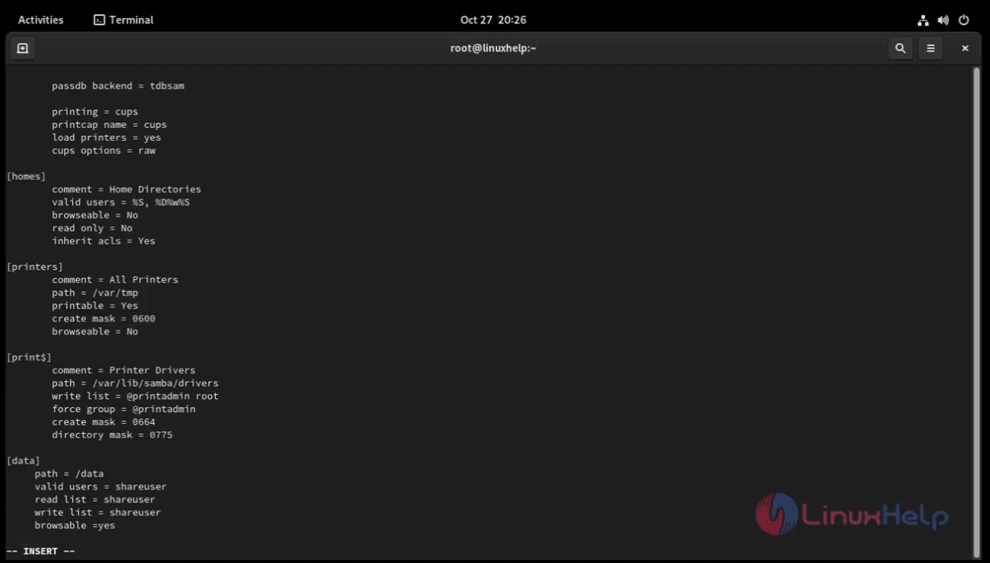
{"action": "type", "text": "inval"}
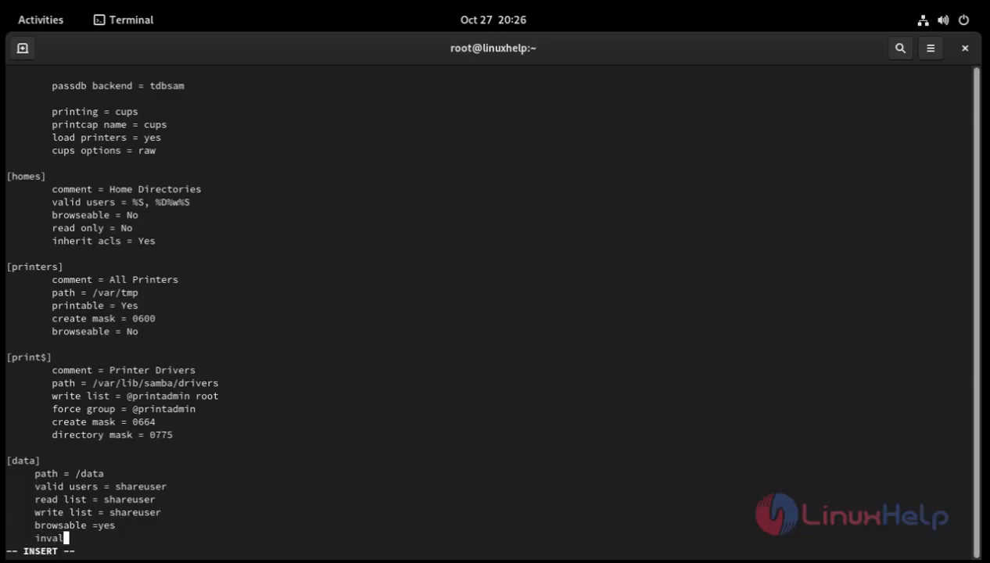
{"action": "type", "text": "id us"}
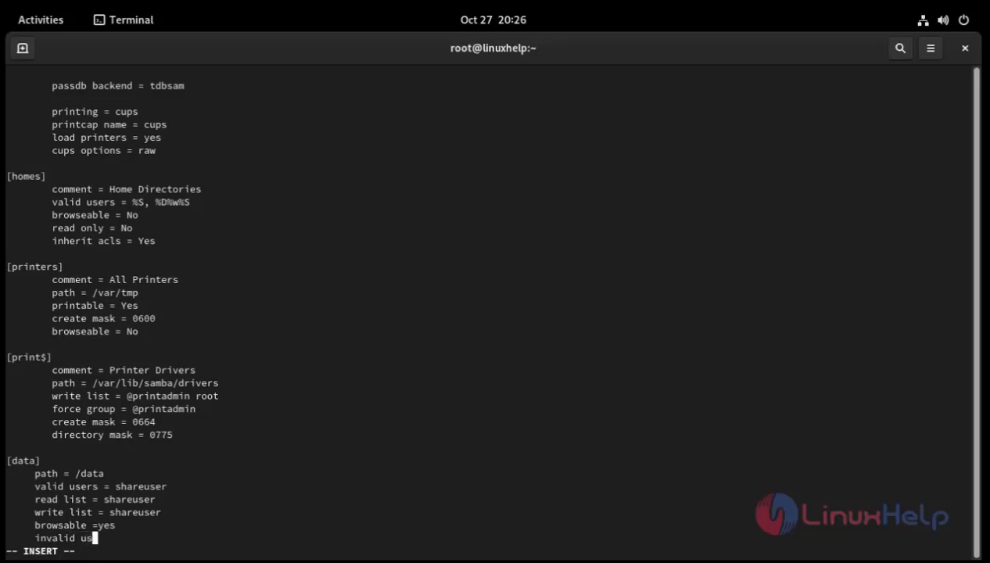
{"action": "type", "text": "ers = sha"}
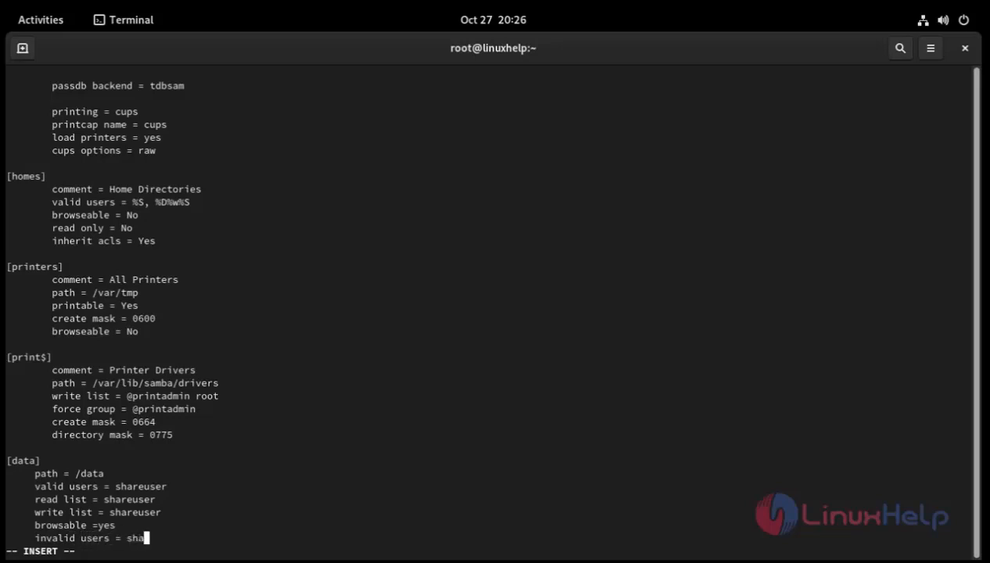
{"action": "type", "text": "euser"}
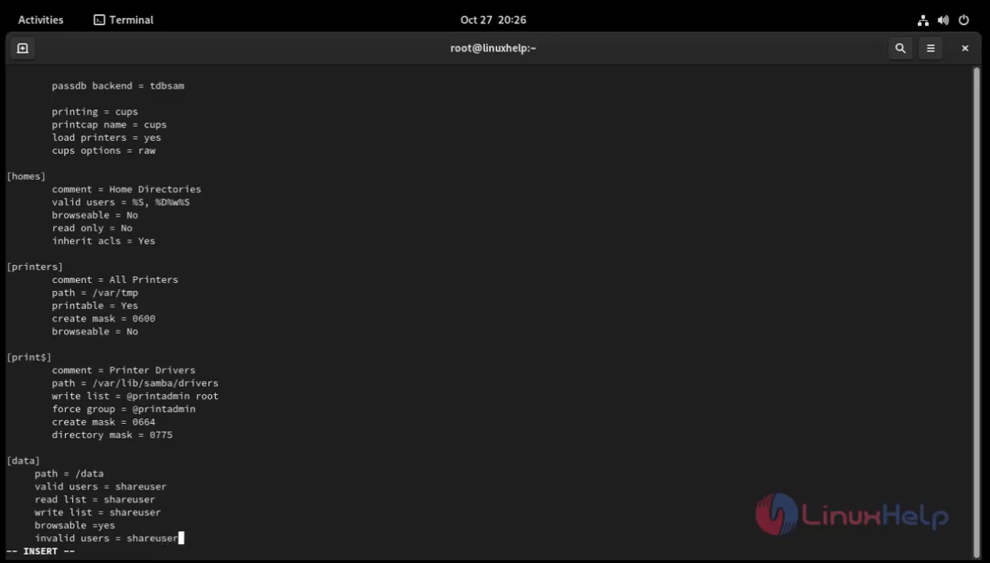
{"action": "type", "text": "1"}
{"action": "type", "text": "[v"}
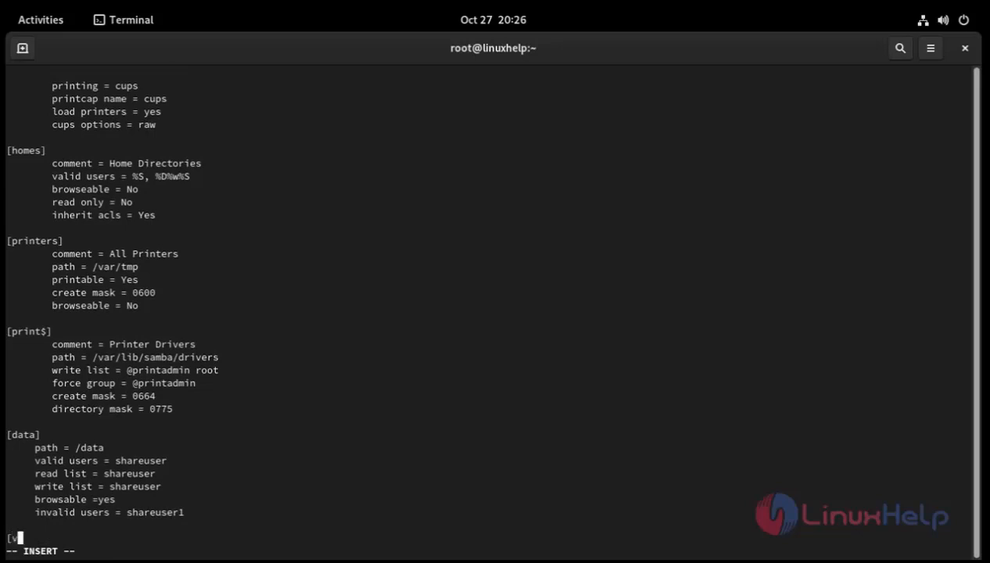
Step: Add the [value] section with path = /value and valid users = shareuser1
{"action": "type", "text": "alue"}
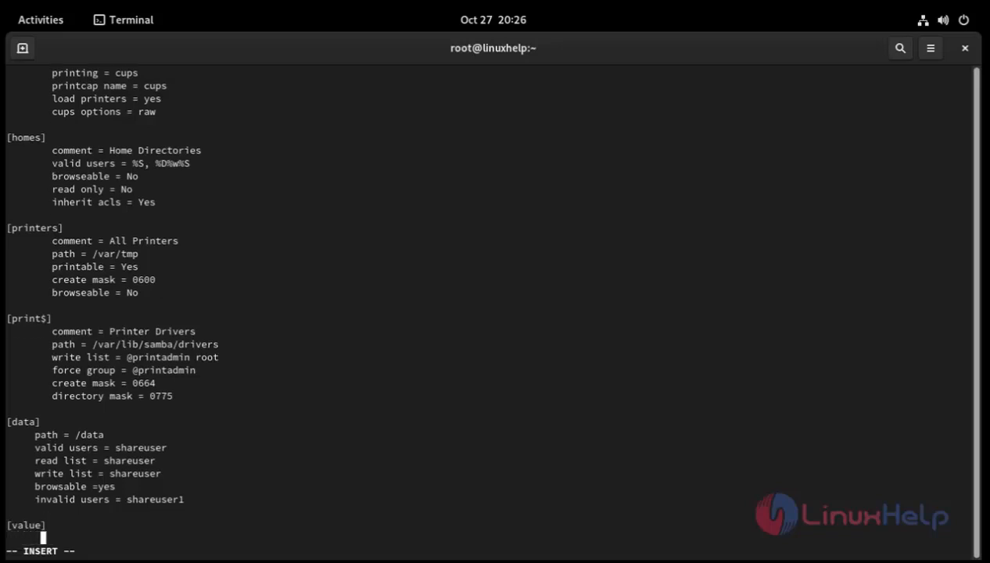
{"action": "type", "text": "path"}
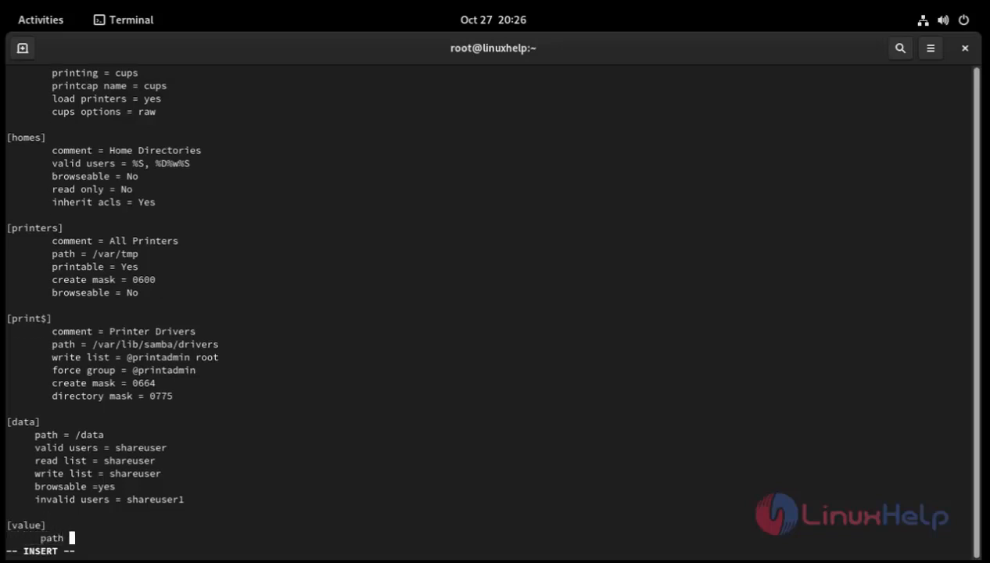
{"action": "type", "text": "="}
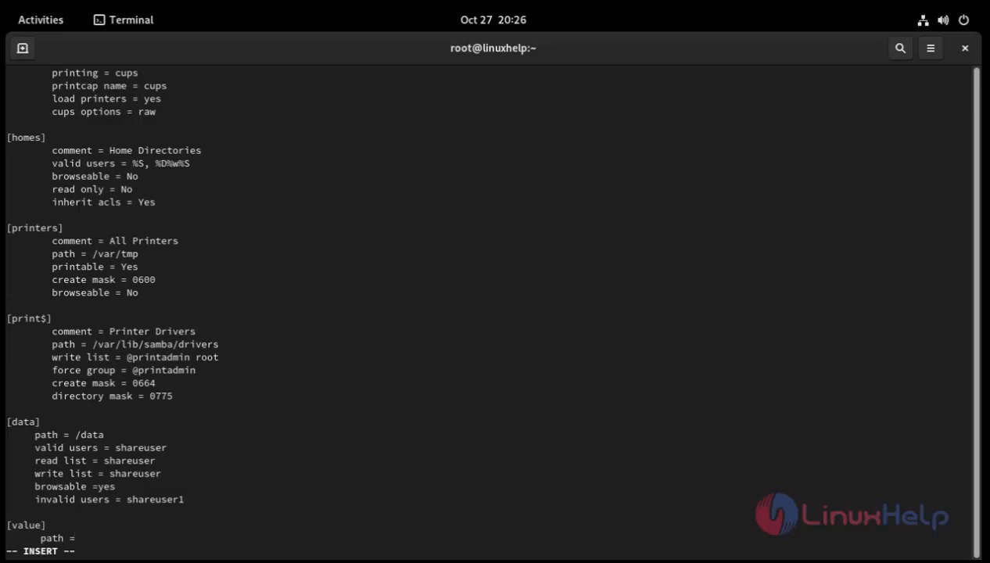
{"action": "type", "text": "/"}
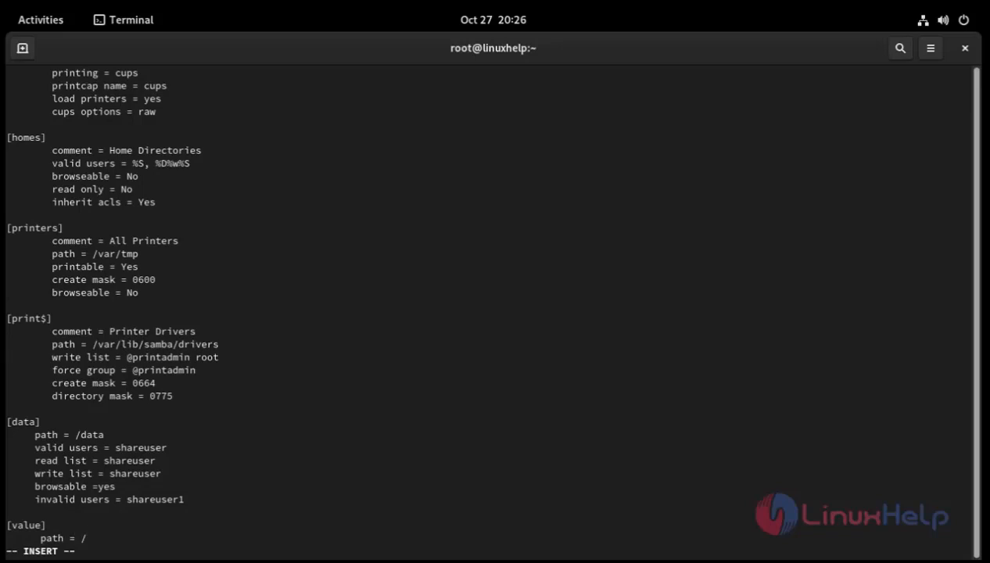
{"action": "type", "text": "value"}
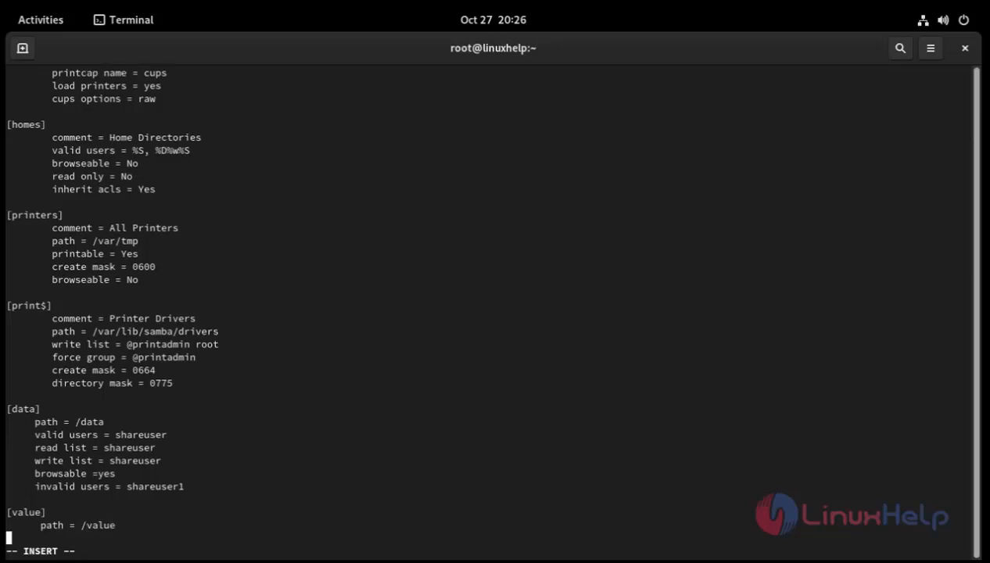
{"action": "type", "text": "v"}
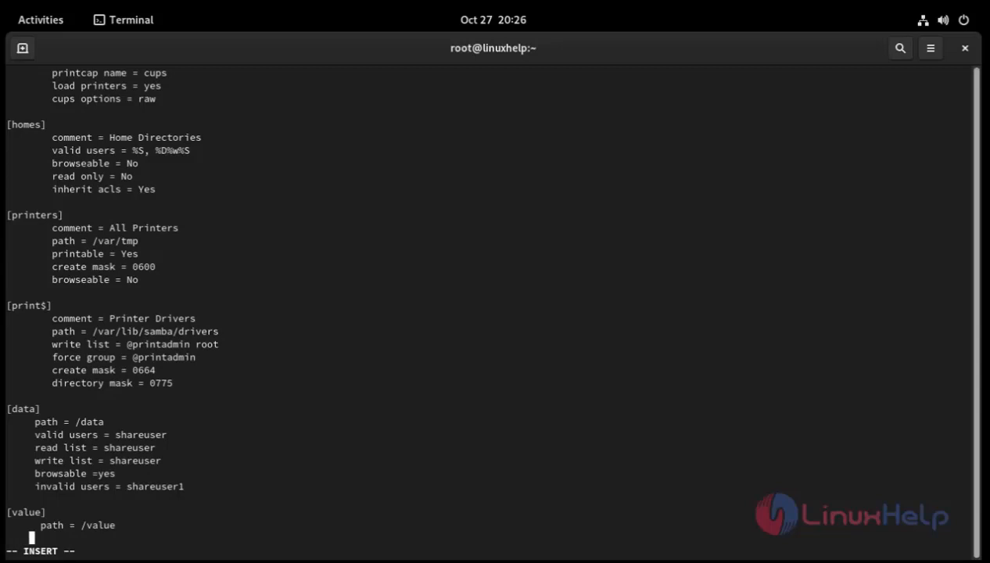
{"action": "type", "text": "va"}
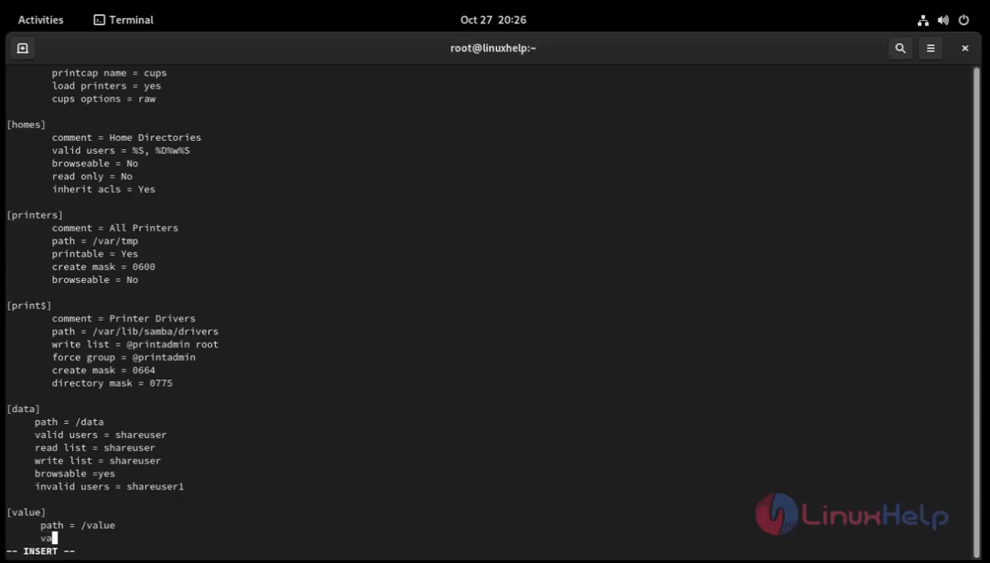
{"action": "type", "text": "lid"}
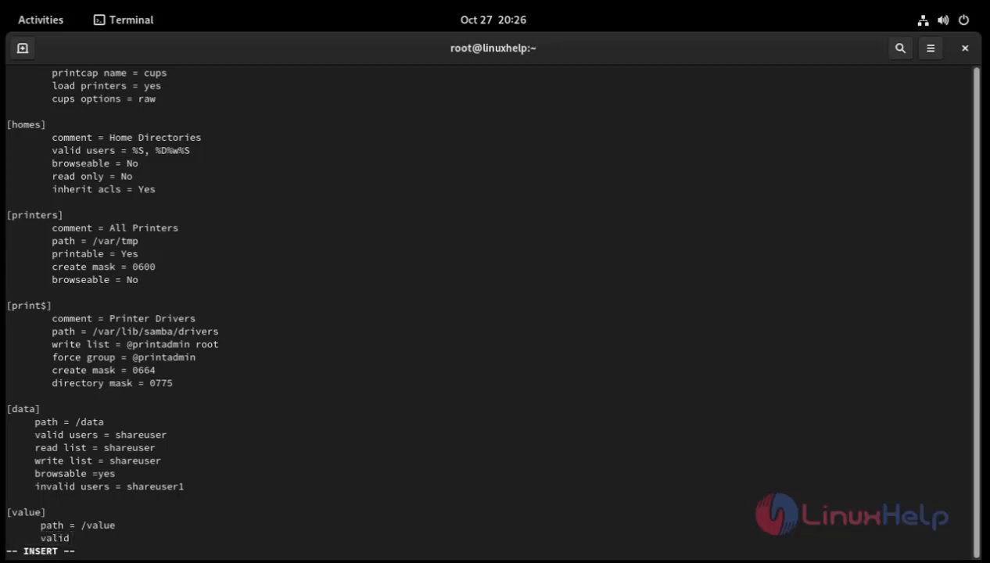
{"action": "type", "text": "users = sh"}
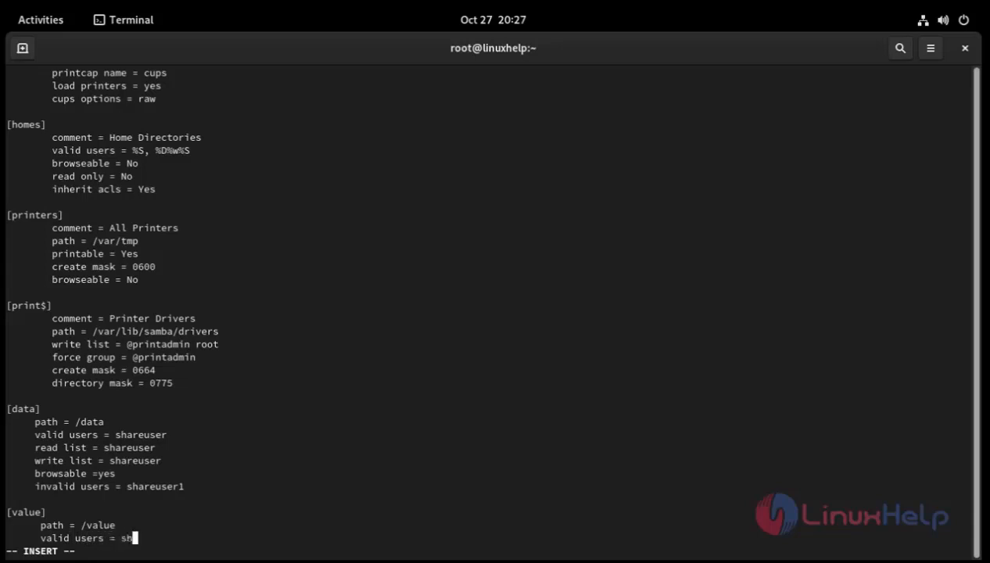
{"action": "type", "text": "areuser"}
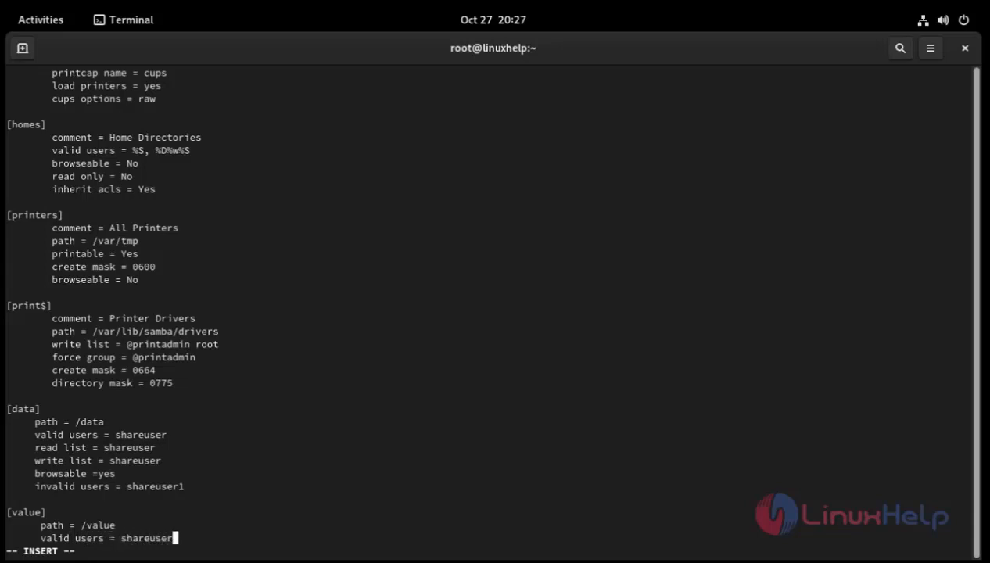
{"action": "type", "text": "1"}
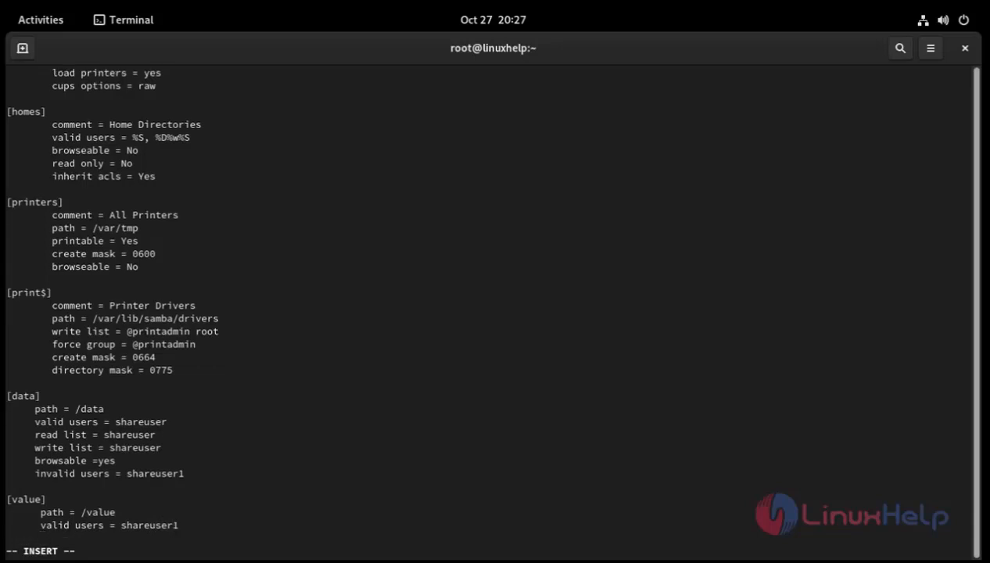
Step: Set read list = shareuser1 and add a write list line
{"action": "type", "text": "re"}
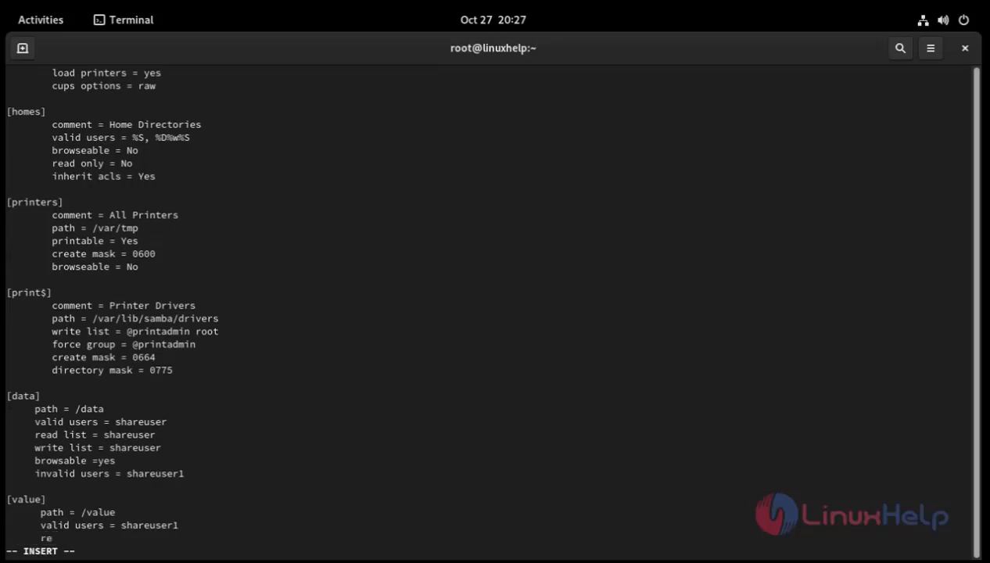
{"action": "type", "text": "ad list"}
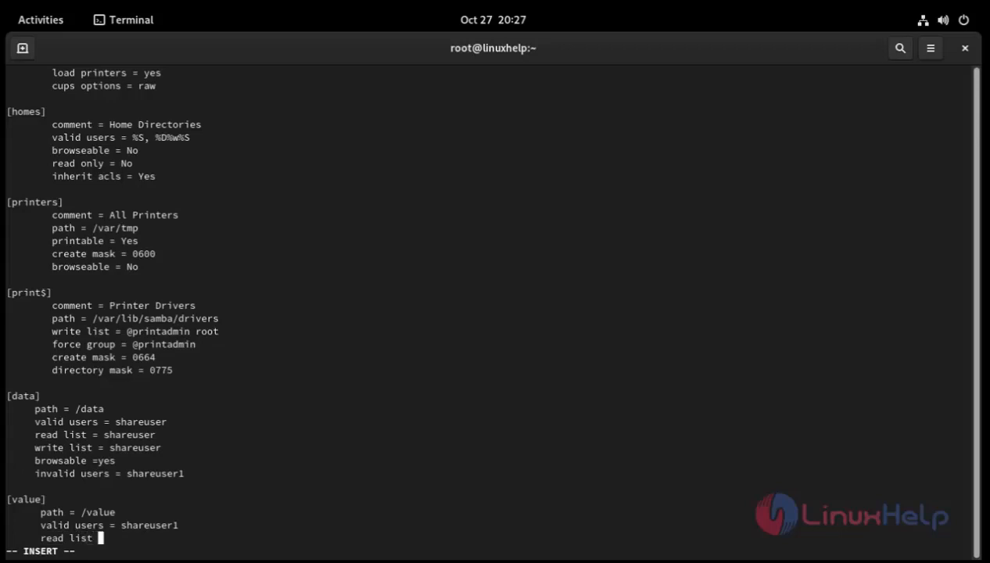
{"action": "type", "text": "=share"}
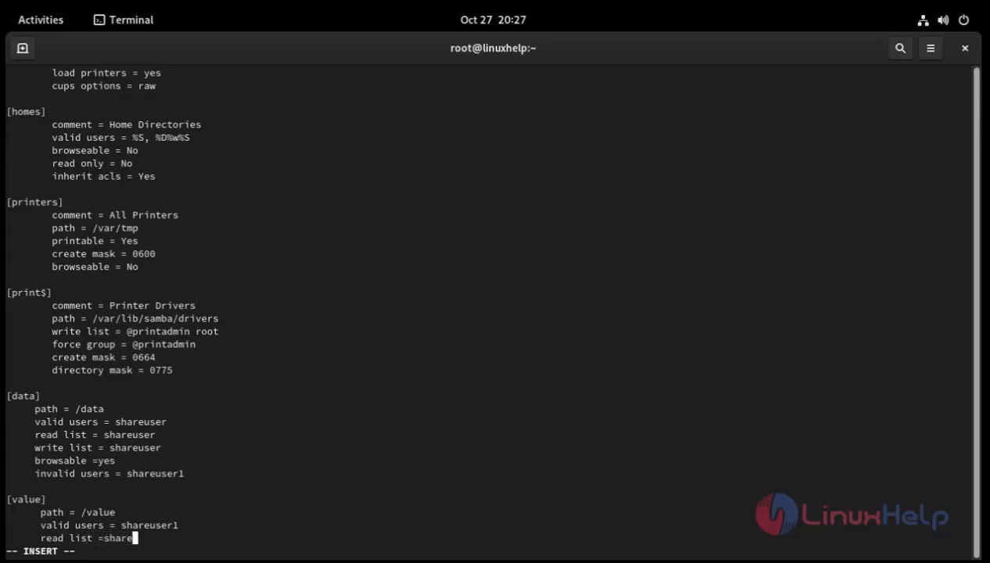
{"action": "type", "text": "user"}
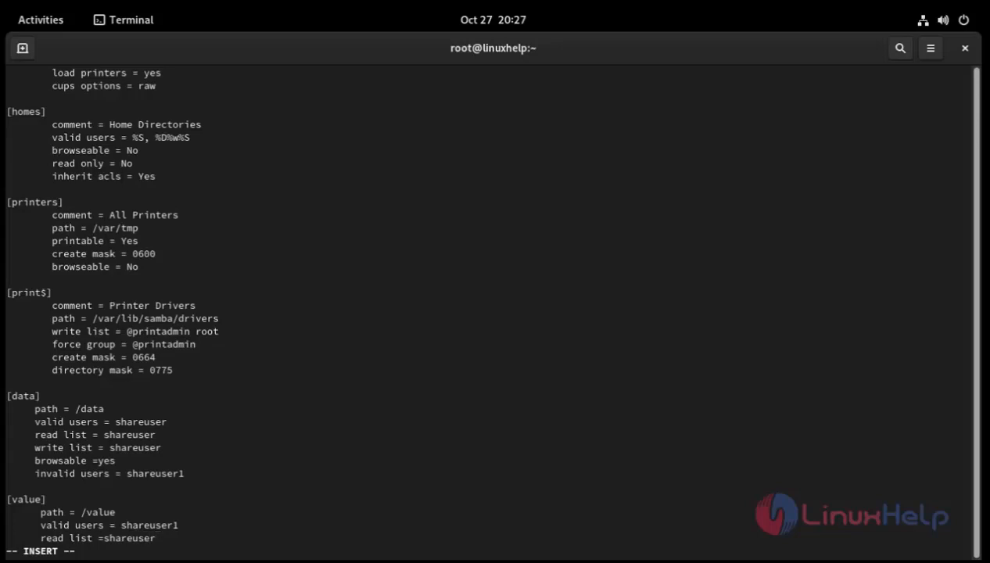
{"action": "type", "text": "1"}
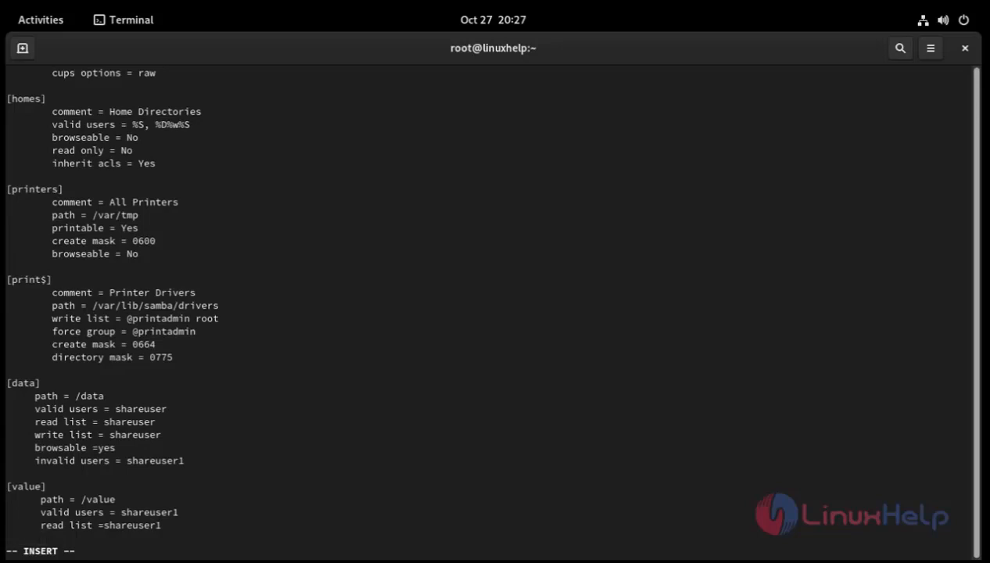
{"action": "type", "text": "write"}
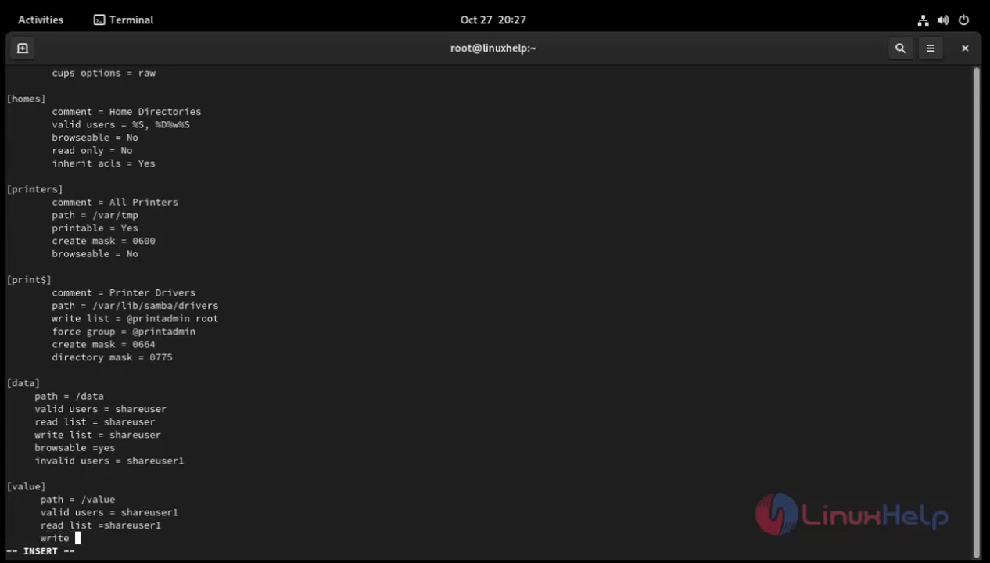
{"action": "type", "text": "list"}
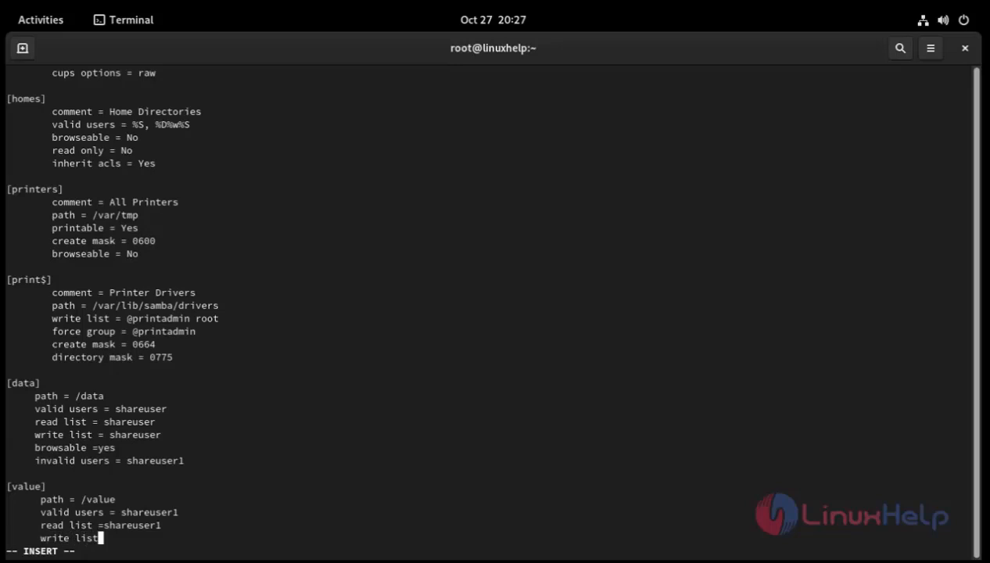
{"action": "type", "text": "="}
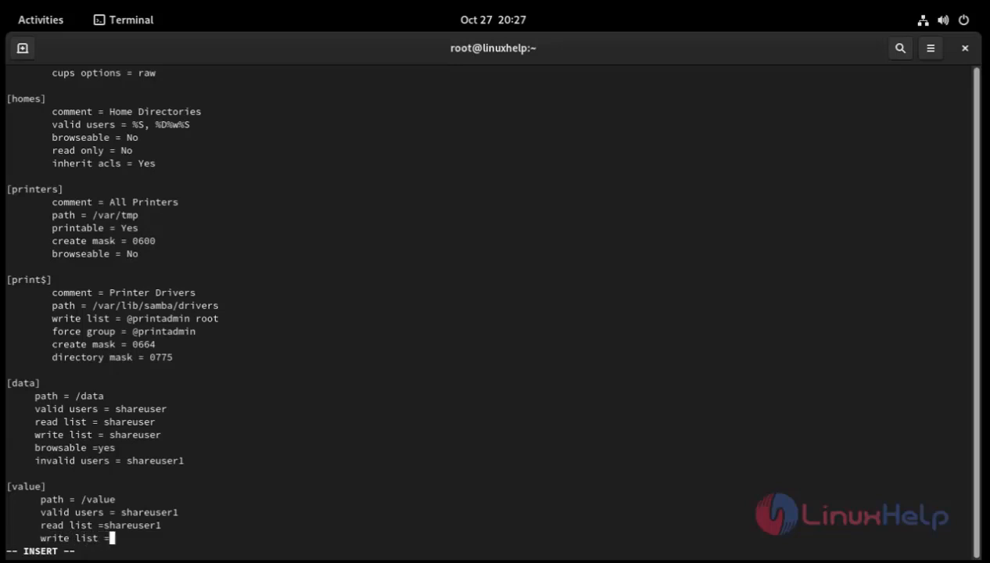
{"action": "type", "text": "shre"}
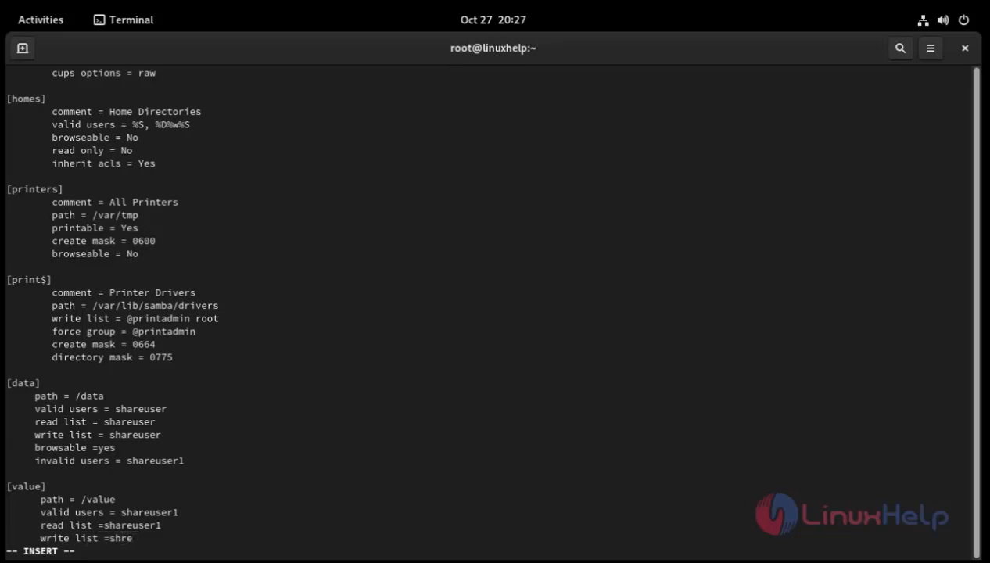
{"action": "type", "text": "user1"}
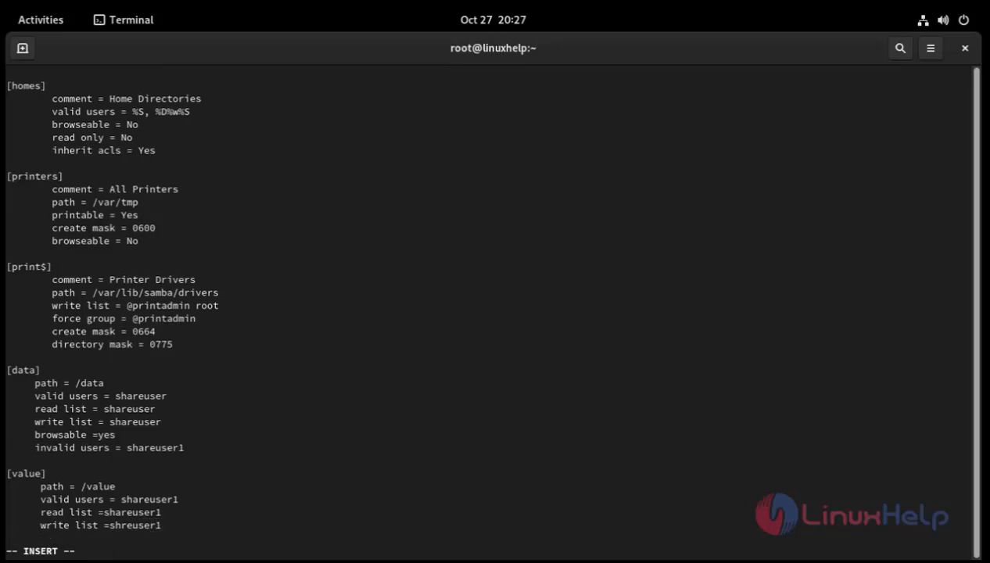
Step: Add browsable = yes and an invalid users line to [value]
{"action": "key", "text": "Enter"}
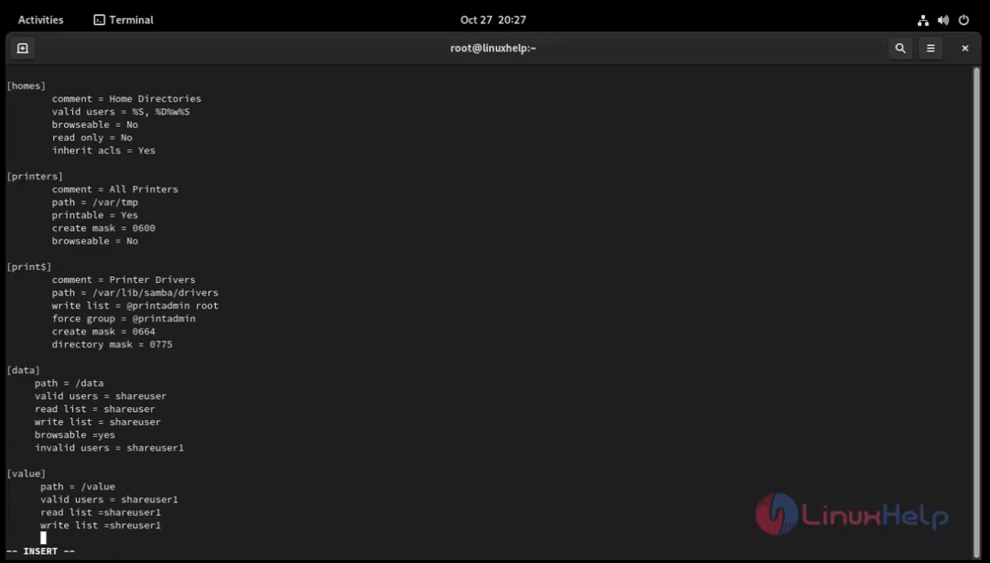
{"action": "type", "text": "b"}
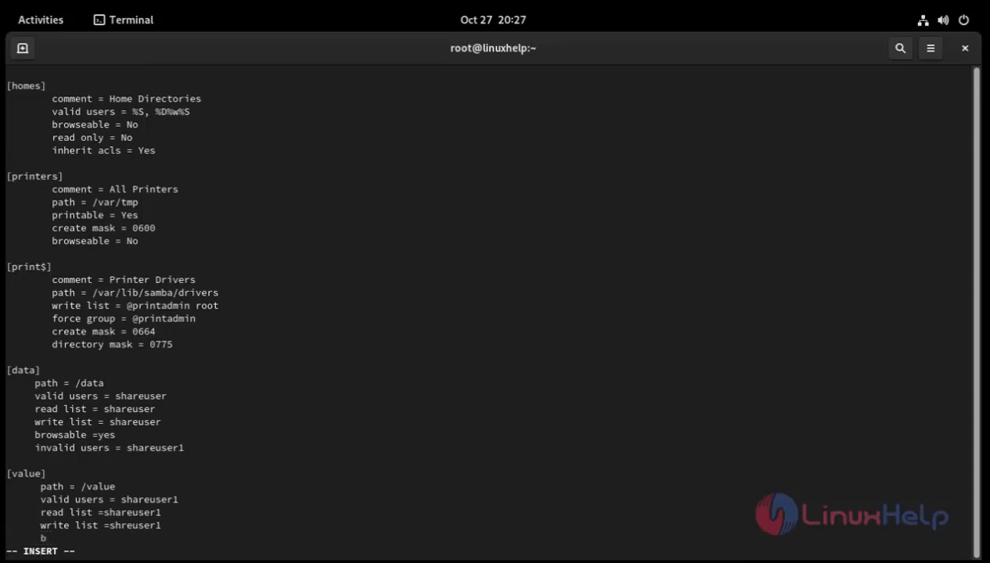
{"action": "type", "text": "rowsa"}
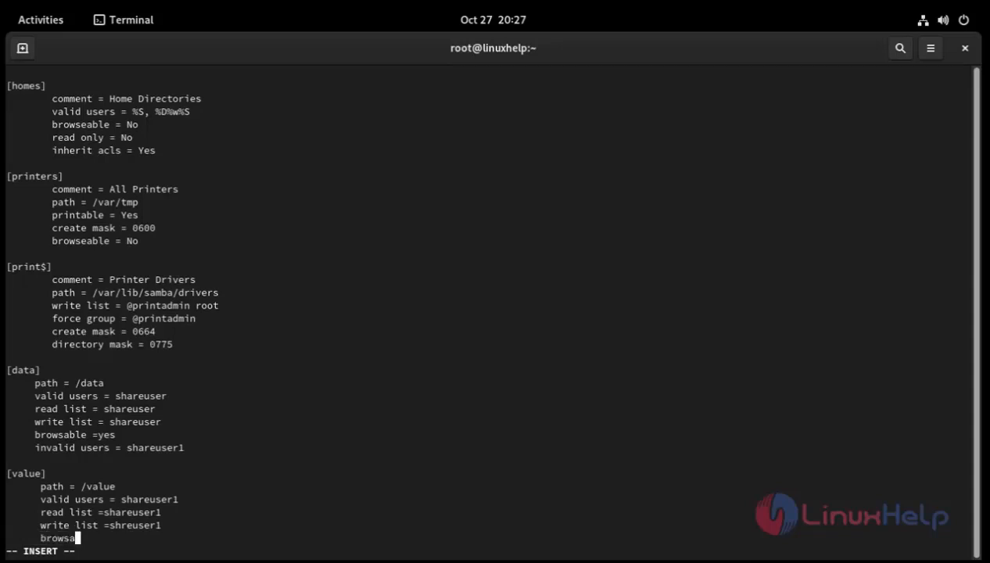
{"action": "type", "text": "ble ="}
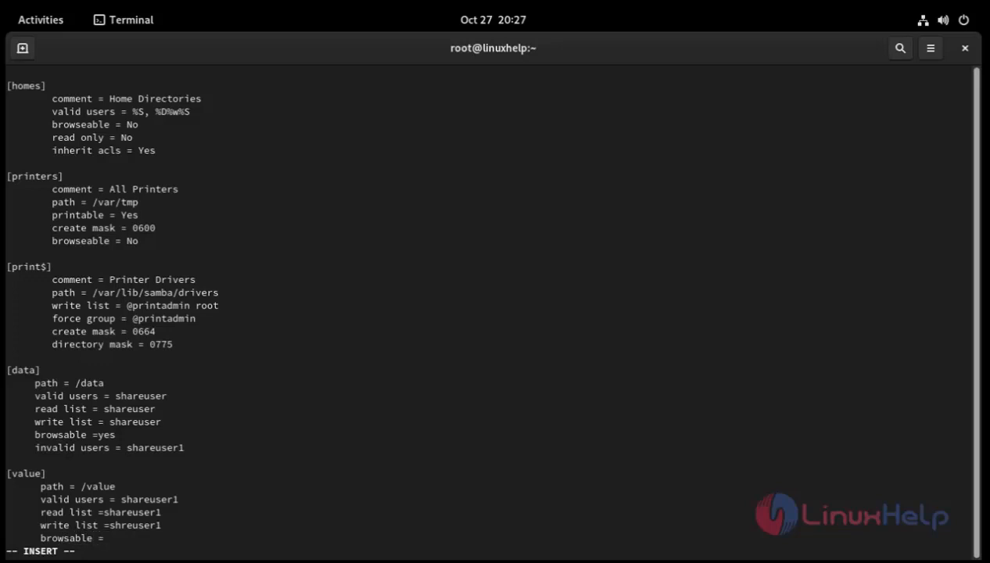
{"action": "type", "text": "yes"}
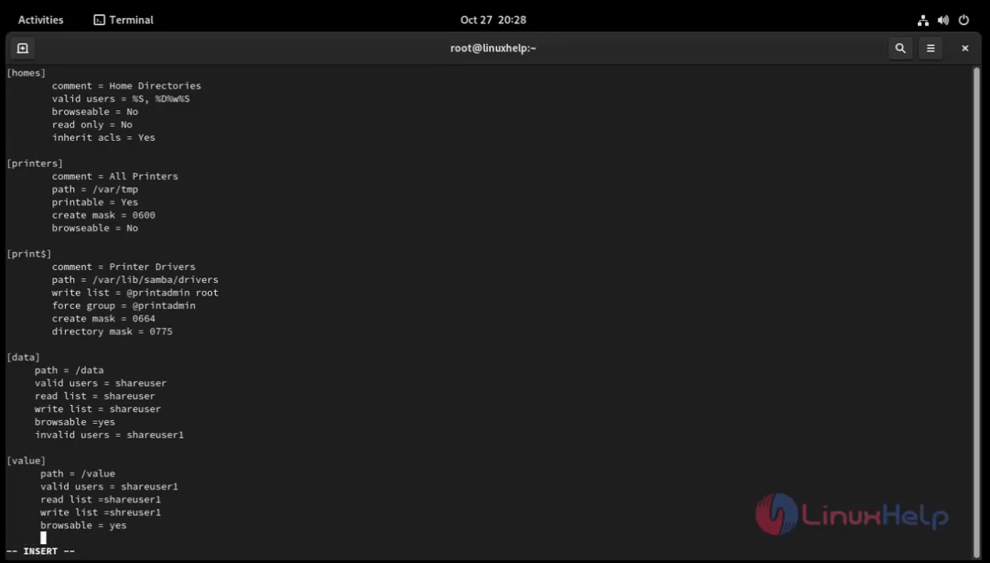
{"action": "type", "text": "invalid us"}
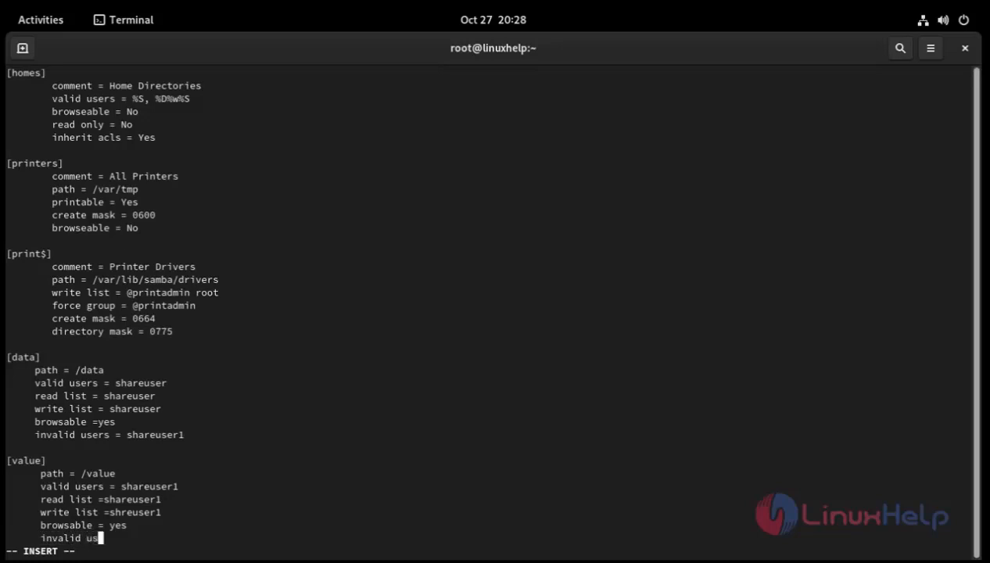
{"action": "type", "text": "ers"}
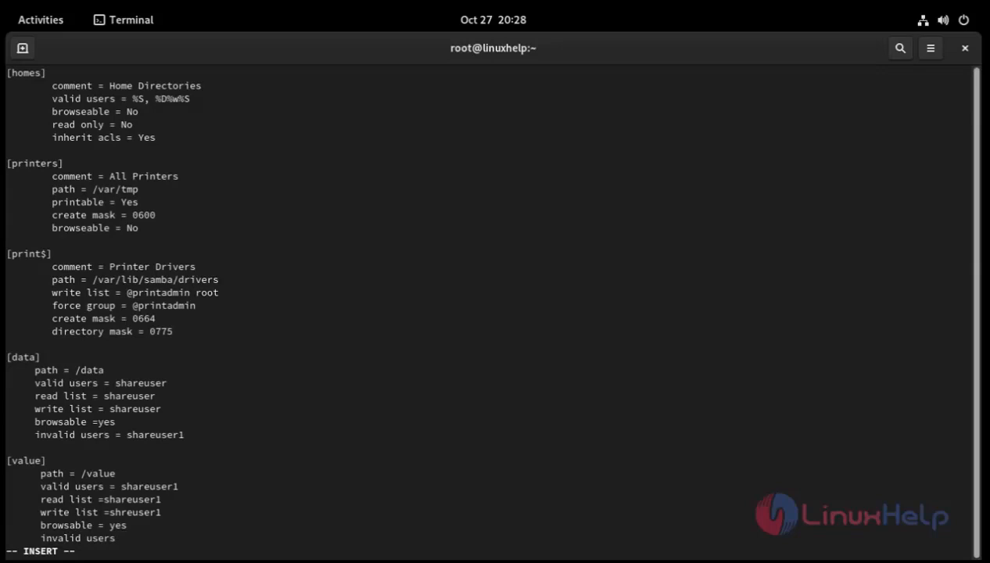
{"action": "type", "text": "="}
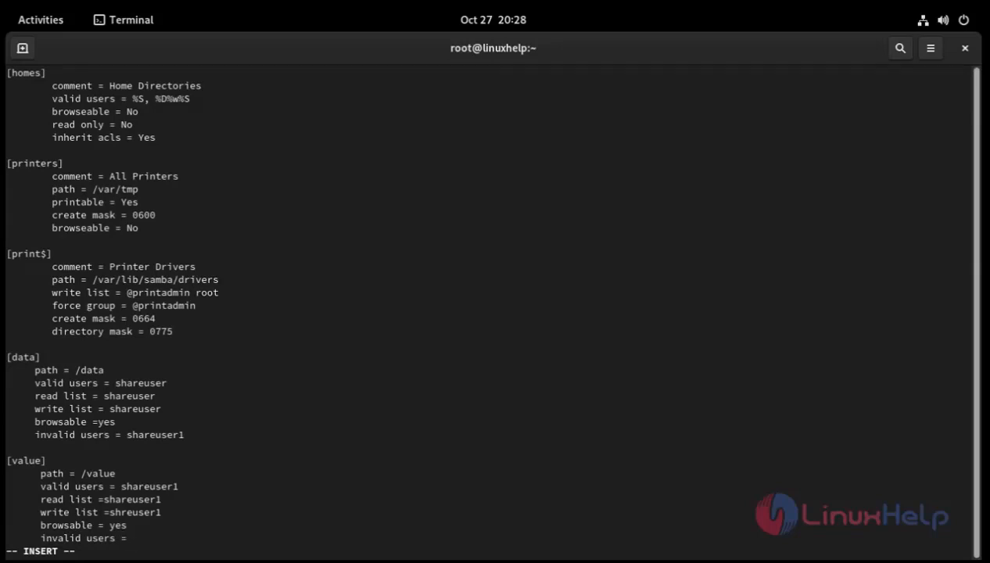
{"action": "type", "text": "shareus"}
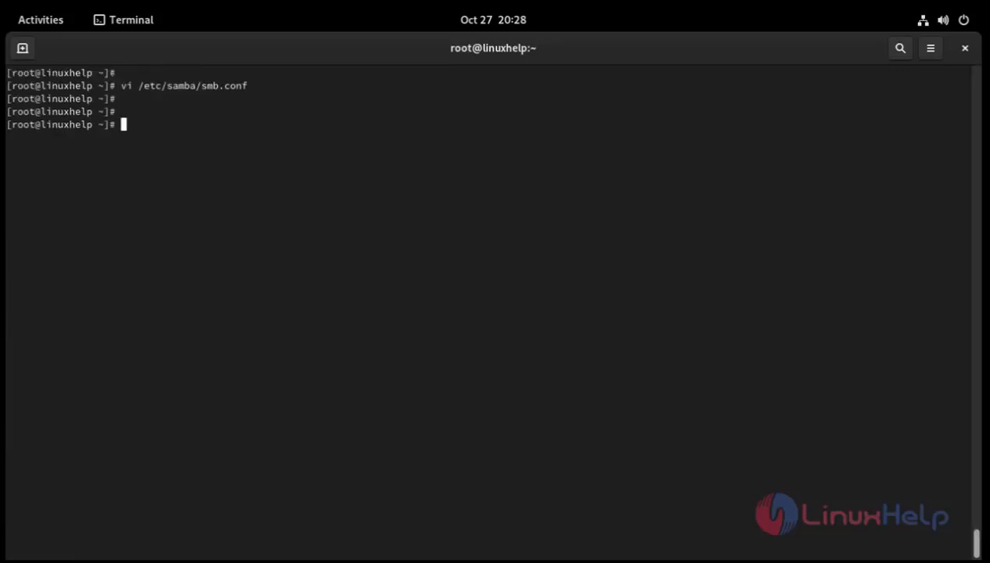
Step: Add shareuser as a Samba user by running smbpasswd -a shareuser
{"action": "type", "text": "smb"}
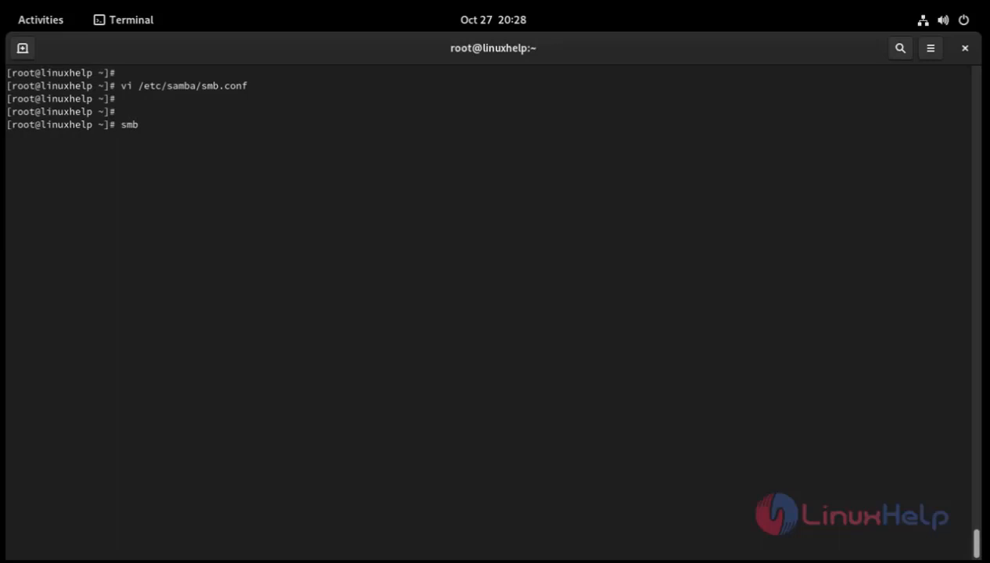
{"action": "type", "text": "pa"}
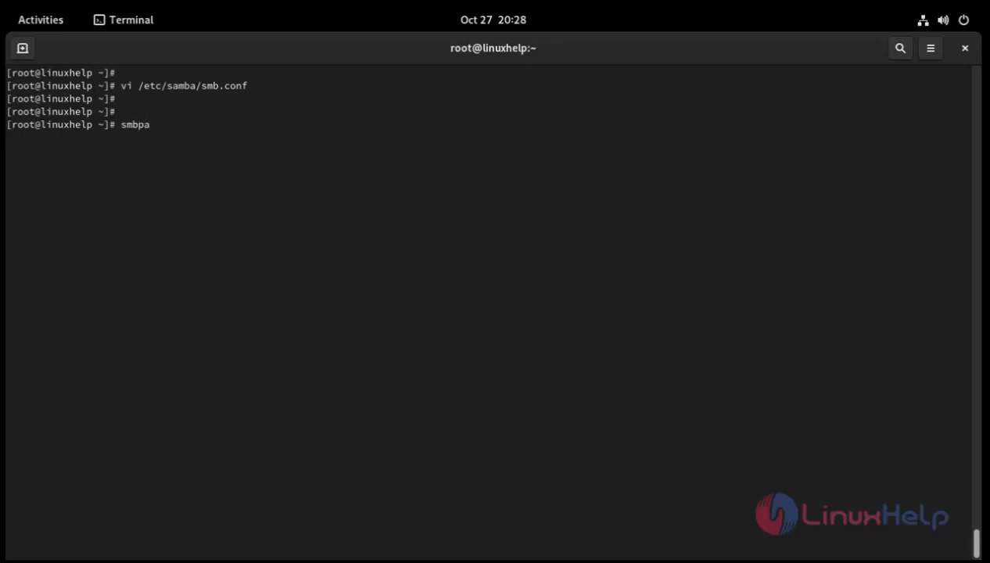
{"action": "type", "text": "sswd"}
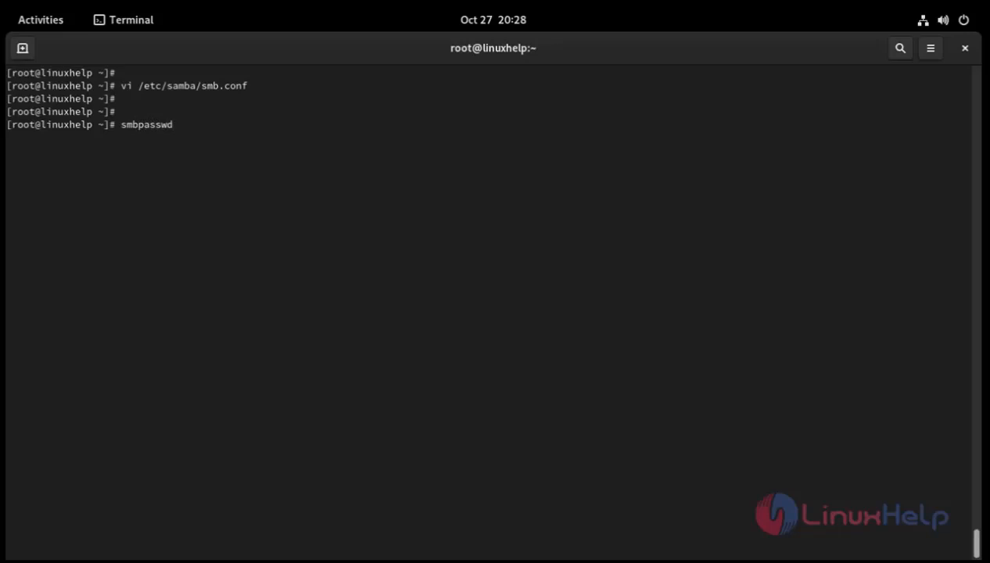
{"action": "type", "text": "-"}
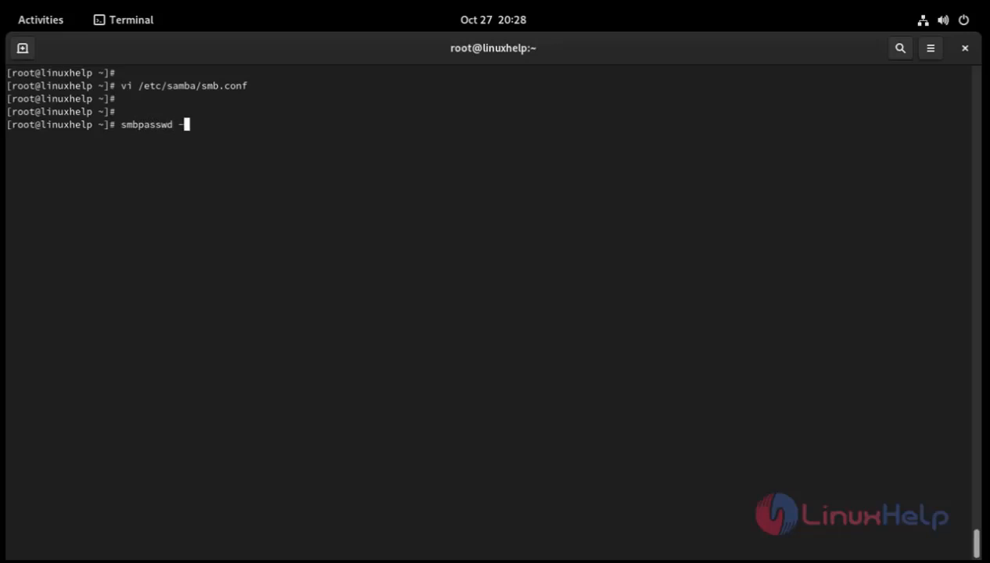
{"action": "type", "text": "a"}
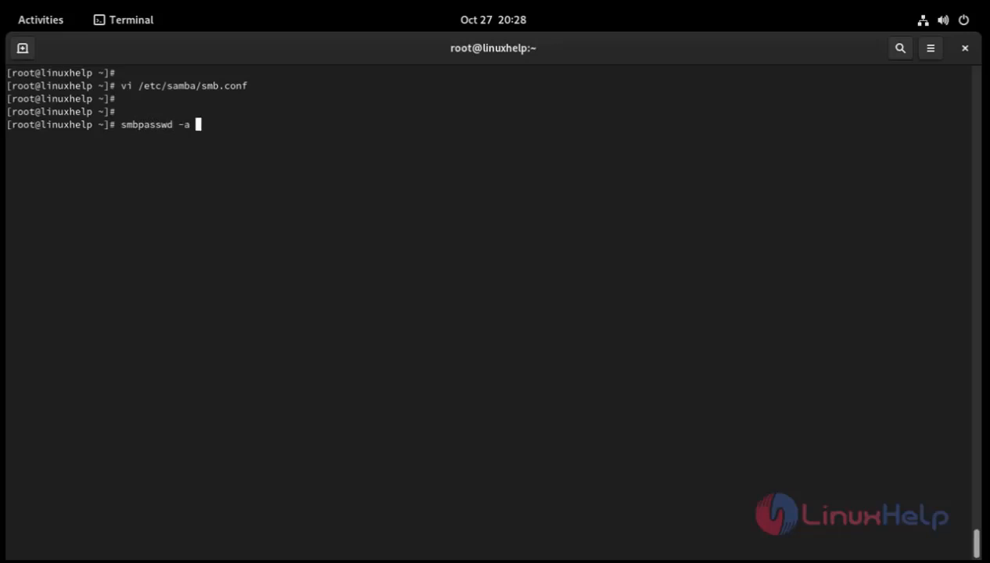
{"action": "type", "text": "share"}
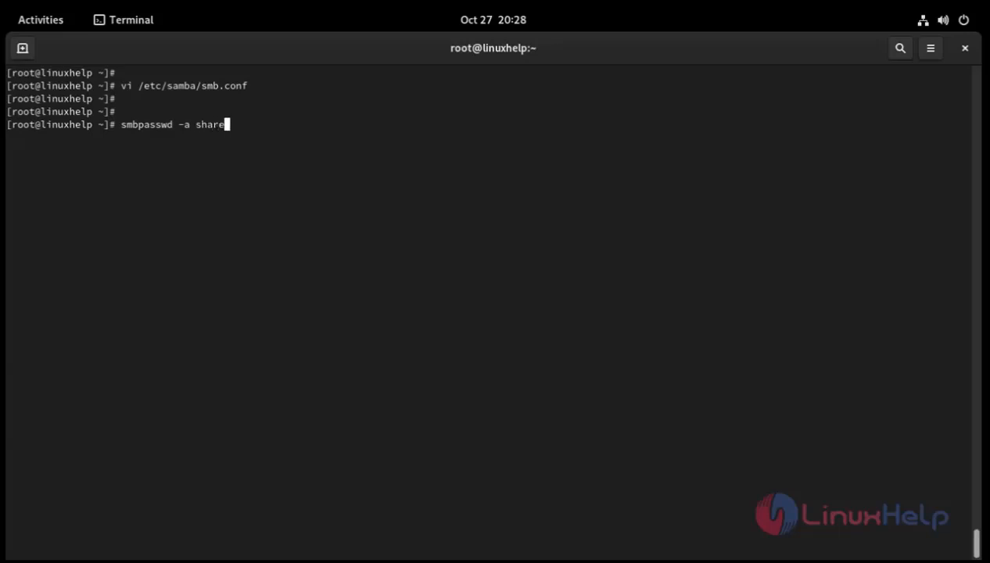
{"action": "type", "text": "user"}
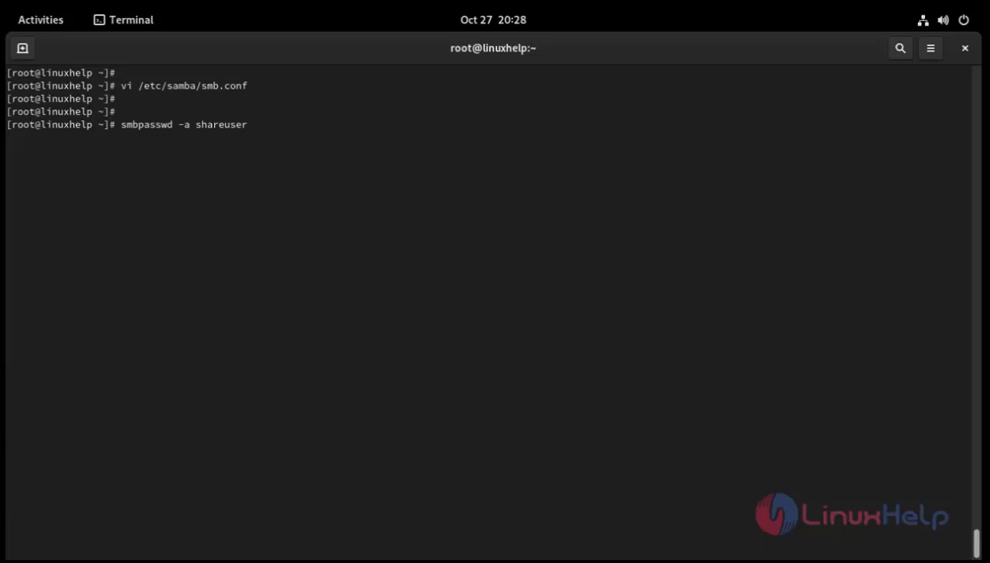
{"action": "key", "text": "Return"}
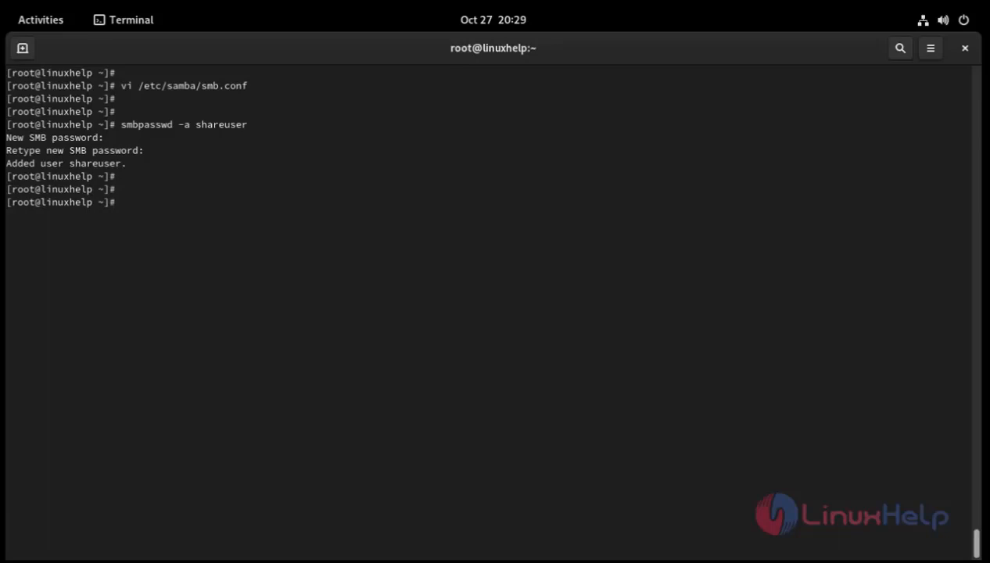
Step: Add shareuser1 as a Samba user by running smbpasswd -a shareuser1
{"action": "type", "text": "smbp"}
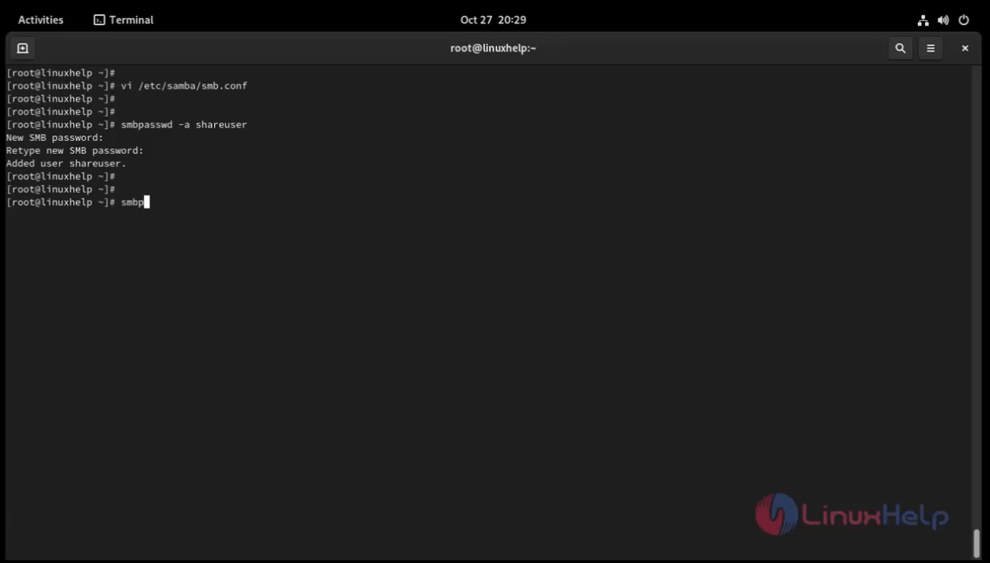
{"action": "type", "text": "asswd"}
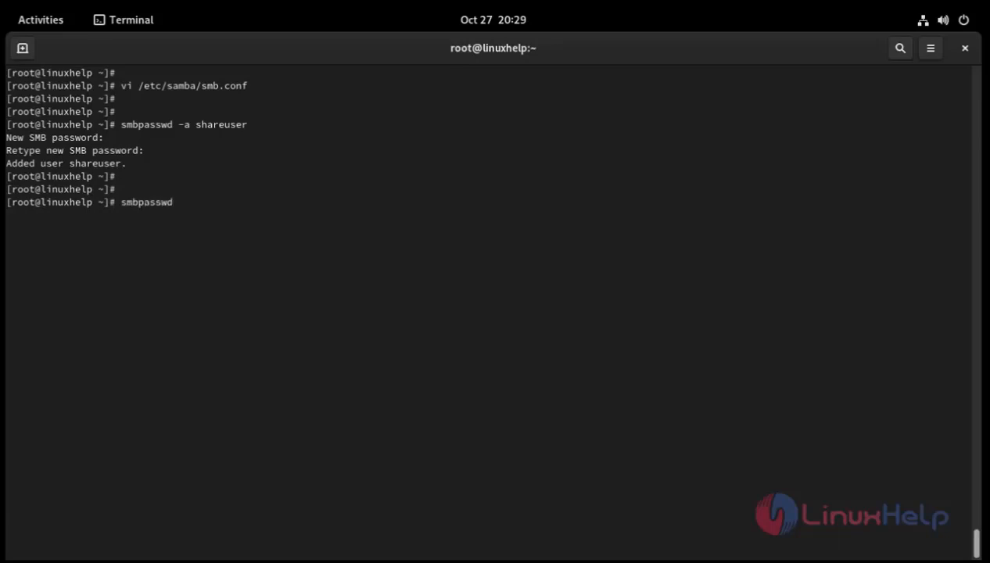
{"action": "type", "text": "-a"}
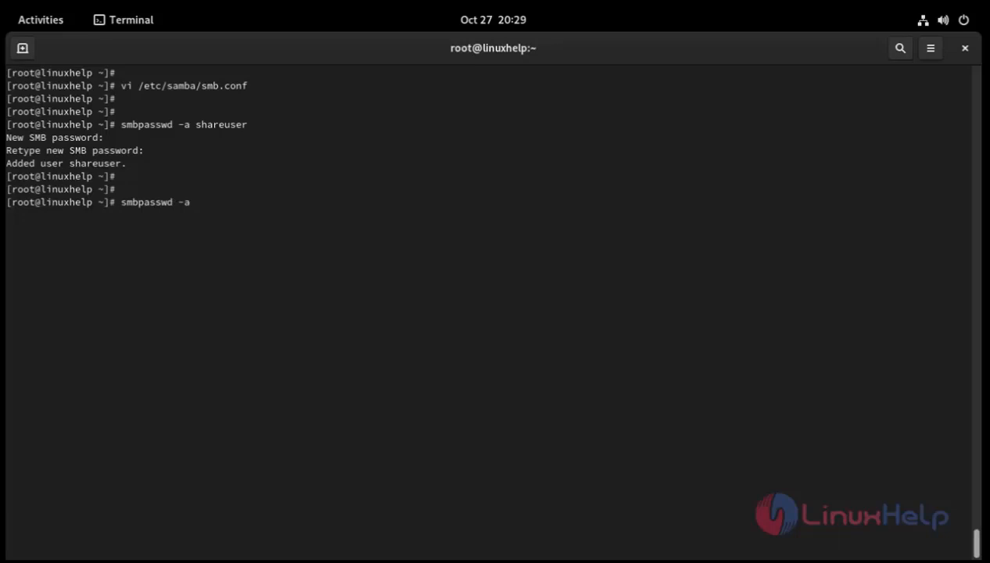
{"action": "type", "text": "share"}
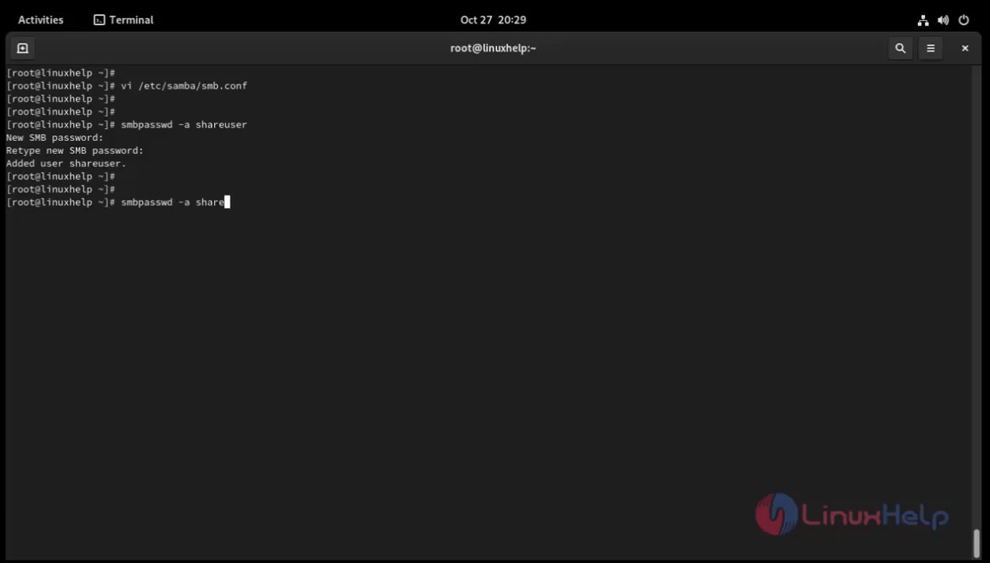
{"action": "type", "text": "user"}
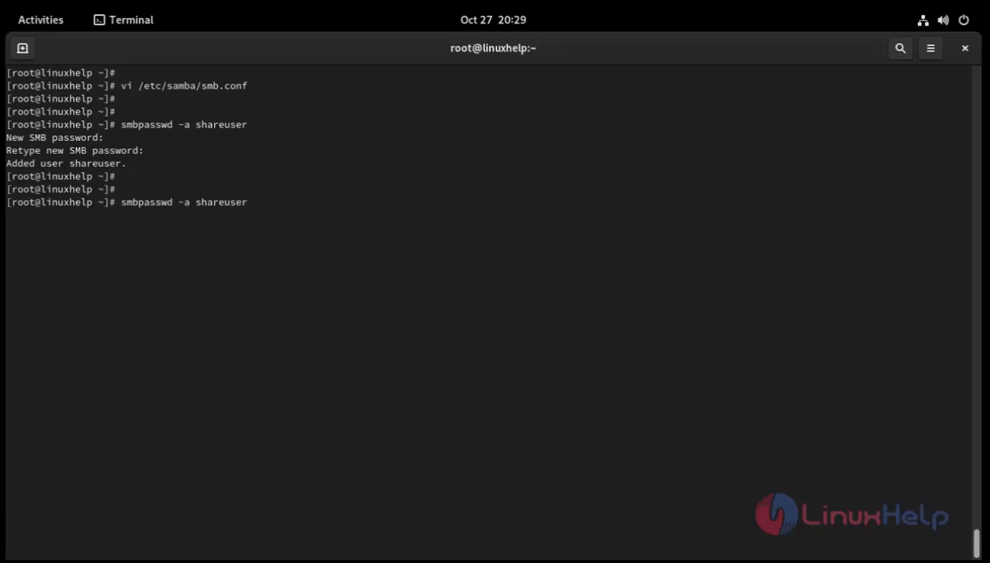
{"action": "type", "text": "1"}
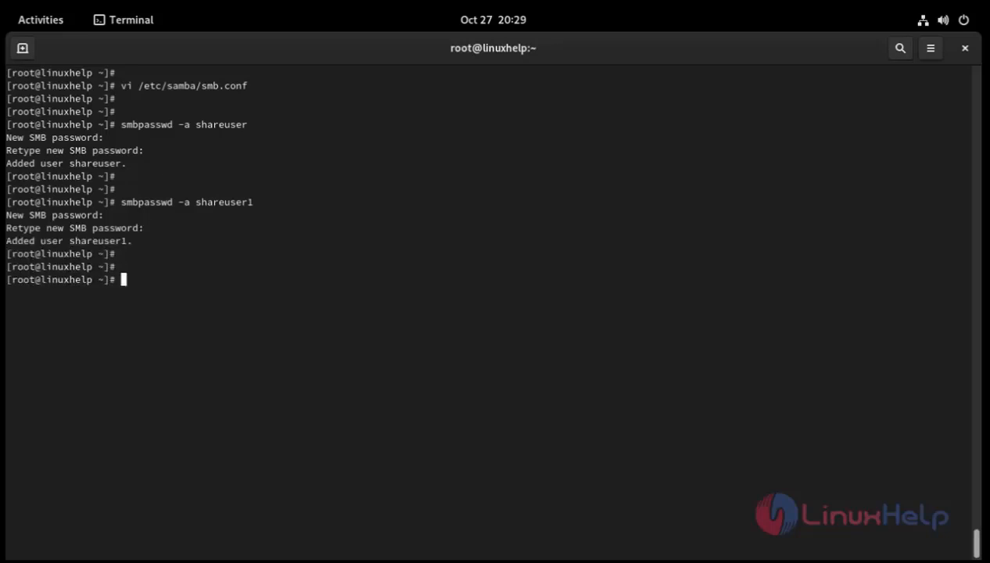
{"action": "type", "text": "smb"}
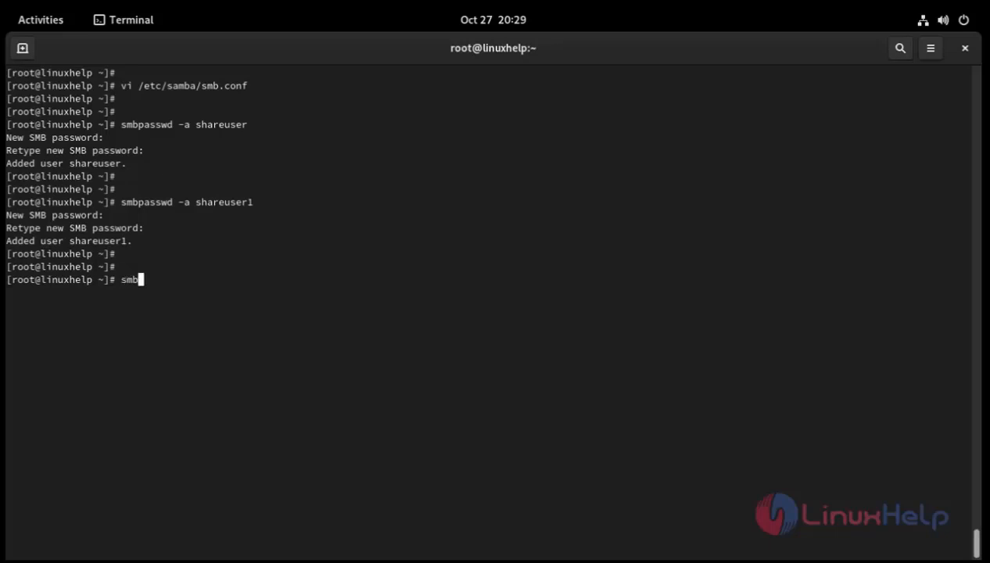
Step: Enable the shareuser Samba account with smbpasswd -e shareuser
{"action": "type", "text": "pas"}
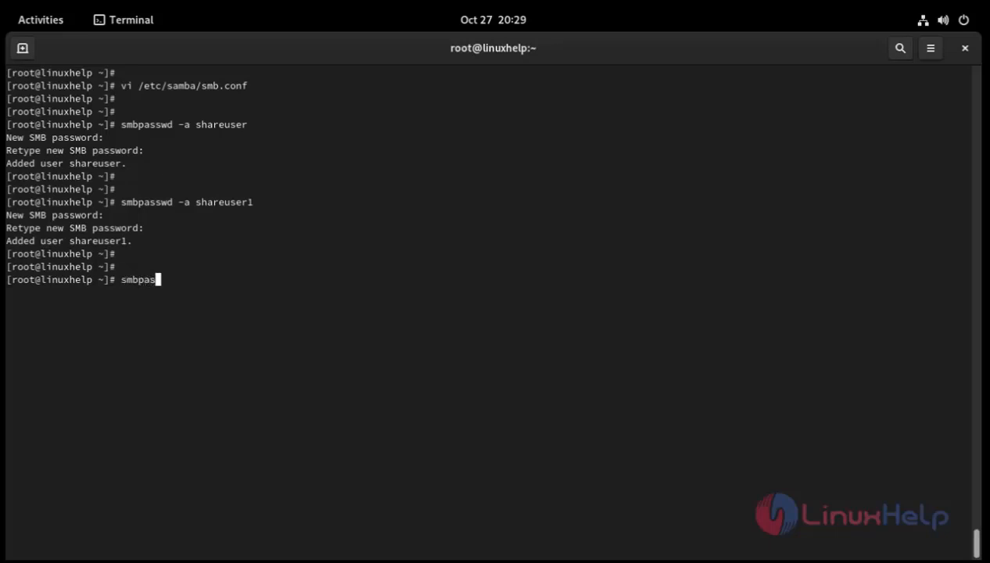
{"action": "type", "text": "wd"}
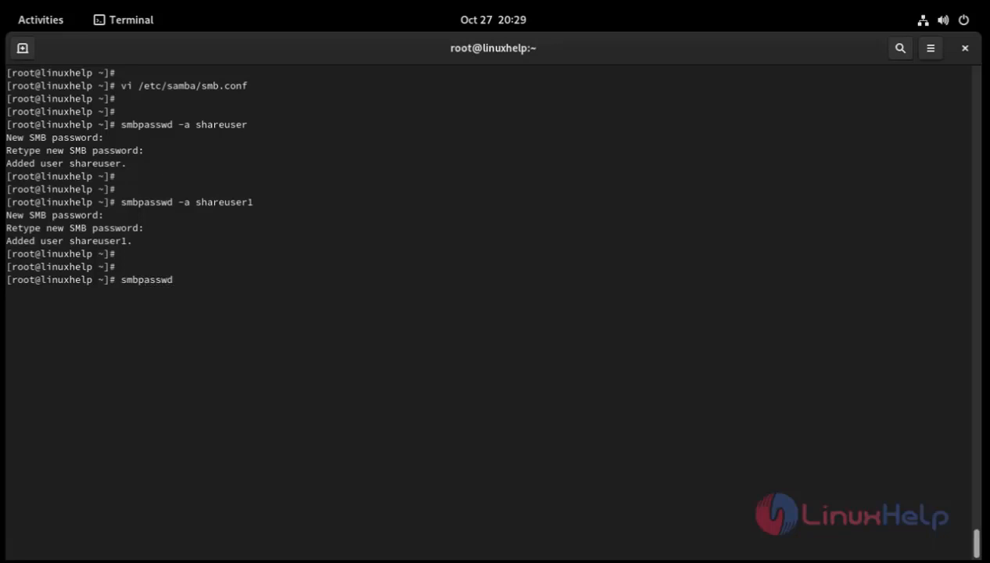
{"action": "type", "text": "-e"}
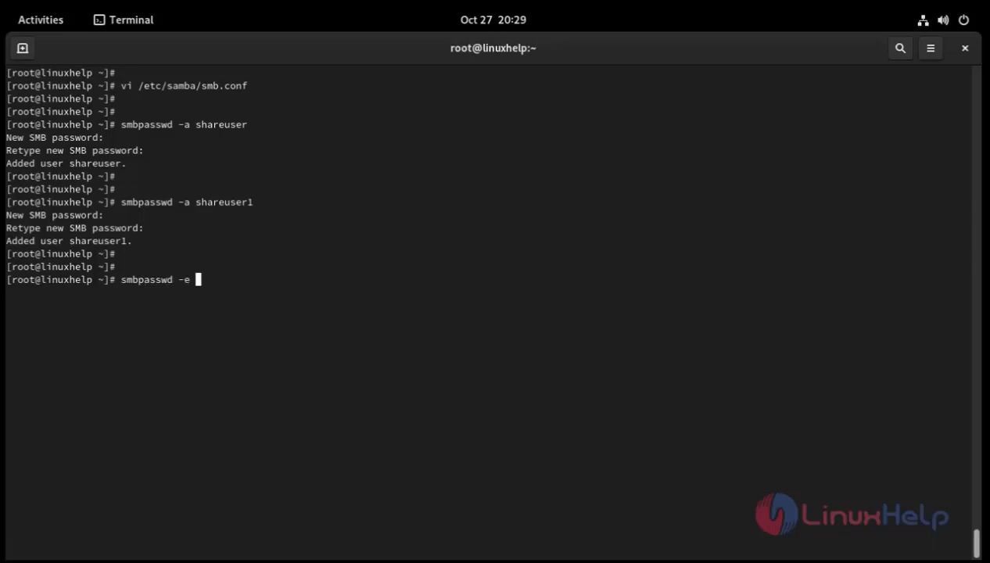
{"action": "type", "text": "share"}
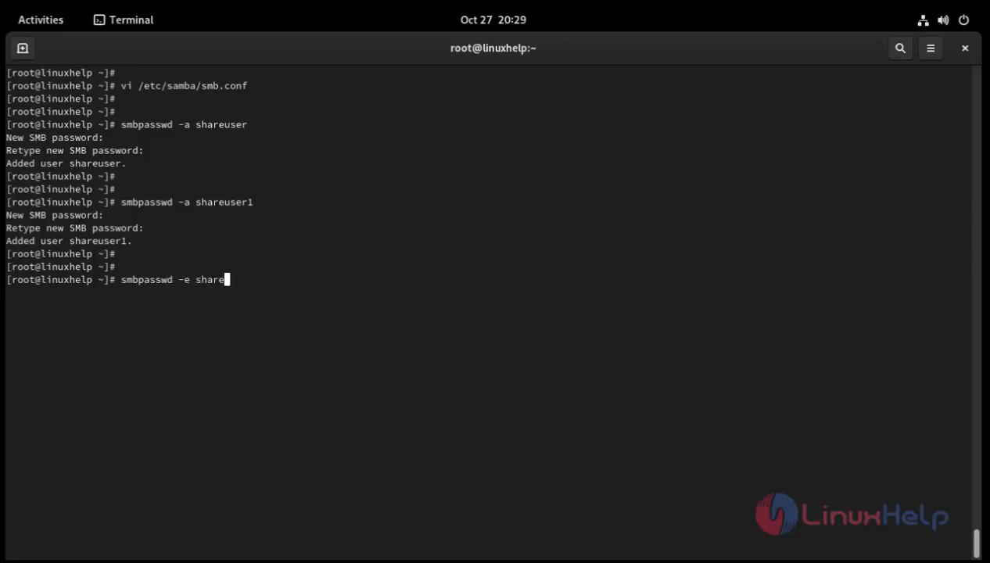
{"action": "type", "text": "ser"}
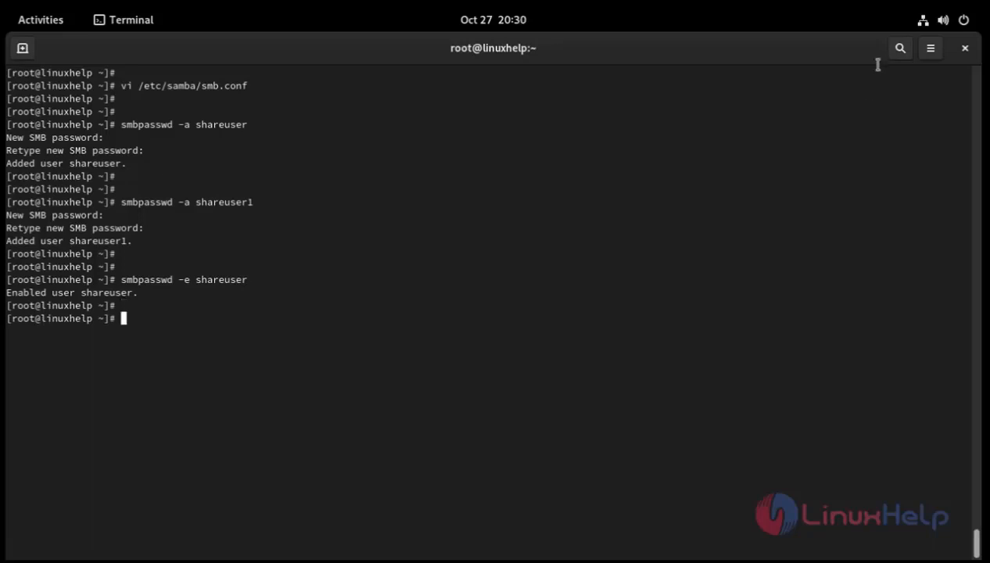
Step: Enable the shareuser1 Samba account with smbpasswd -e shareuser1
{"action": "type", "text": "sm"}
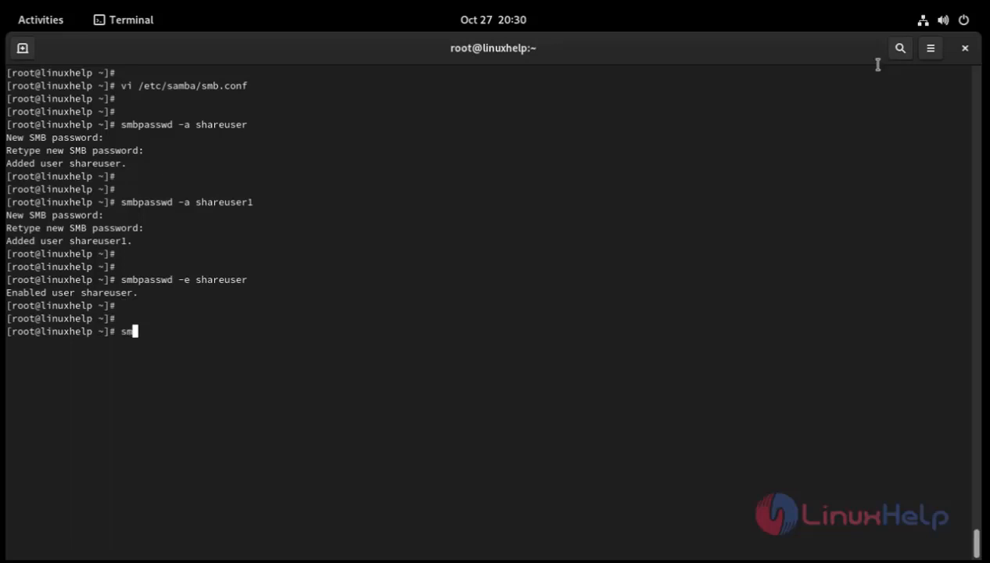
{"action": "type", "text": "bpasswd"}
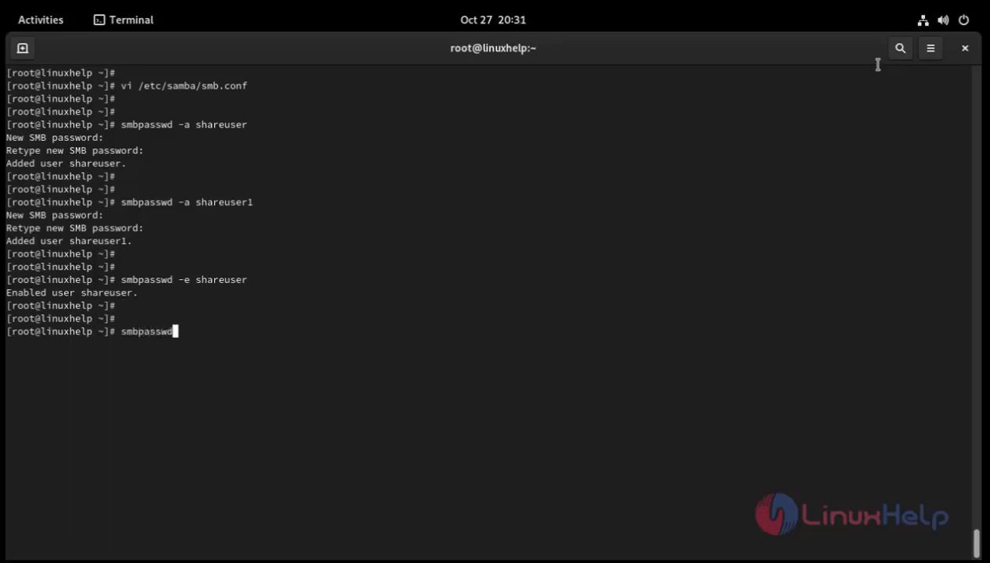
{"action": "type", "text": "-e"}
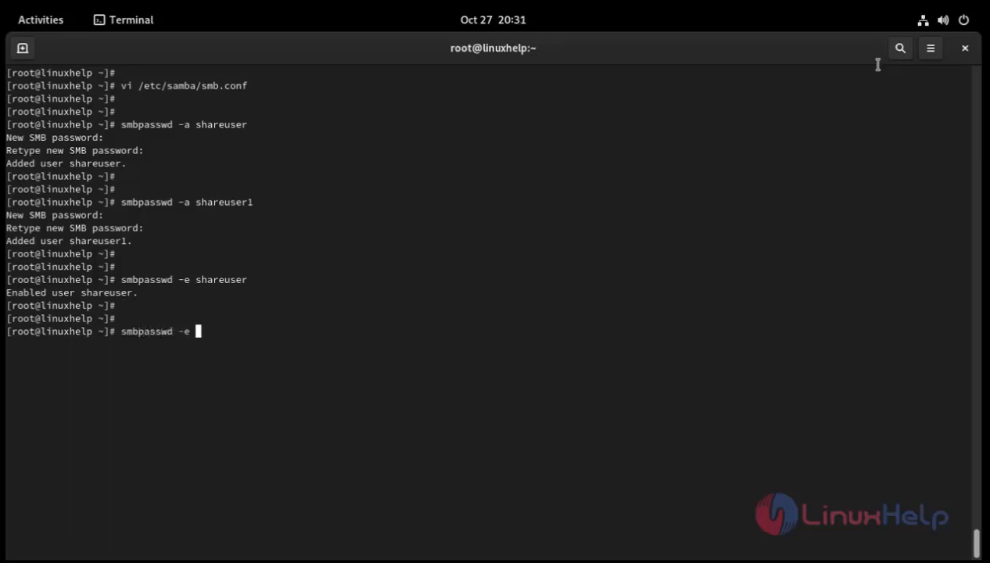
{"action": "type", "text": "s"}
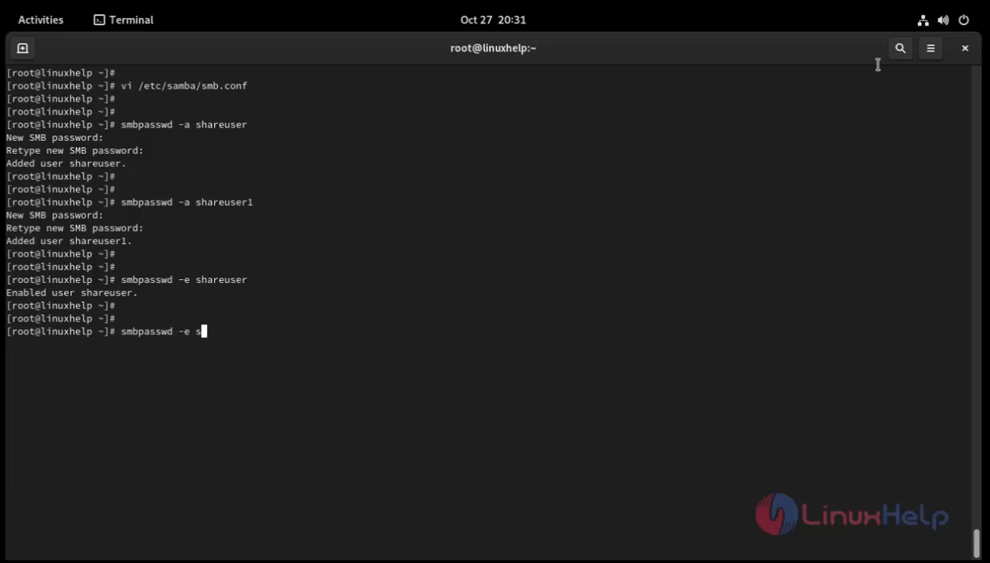
{"action": "type", "text": "hareuser1"}
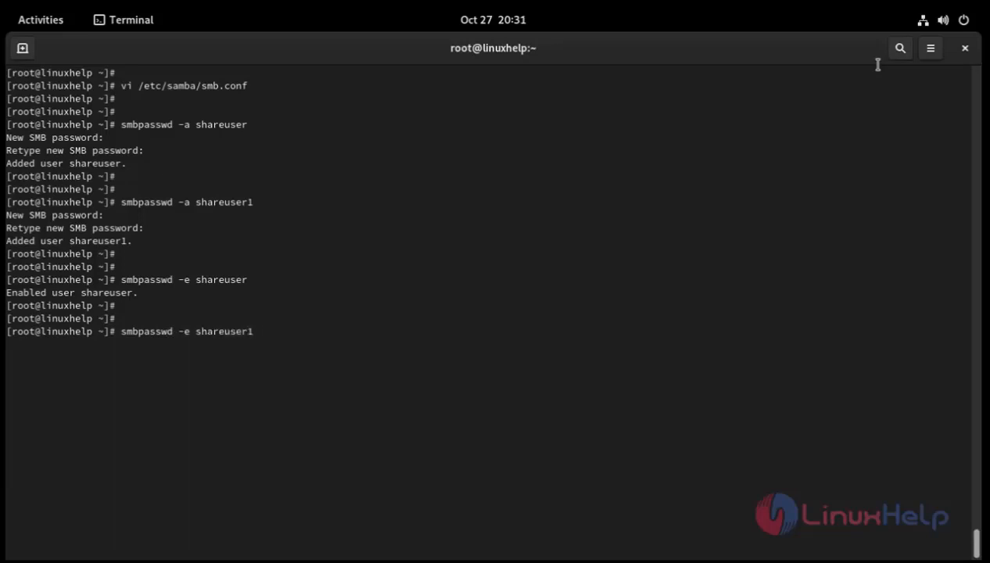
{"action": "key", "text": "Return"}
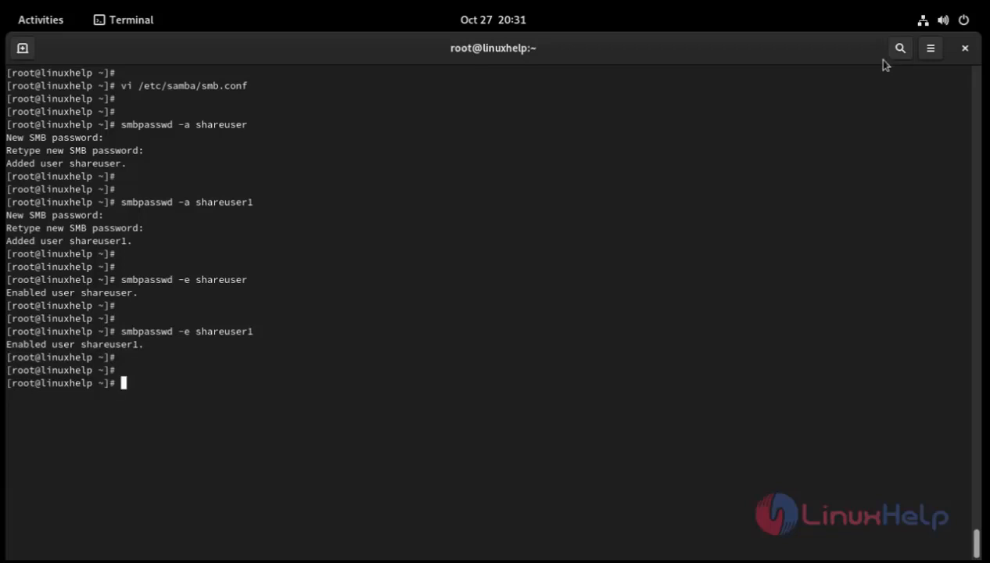
Step: Restart the smb and nmb services with systemctl restart smb nmb
{"action": "type", "text": "syste"}
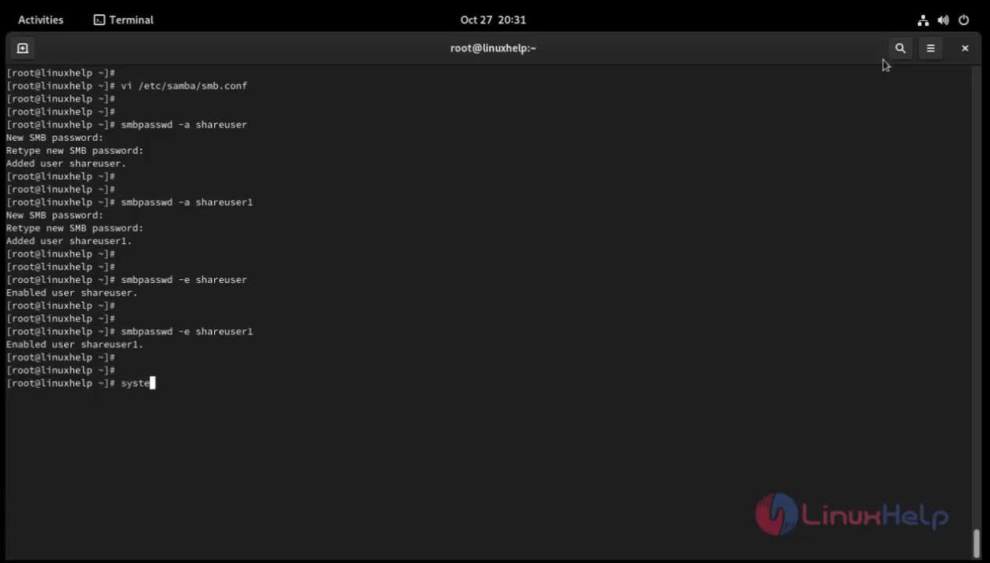
{"action": "type", "text": "mctl"}
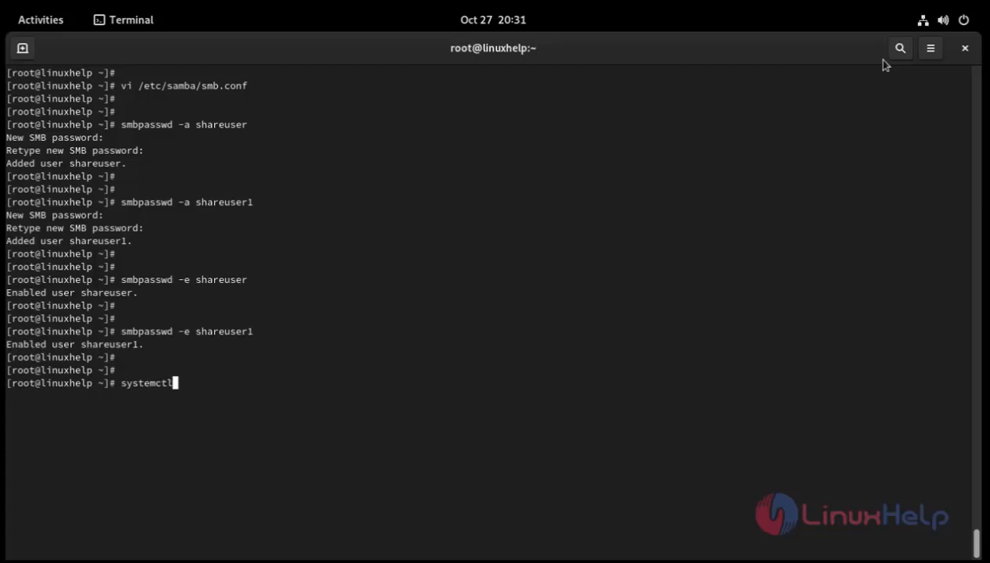
{"action": "type", "text": "re"}
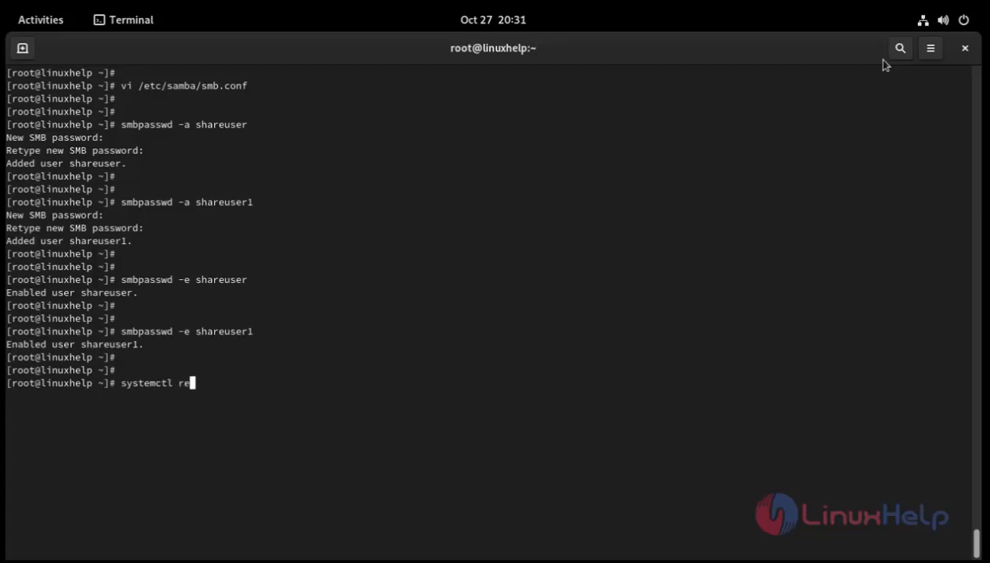
{"action": "type", "text": "s"}
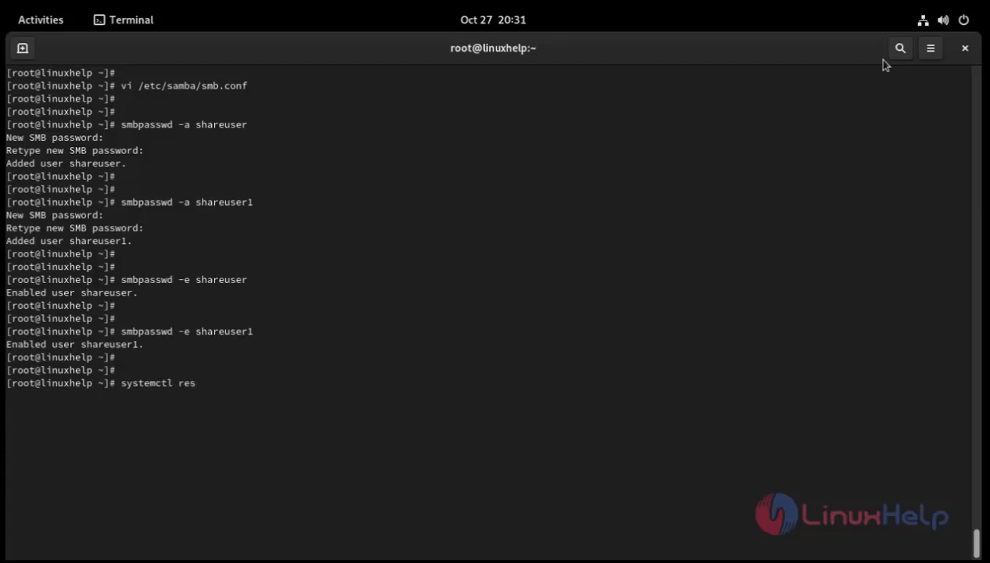
{"action": "type", "text": "tart smb n"}
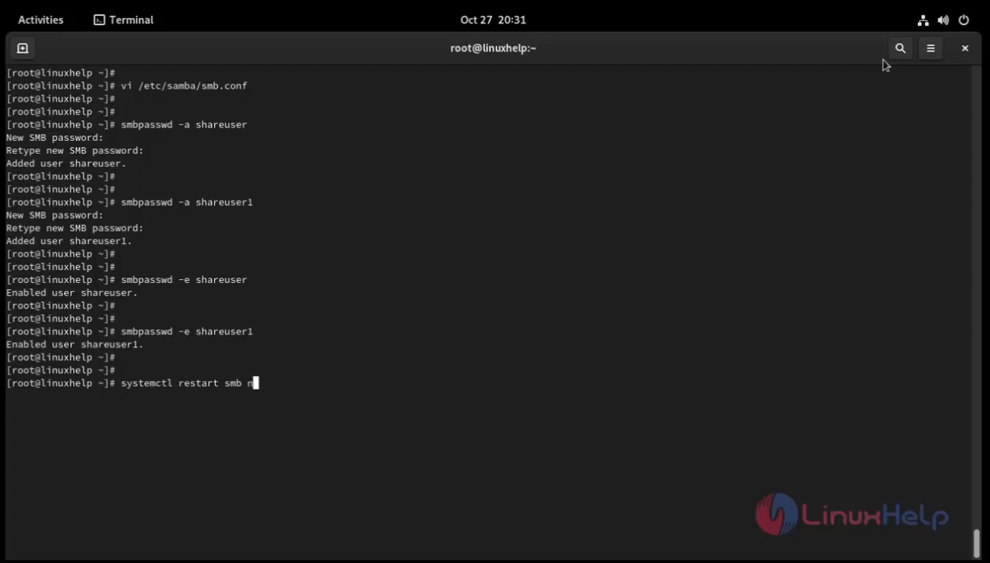
{"action": "type", "text": "mb"}
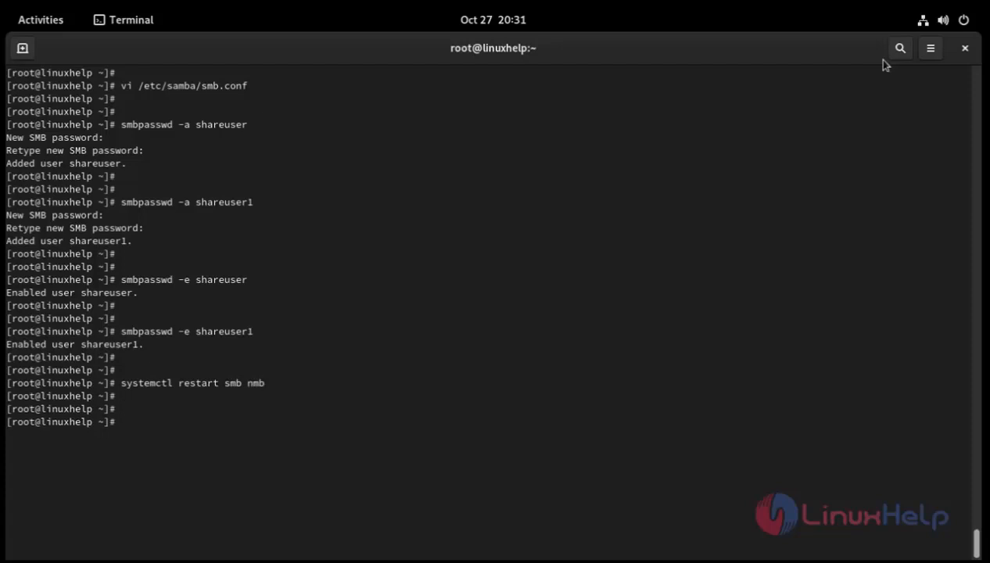
Step: Enable smb and nmb to start at boot with systemctl enable smb nmb
{"action": "type", "text": "s"}
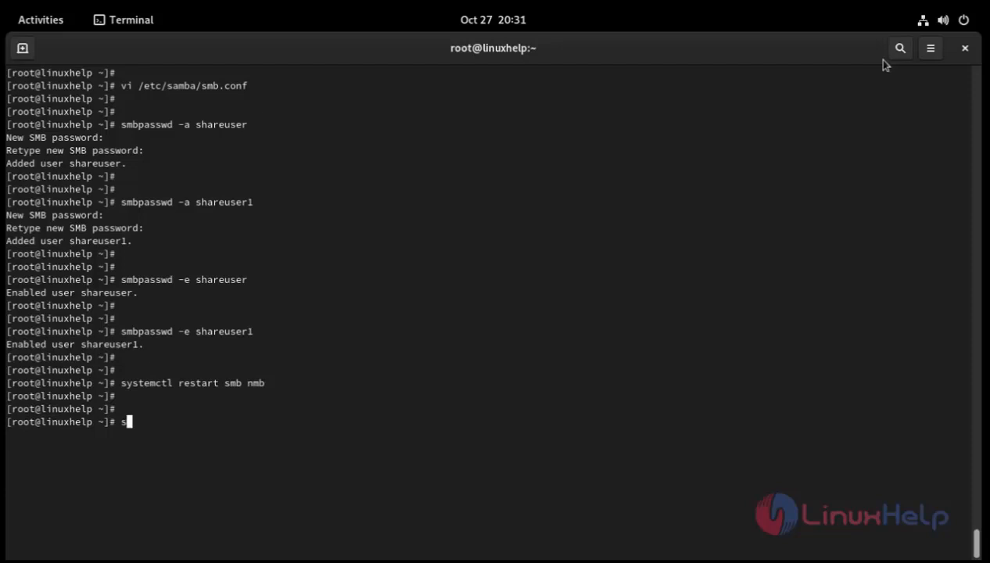
{"action": "type", "text": "ystemc"}
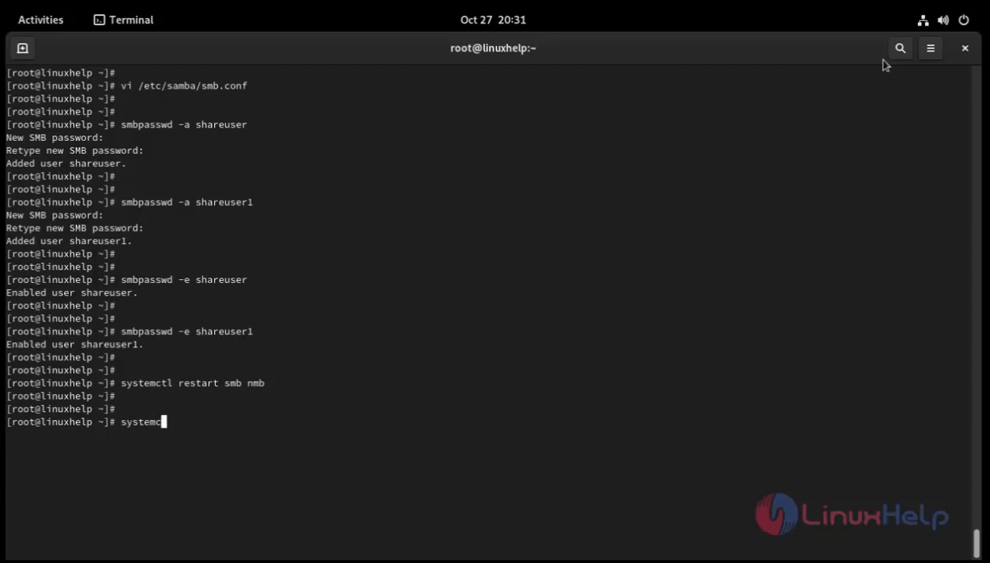
{"action": "type", "text": "tl"}
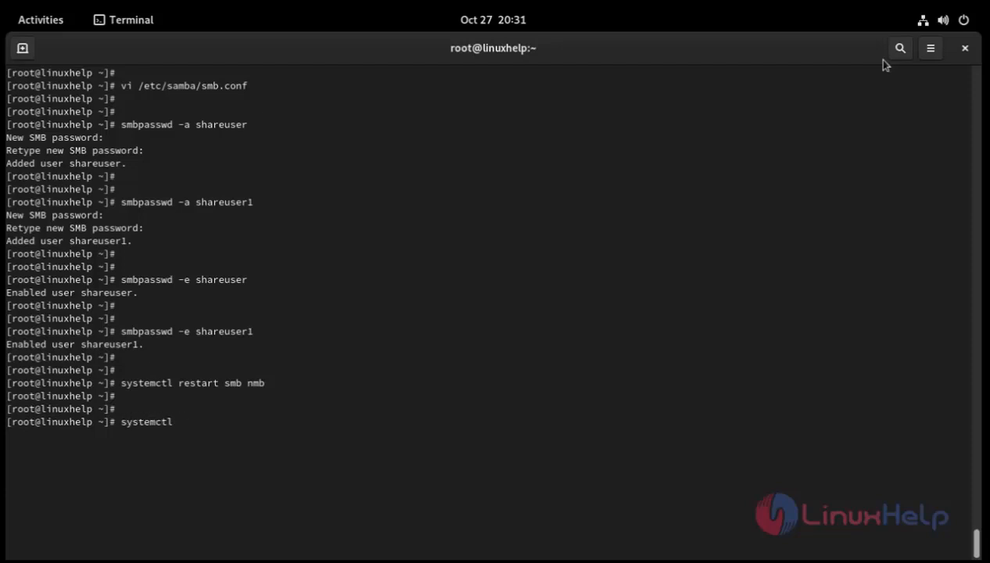
{"action": "type", "text": "enable"}
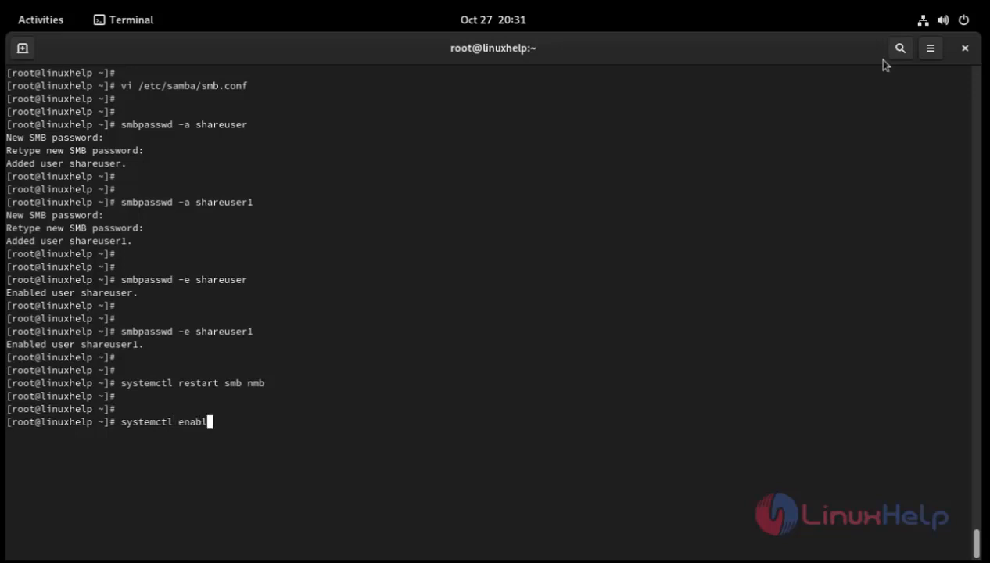
{"action": "type", "text": "e"}
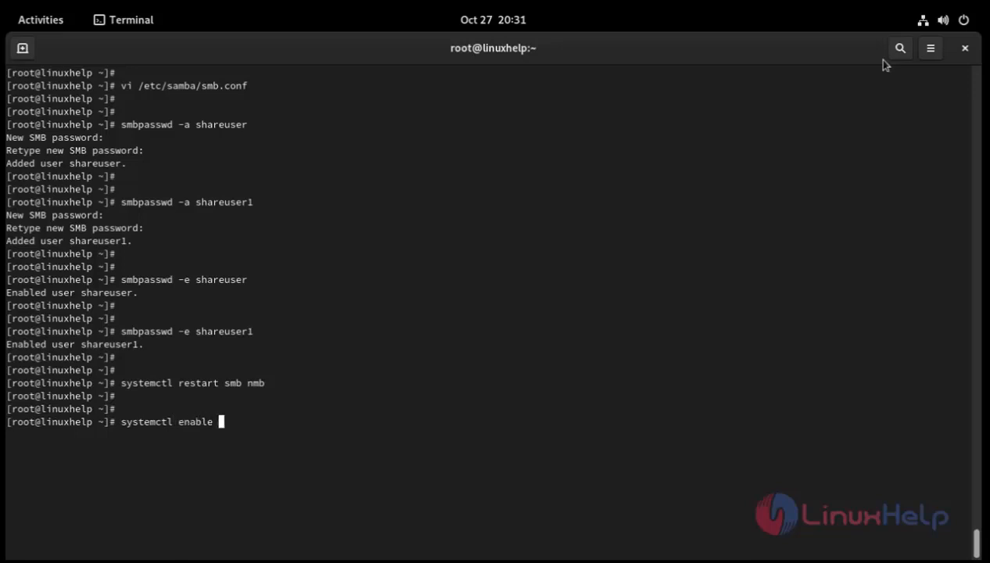
{"action": "type", "text": "sm"}
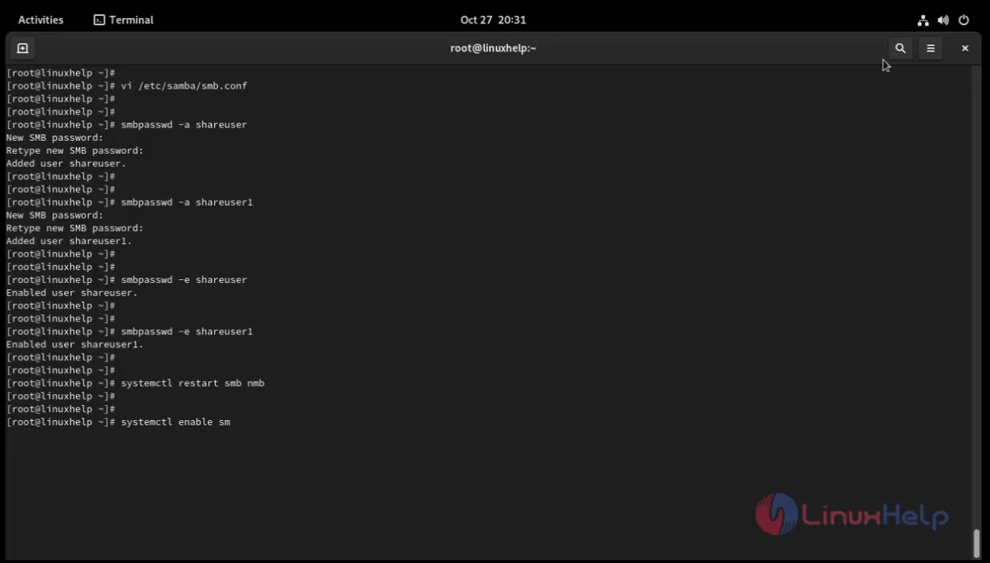
{"action": "type", "text": "b"}
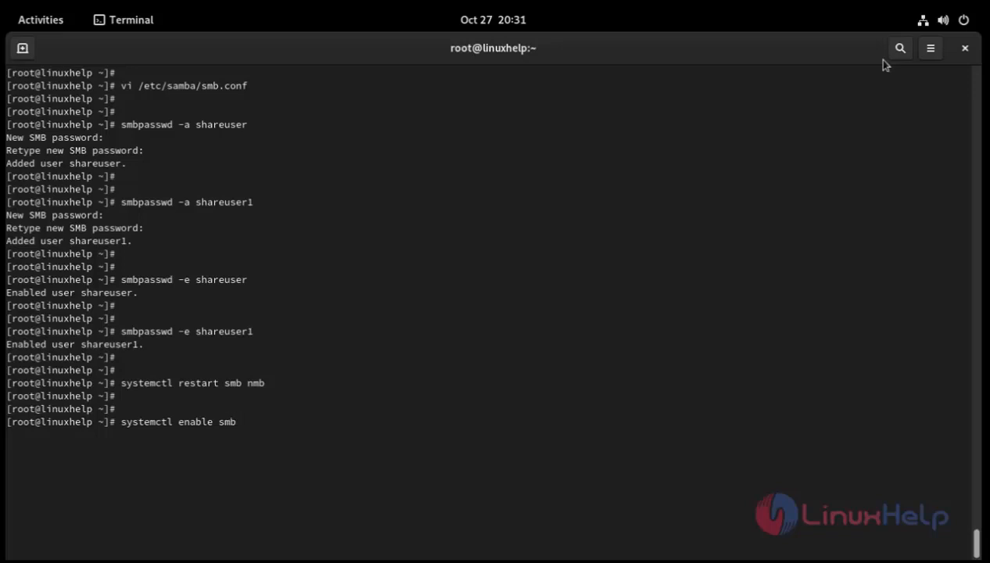
{"action": "type", "text": "nmb"}
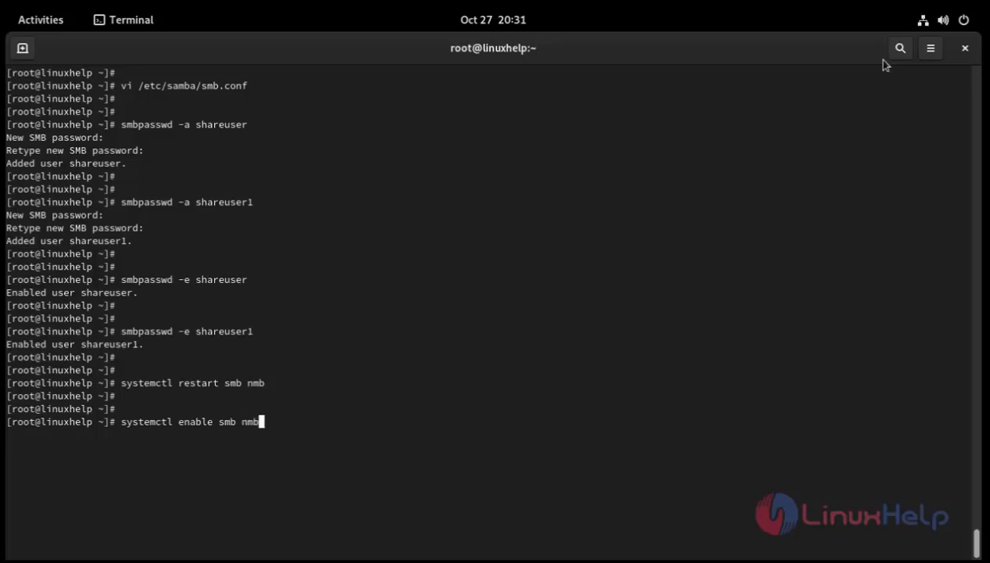
{"action": "key", "text": "Return"}
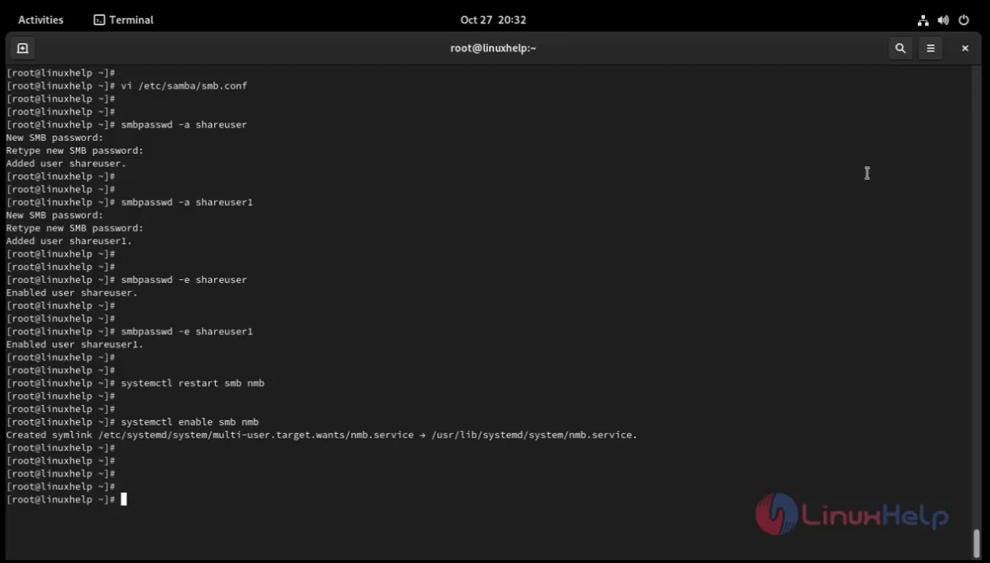
{"action": "mouse_move", "coordinate": [849, 67]}
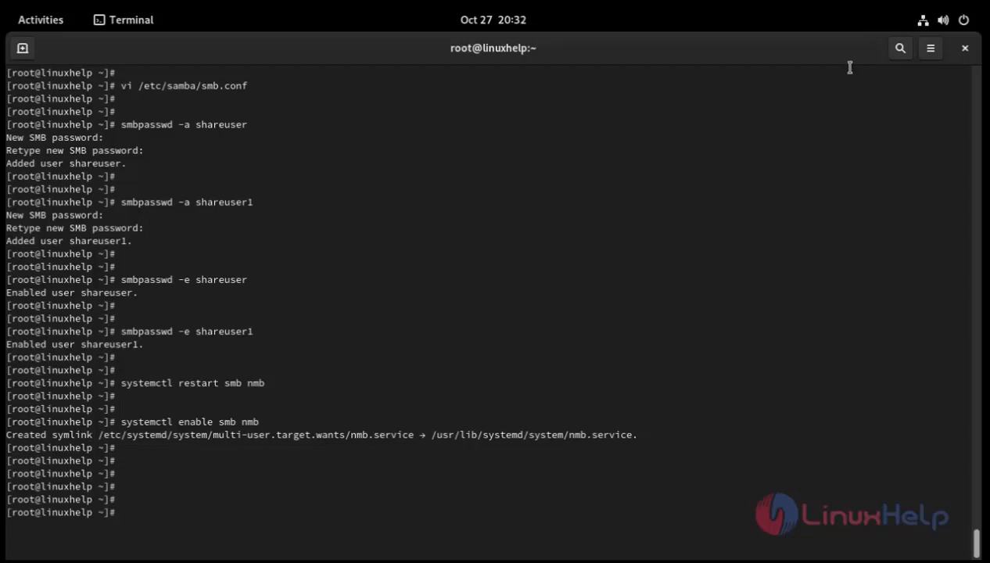
{"action": "type", "text": "ip"}
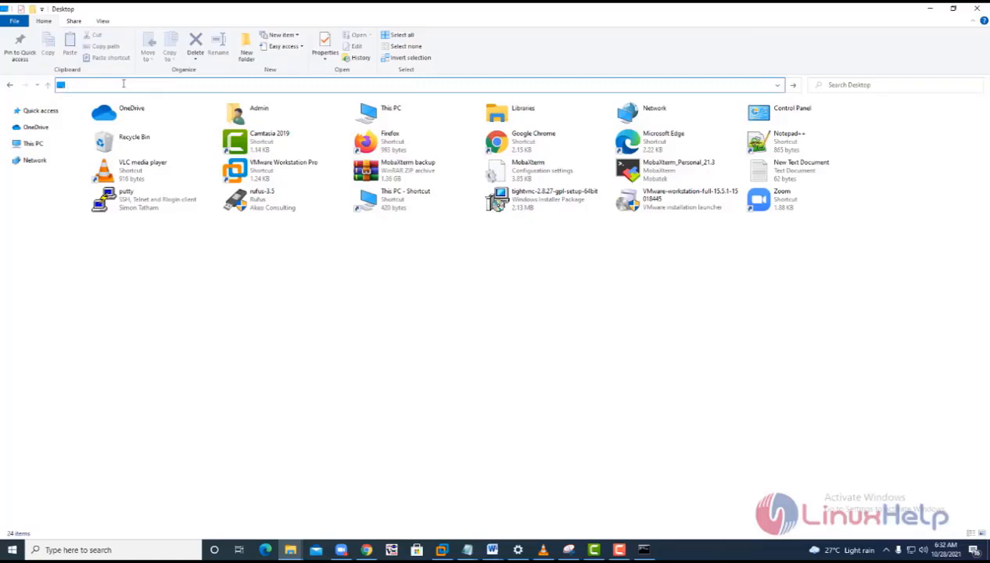
Step: Open \\192.168.6.125 in File Explorer and sign in with the shareuser credentials
{"action": "type", "text": "\\\\\\"}
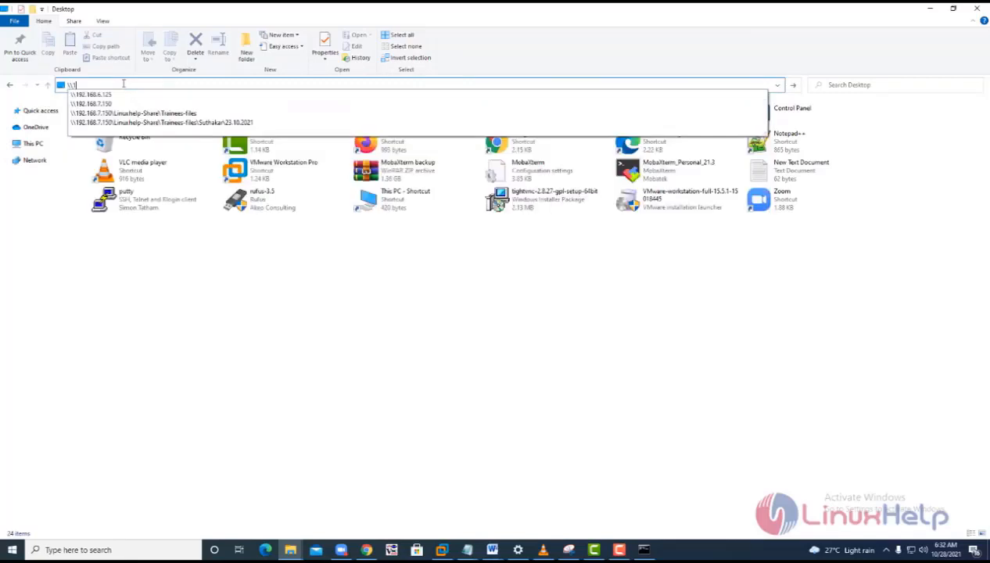
{"action": "type", "text": "192.168.6.125"}
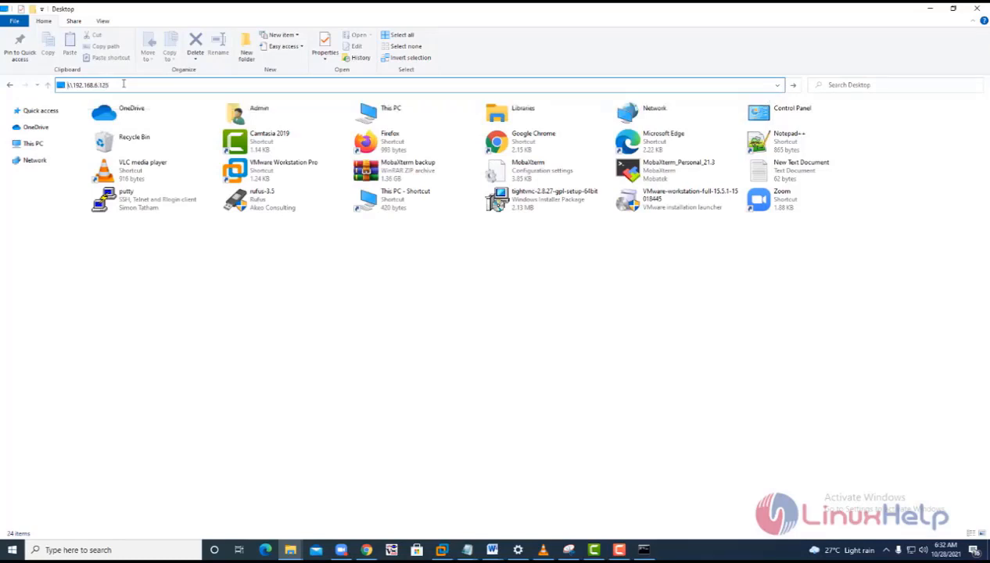
{"action": "key", "text": "Enter"}
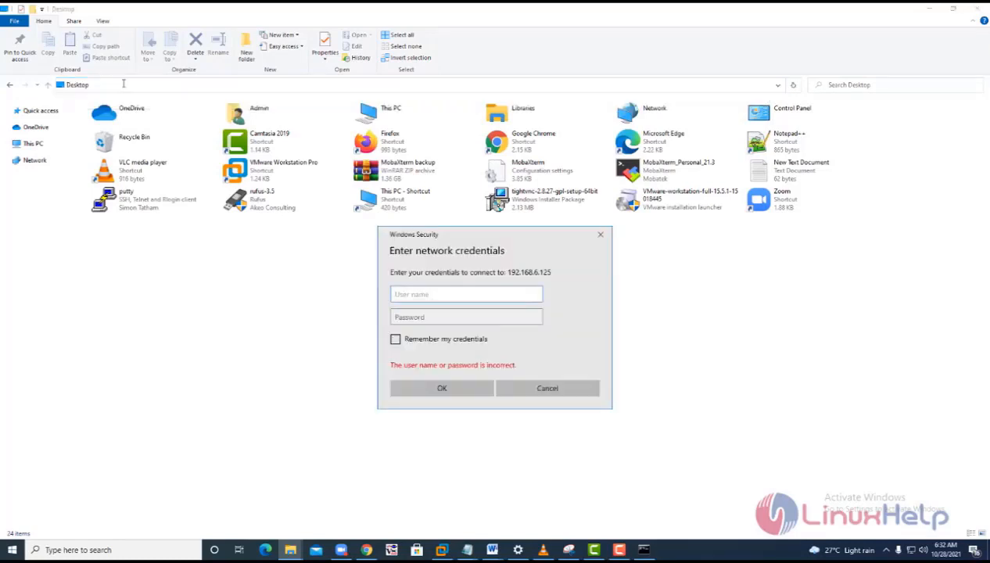
{"action": "type", "text": "s"}
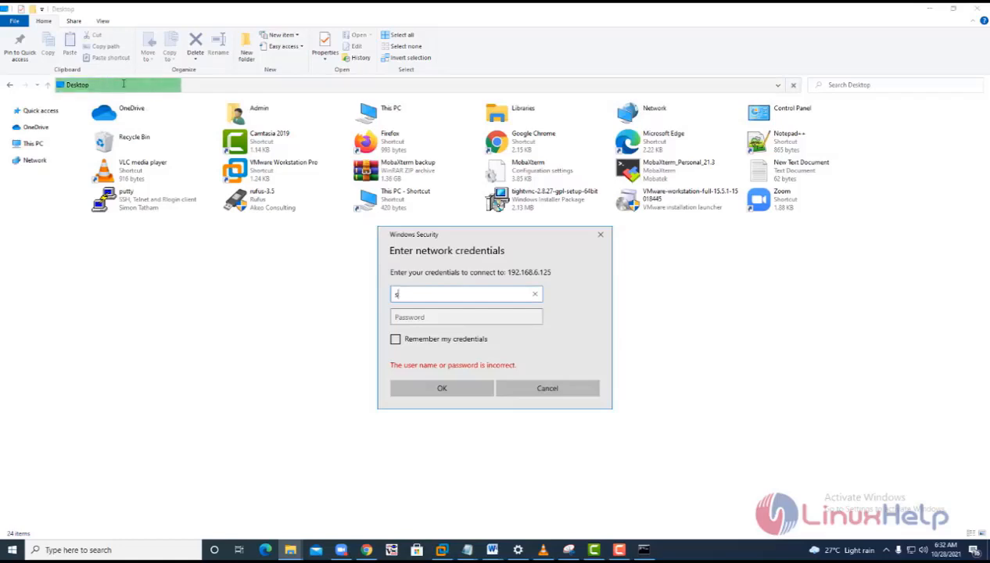
{"action": "type", "text": "hareuser"}
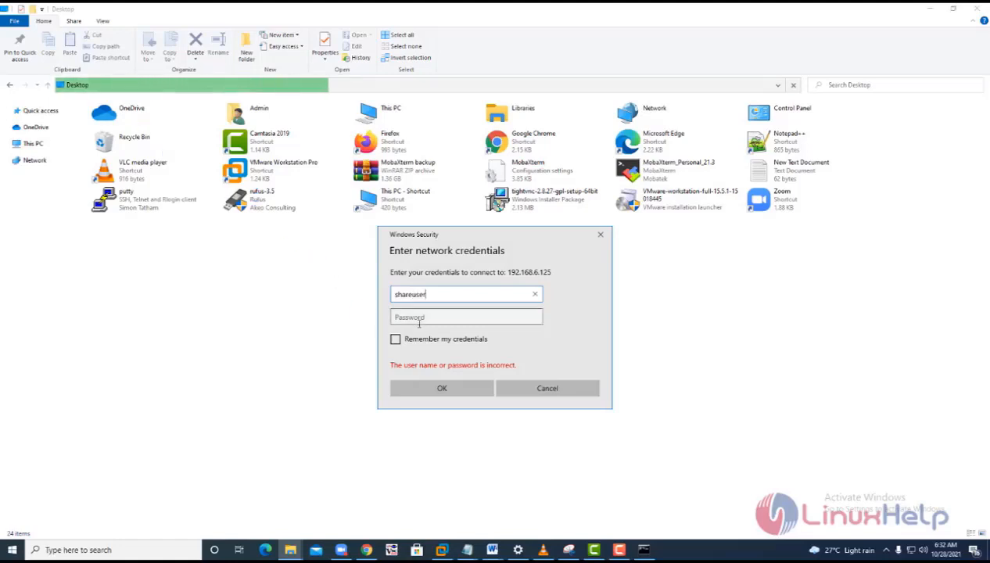
{"action": "left_click", "coordinate": [466, 317]}
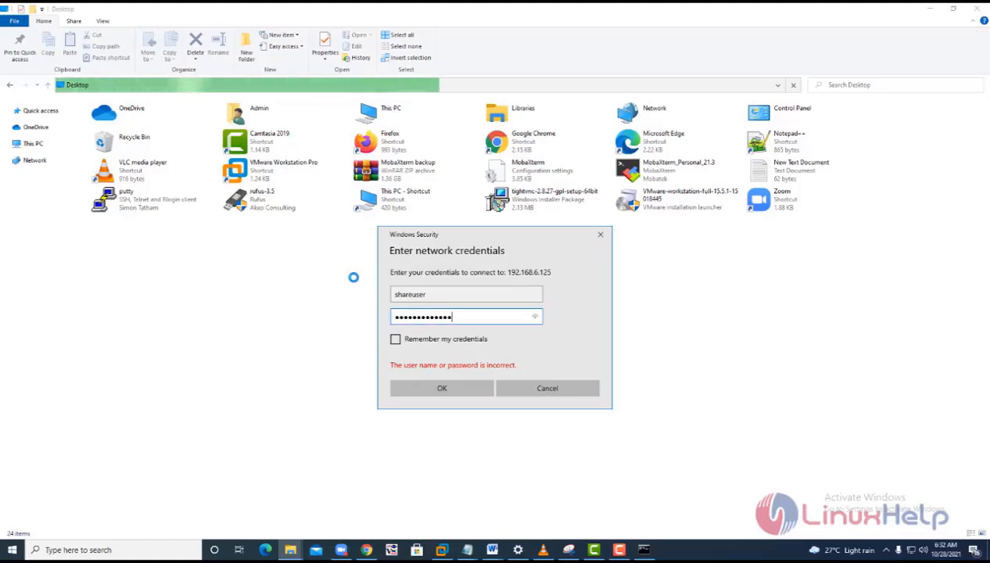
{"action": "left_click", "coordinate": [442, 388]}
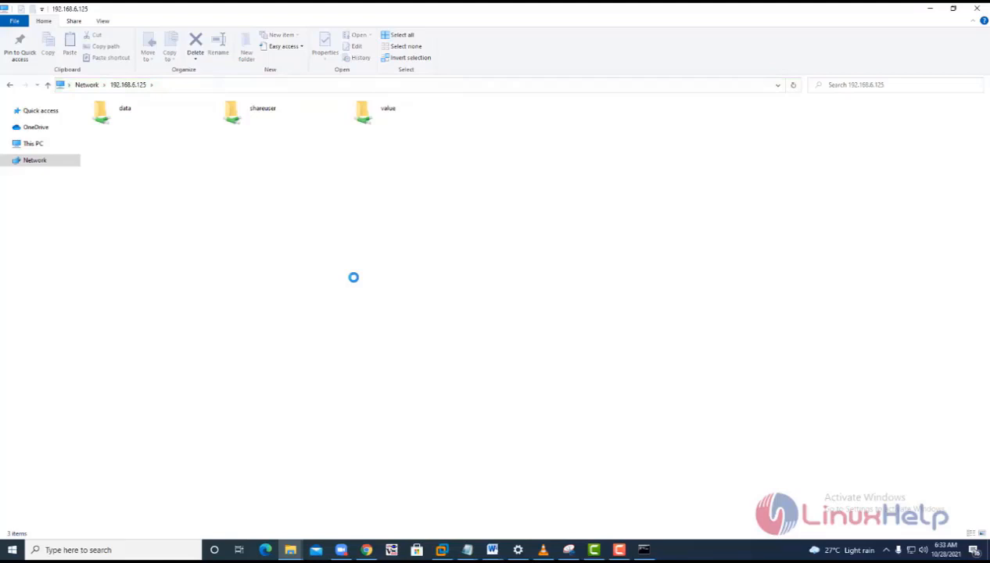
Step: Open the data share and create a New folder inside it
{"action": "double_click", "coordinate": [100, 112]}
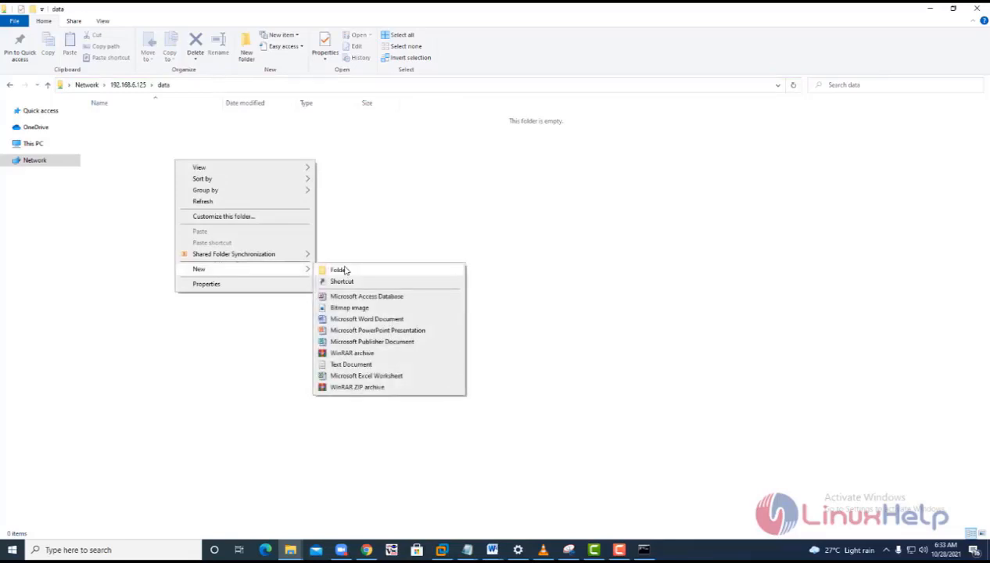
{"action": "left_click", "coordinate": [337, 270]}
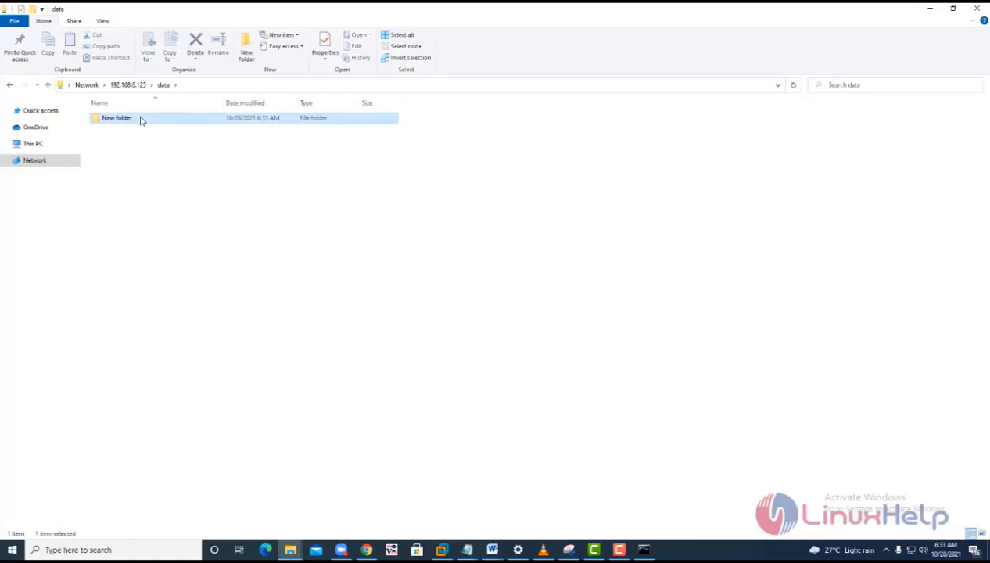
{"action": "double_click", "coordinate": [117, 117]}
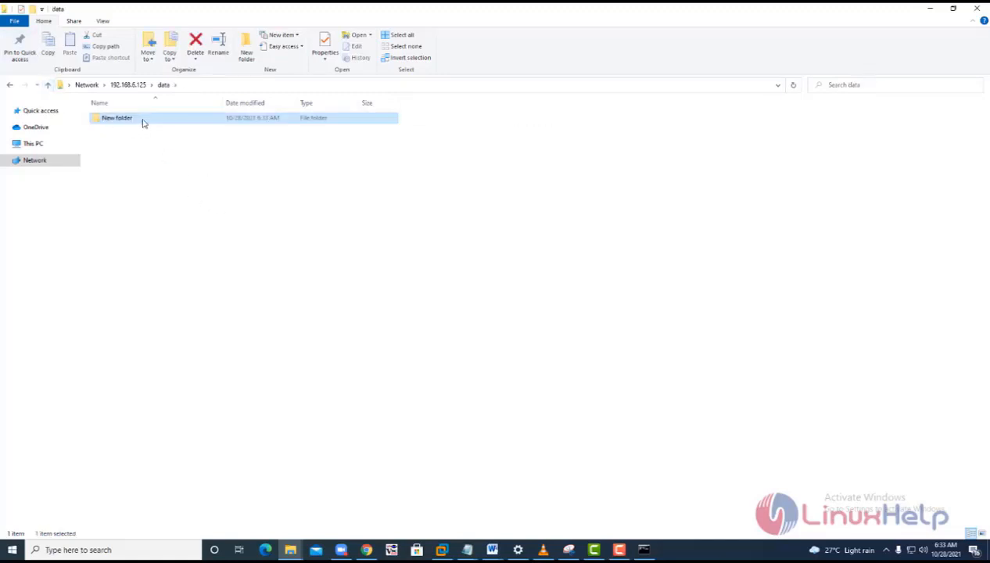
Step: Delete the New folder from the data share
{"action": "right_click", "coordinate": [117, 117]}
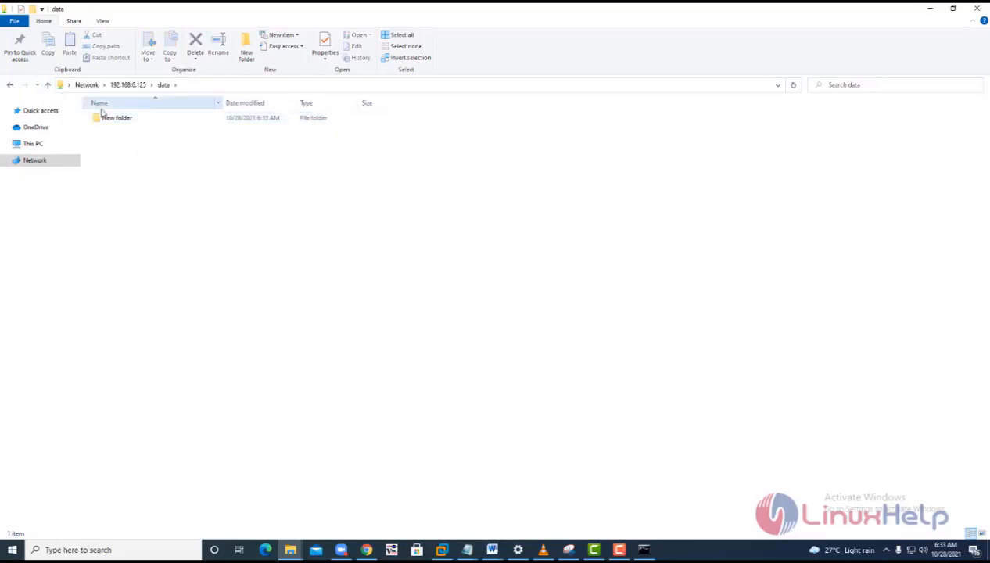
{"action": "right_click", "coordinate": [116, 117]}
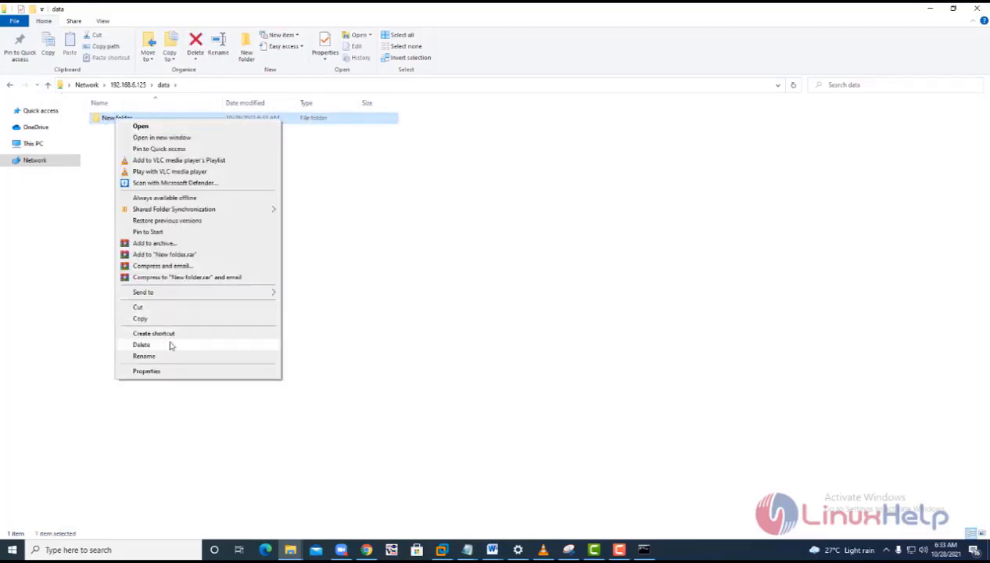
{"action": "left_click", "coordinate": [142, 345]}
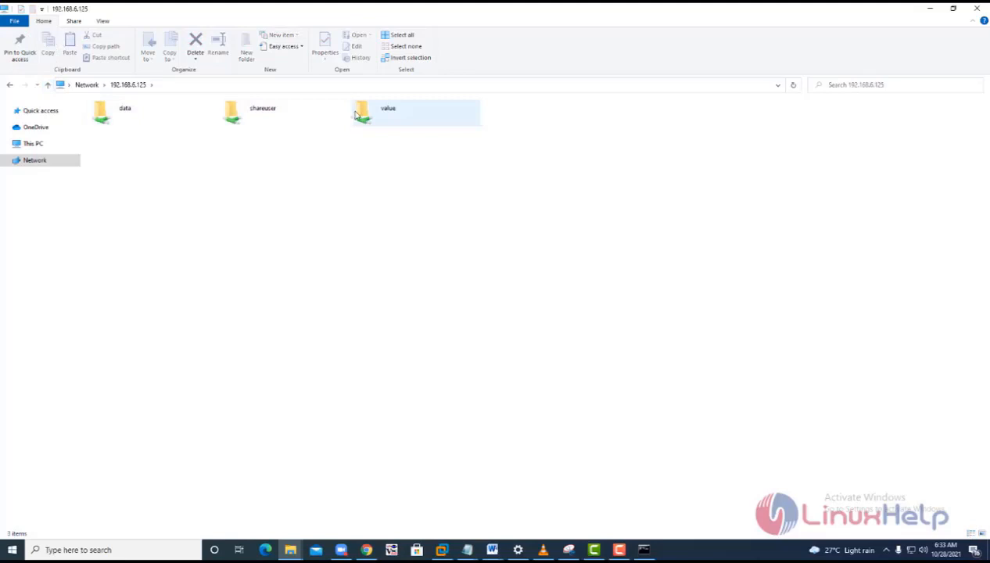
{"action": "double_click", "coordinate": [360, 112]}
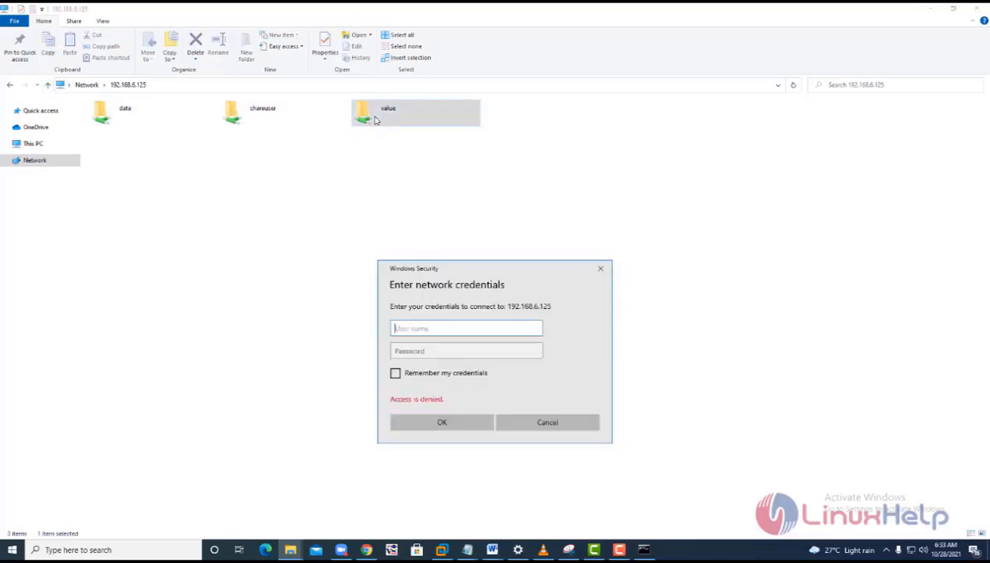
{"action": "mouse_move", "coordinate": [463, 315]}
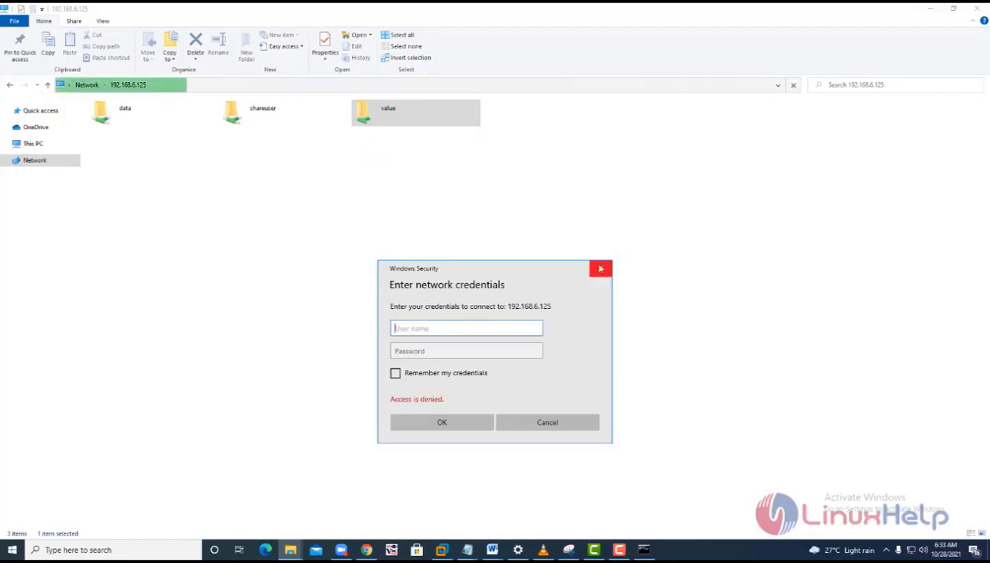
{"action": "left_click", "coordinate": [546, 422]}
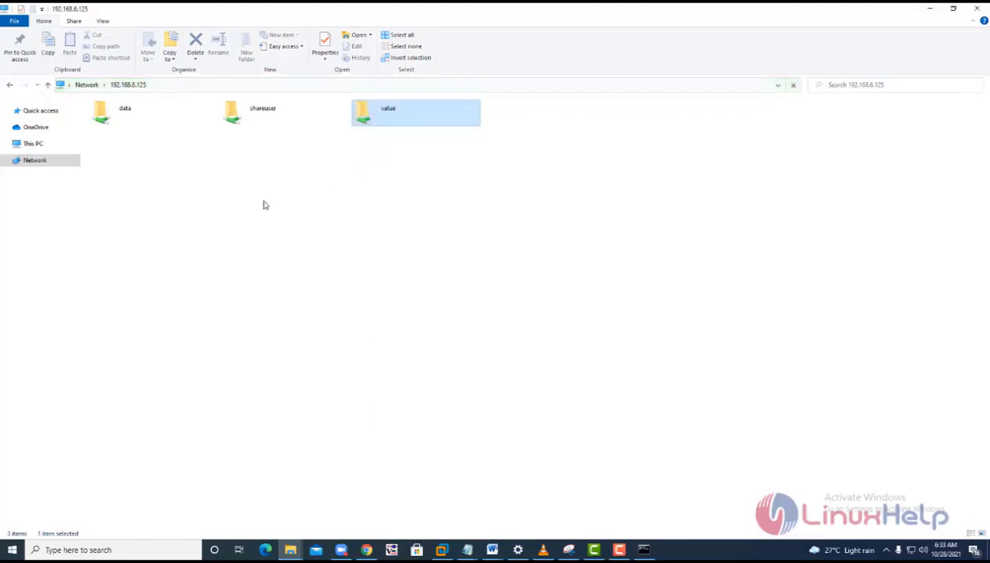